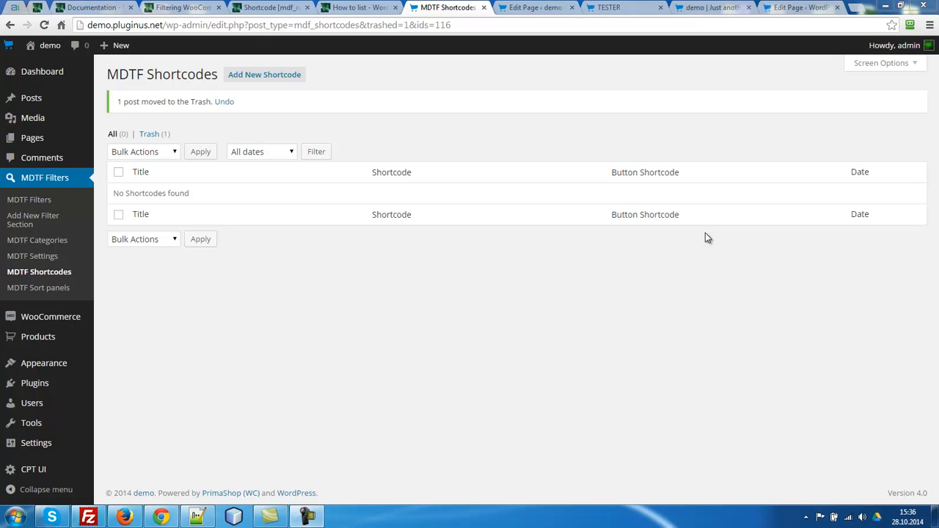
mouse_move(38, 271)
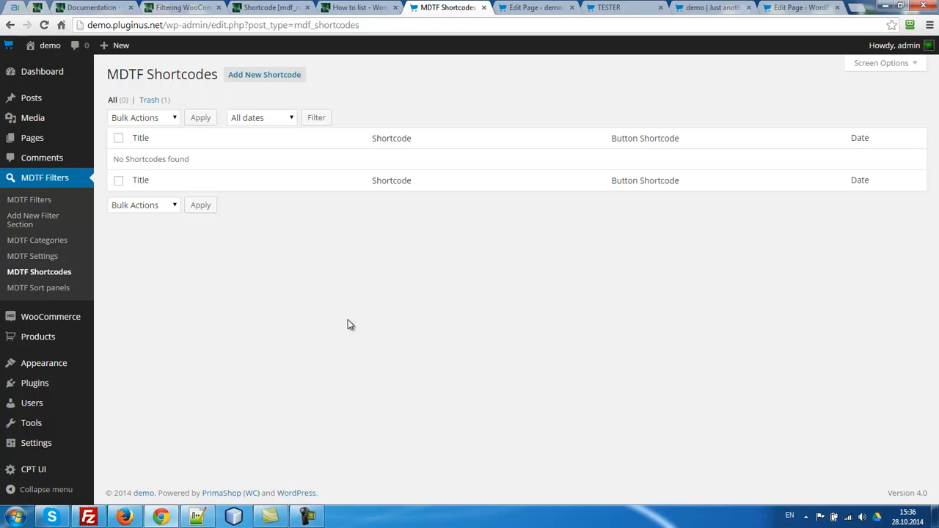
Create a new MDTF shortcode titled 'shortcode 1' and show the filter category options
left_click(264, 74)
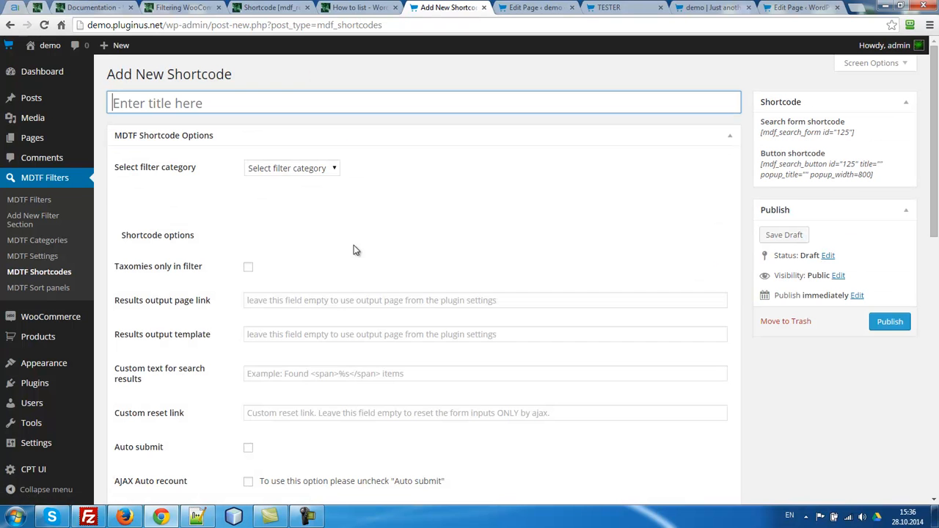
type("shortcode 1")
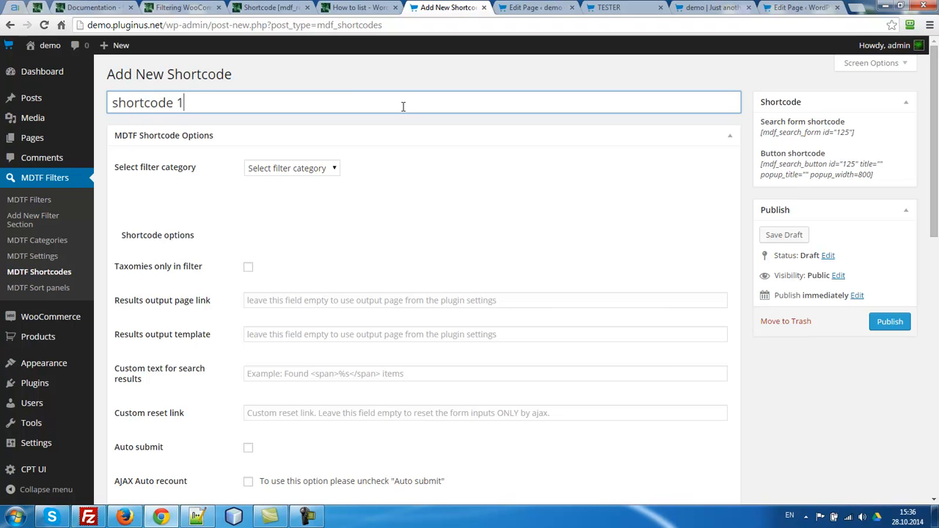
mouse_move(368, 212)
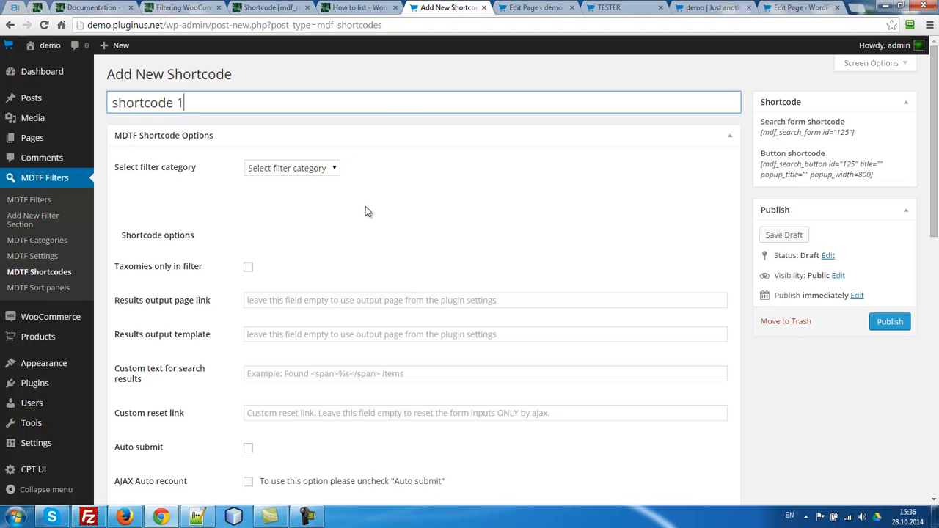
mouse_move(266, 220)
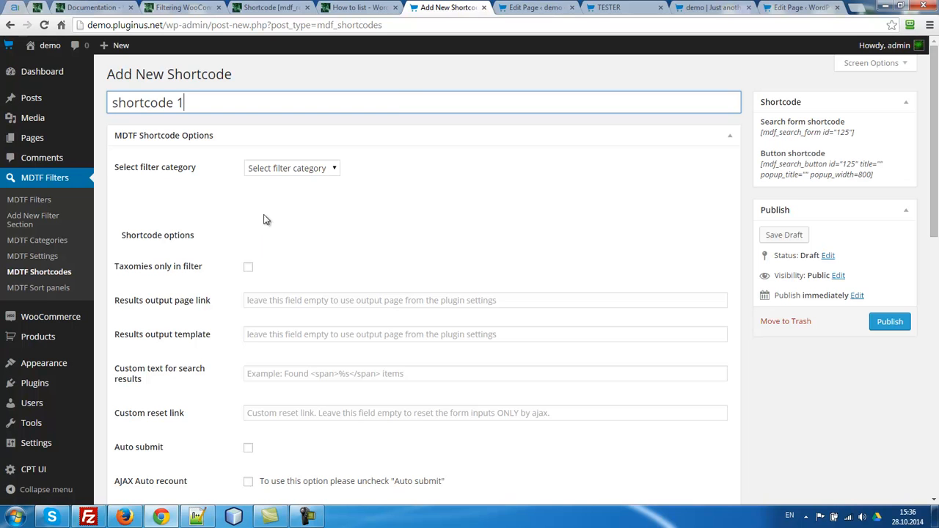
left_click(291, 168)
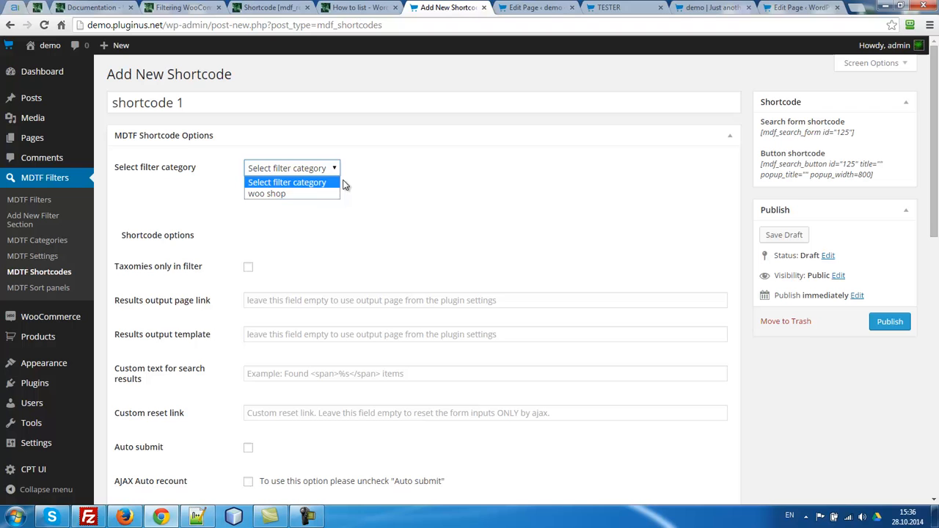
Leave the filter category at none and enable Taxonomies only and Auto submit
left_click(266, 193)
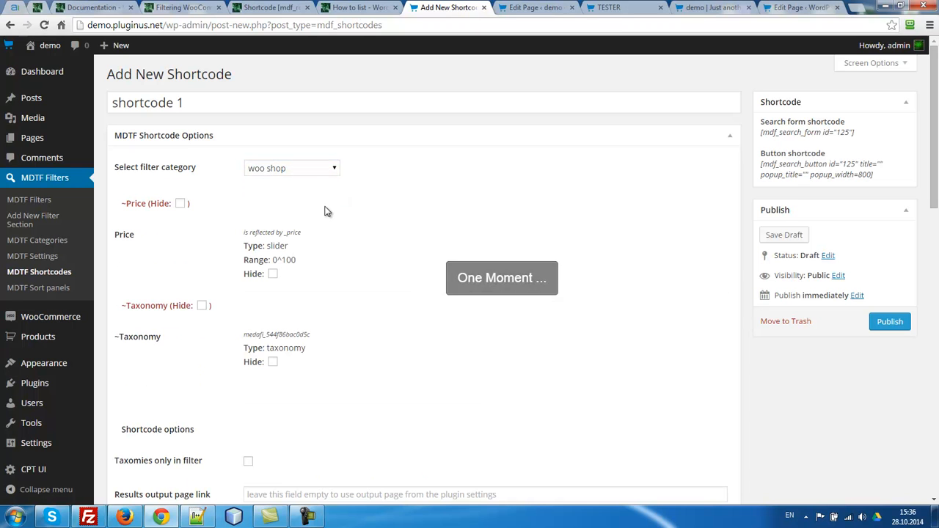
left_click(292, 168)
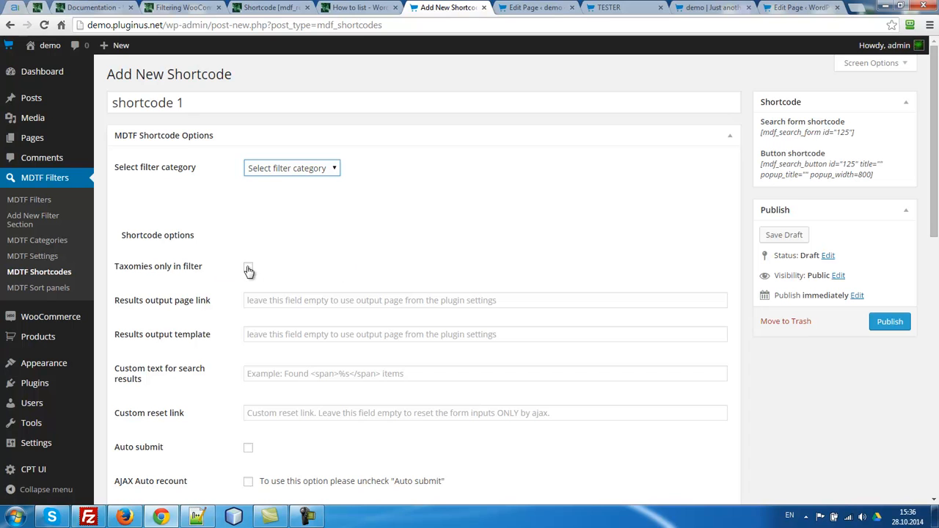
left_click(248, 270)
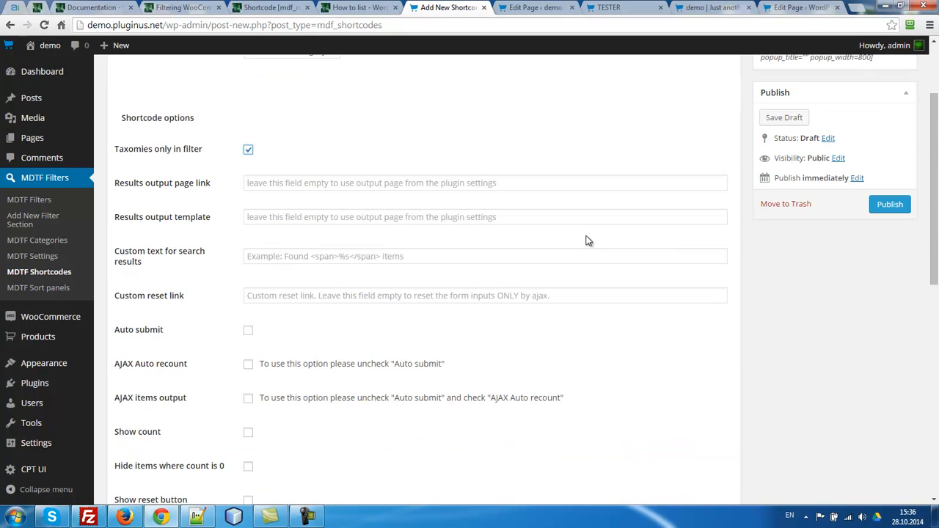
scroll("down", 3)
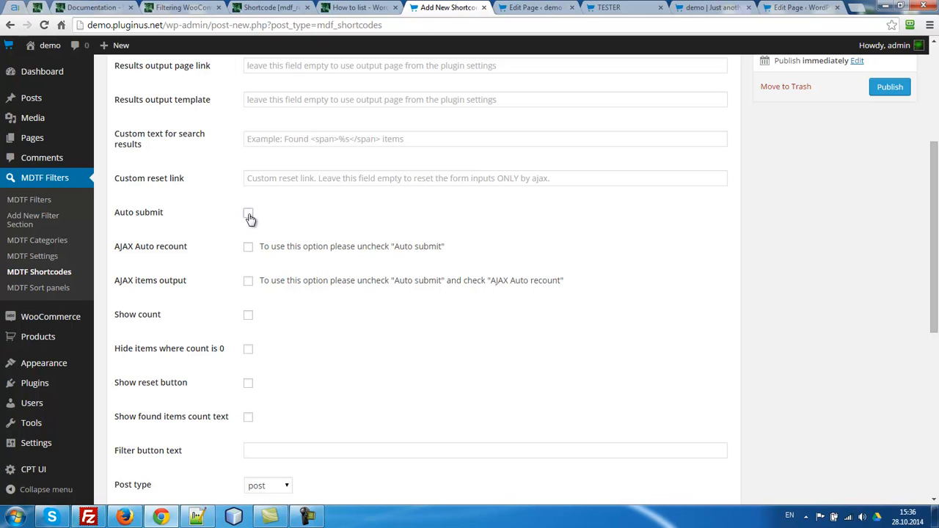
left_click(248, 213)
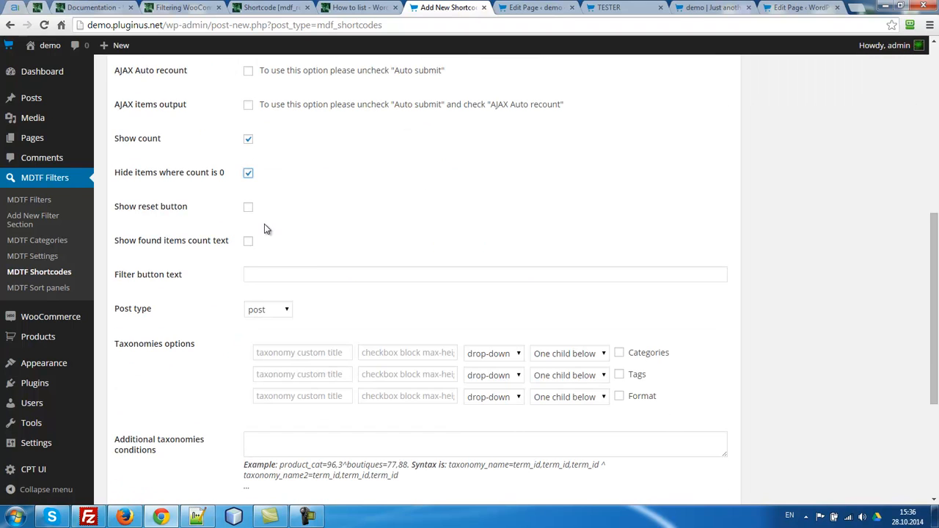
Show reset button and found count, set button text 'Filter it', and post type product
left_click(248, 207)
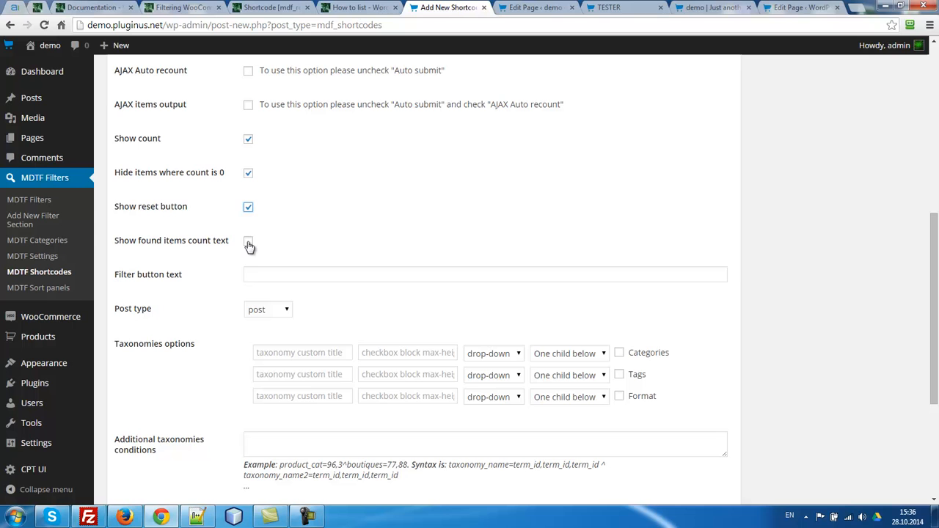
left_click(248, 241)
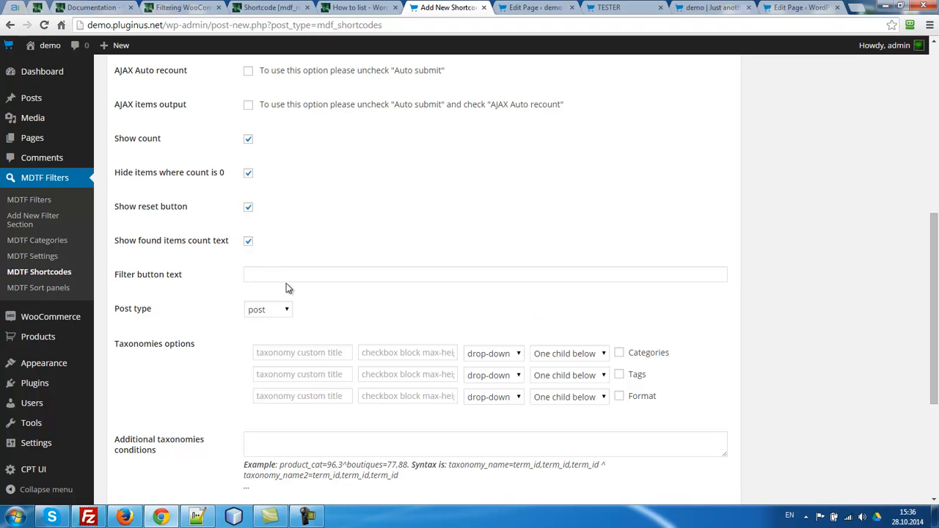
type("F")
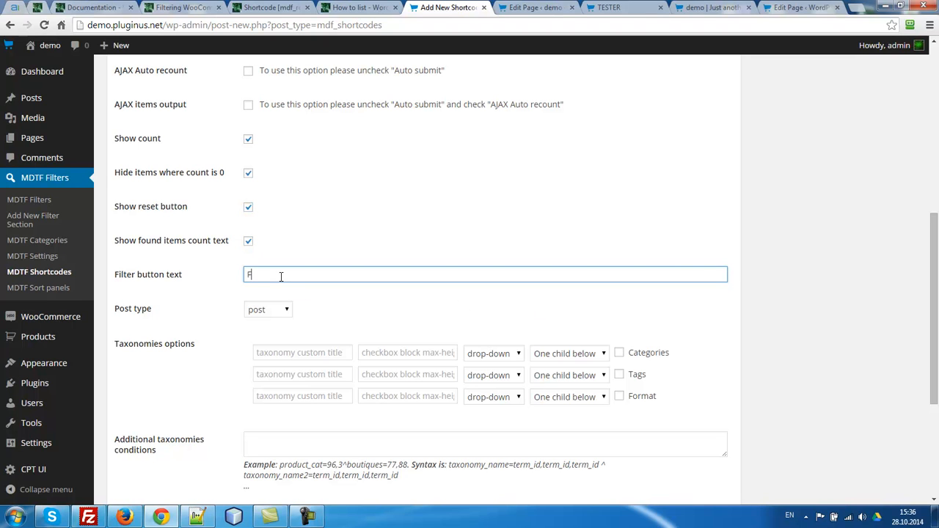
type("ilter it")
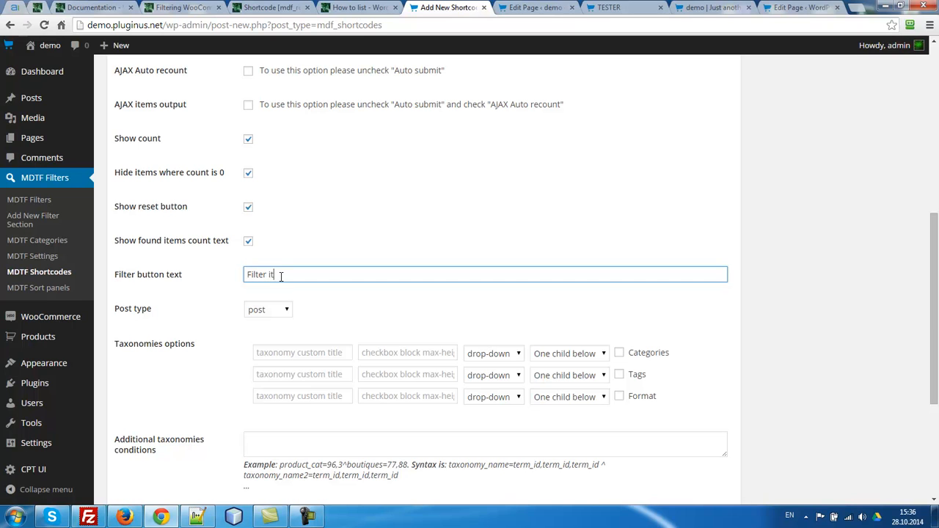
left_click(267, 308)
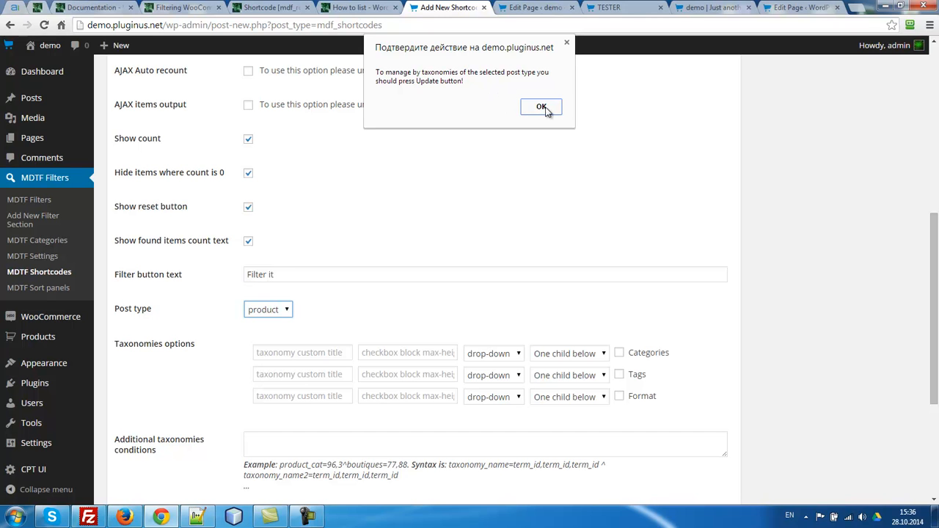
Dismiss the post type notice and publish shortcode 1
left_click(541, 106)
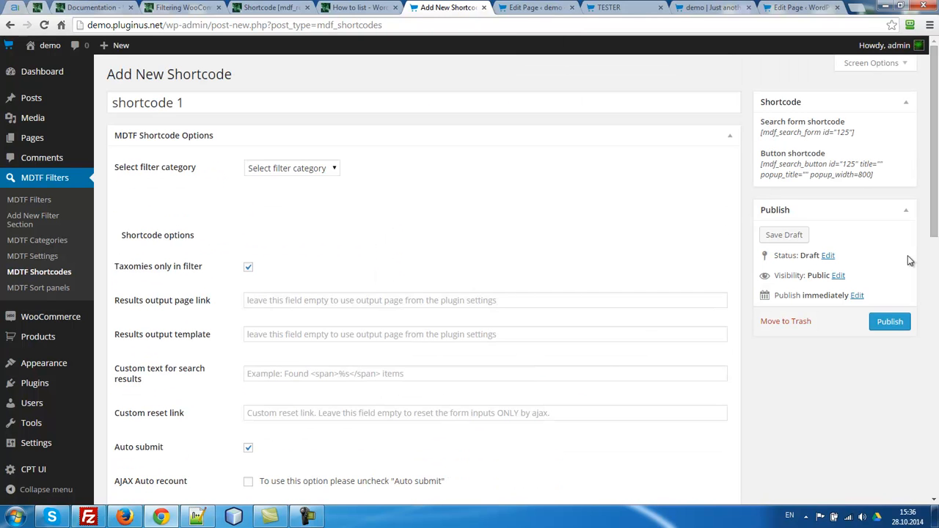
left_click(889, 322)
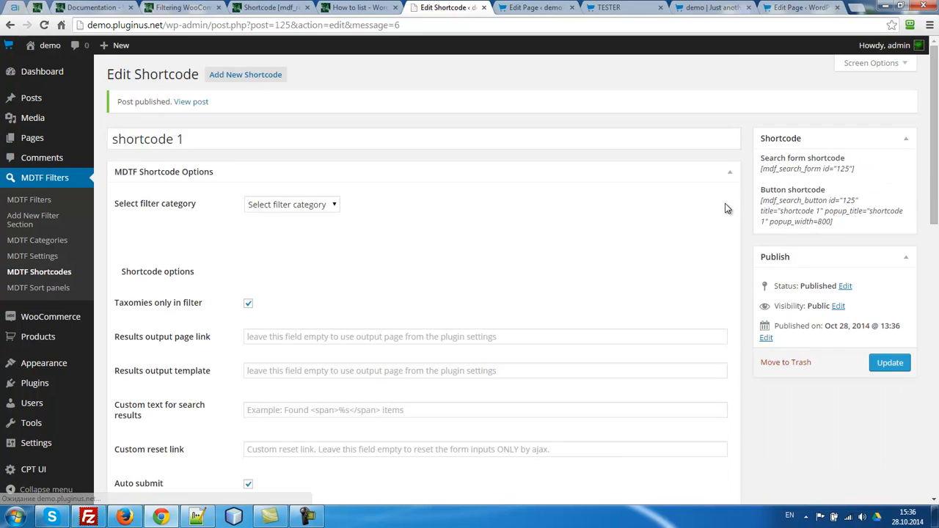
scroll("down", 3)
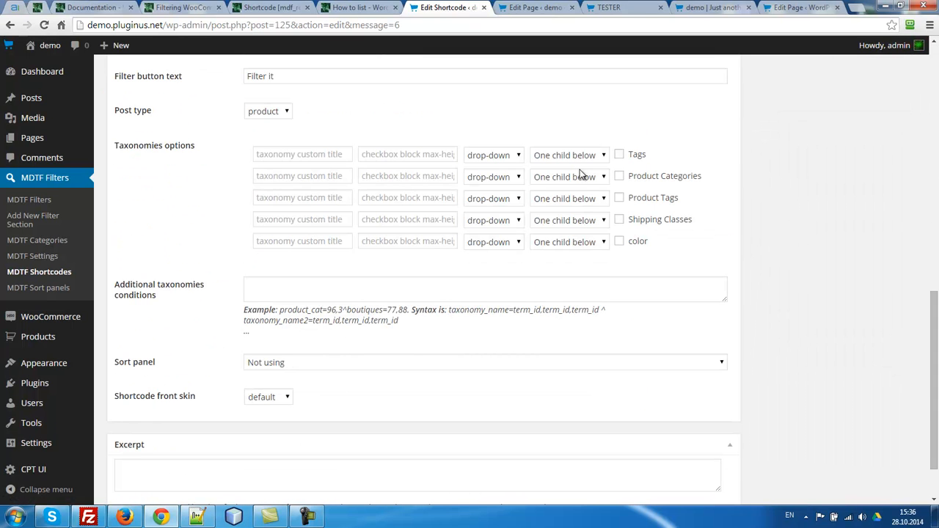
Filter by Product Categories and color as checkboxes, and attach sort panel 1
left_click(619, 175)
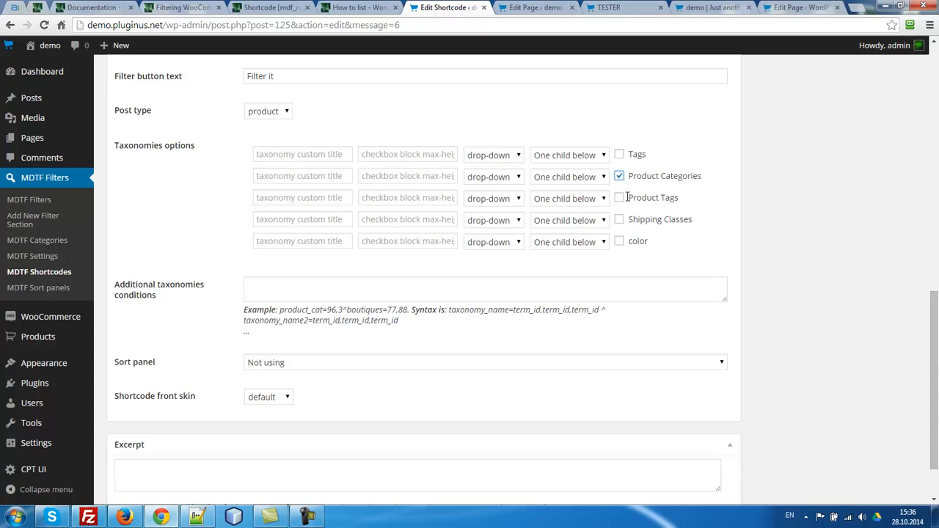
left_click(493, 176)
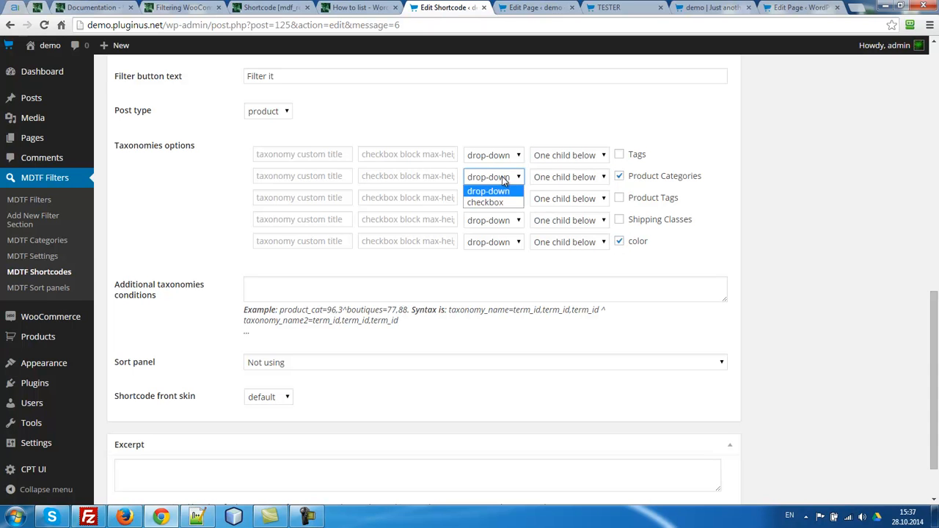
left_click(485, 201)
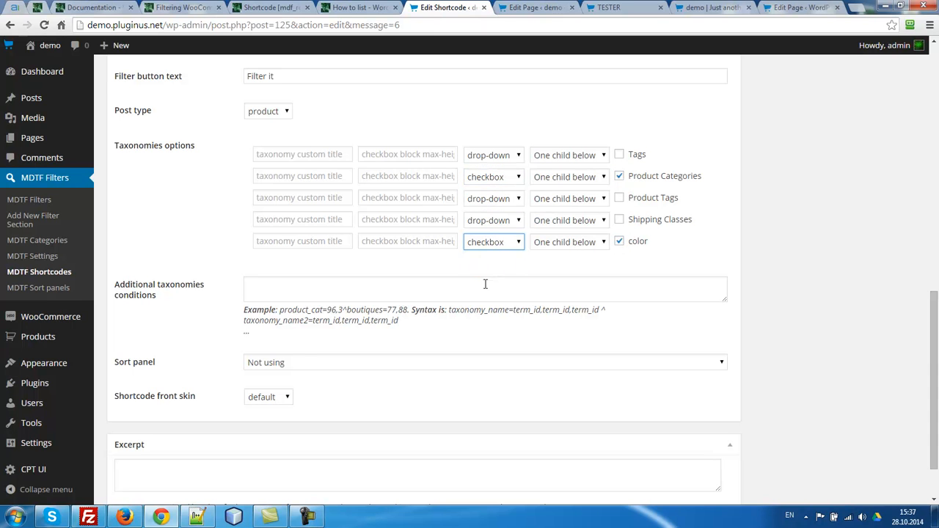
left_click(484, 362)
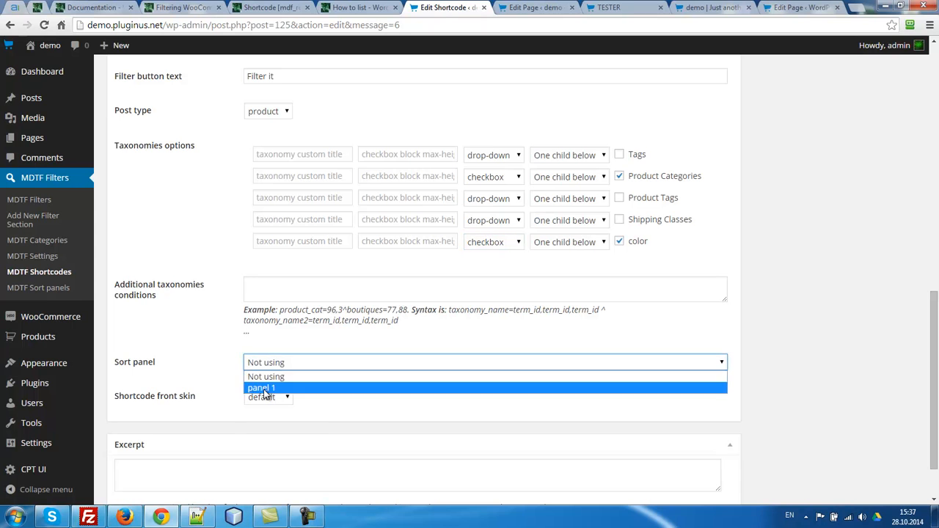
left_click(261, 387)
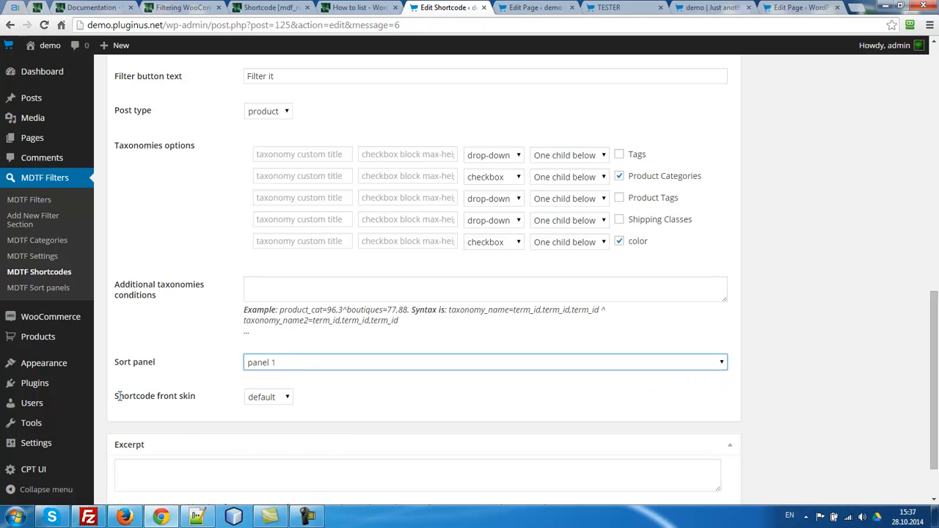
left_click(268, 396)
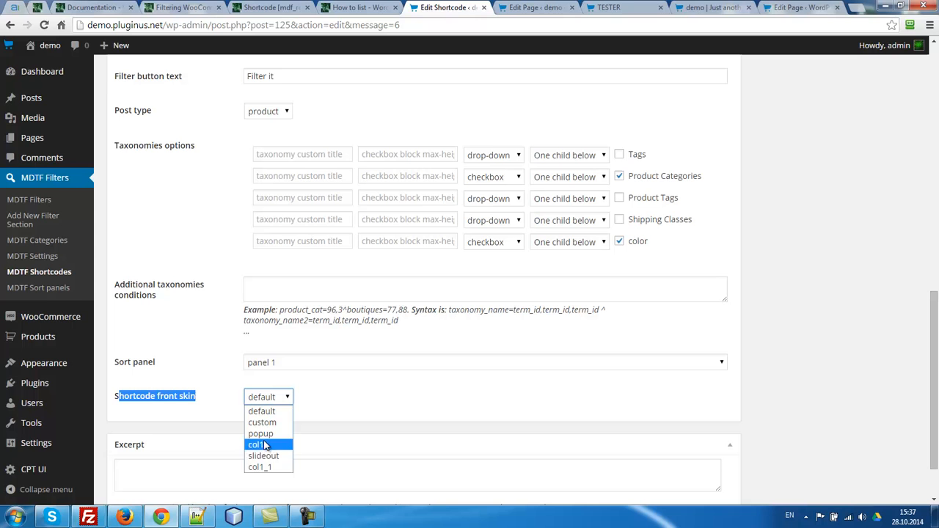
mouse_move(262, 456)
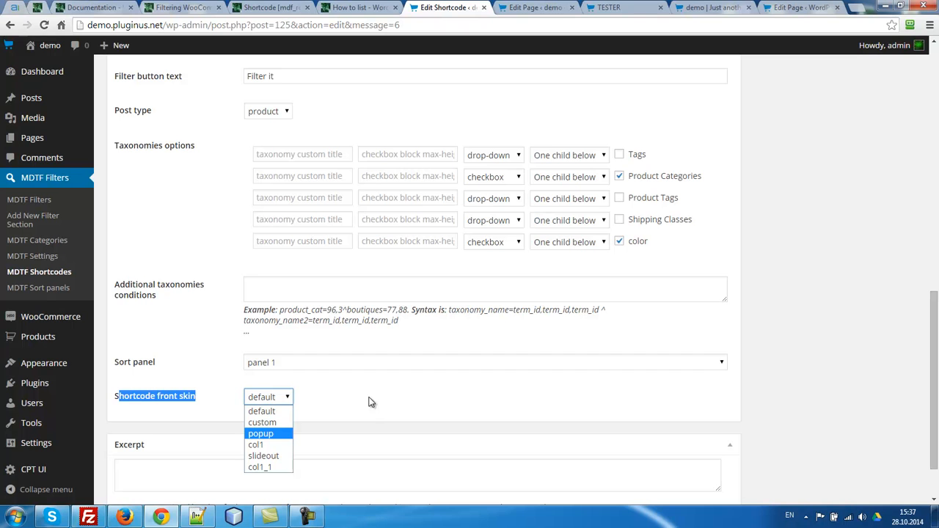
left_click(359, 7)
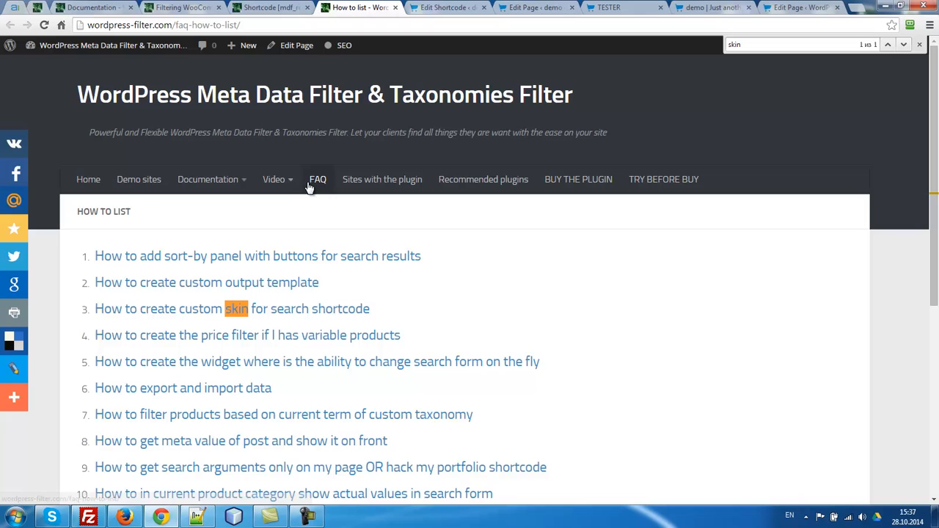
mouse_move(201, 318)
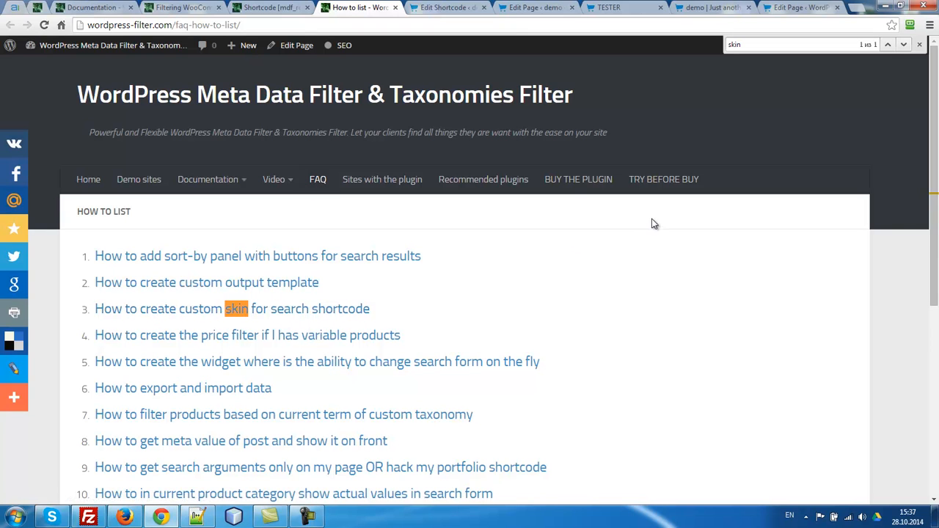
left_click(448, 7)
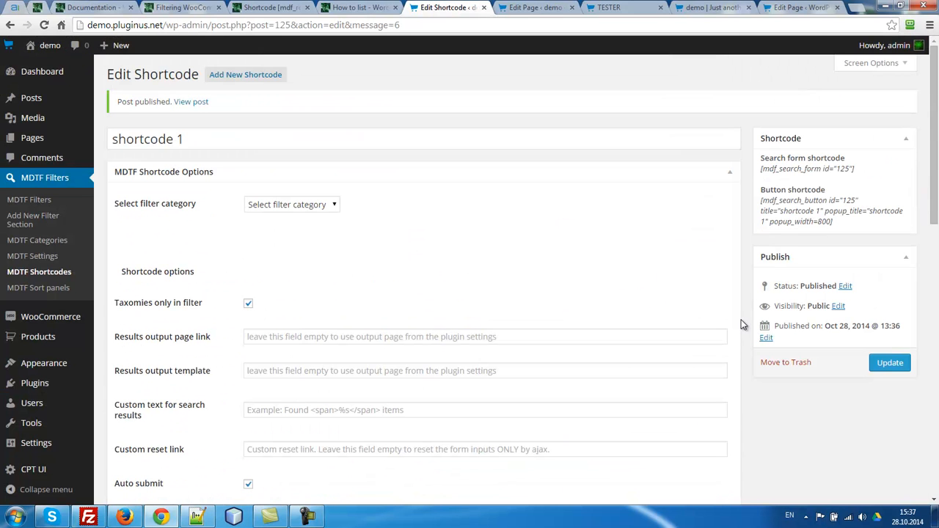
Update shortcode 1 and copy its [mdf_search_form id="125"] shortcode
left_click(890, 362)
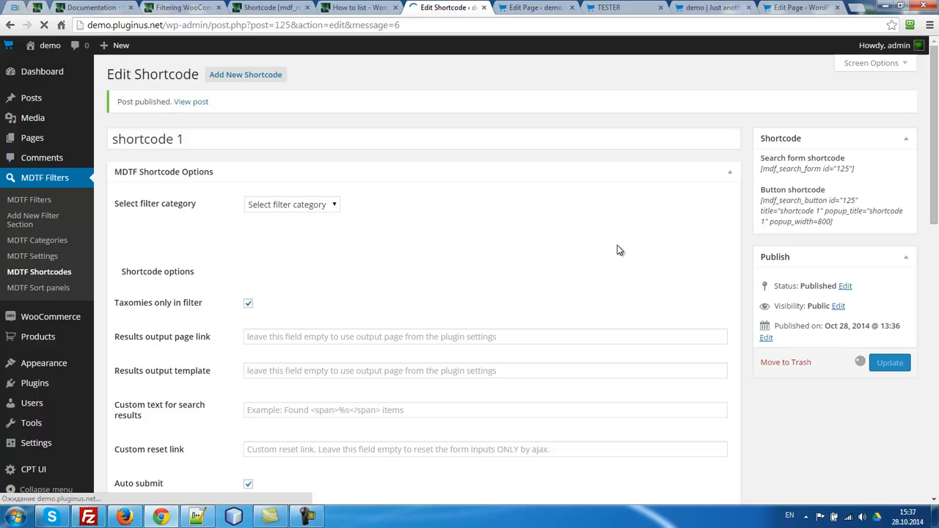
left_click(889, 363)
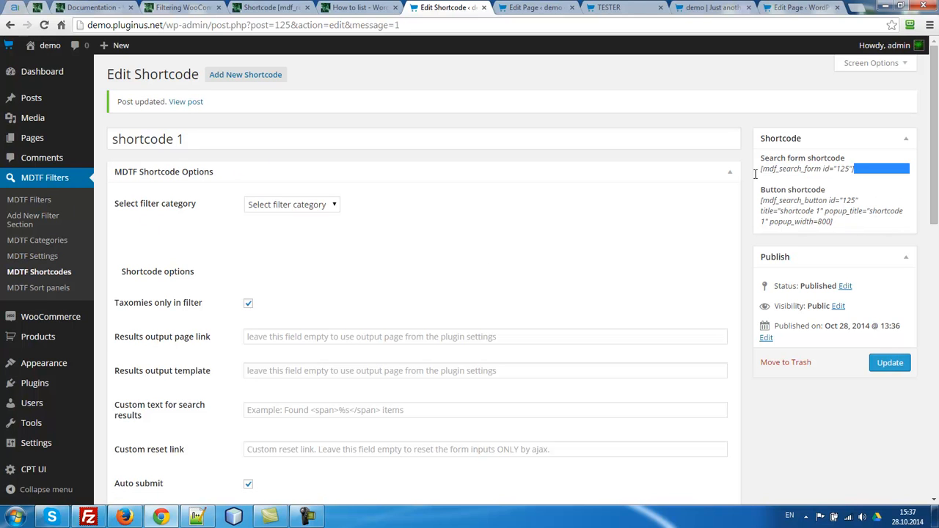
triple_click(807, 168)
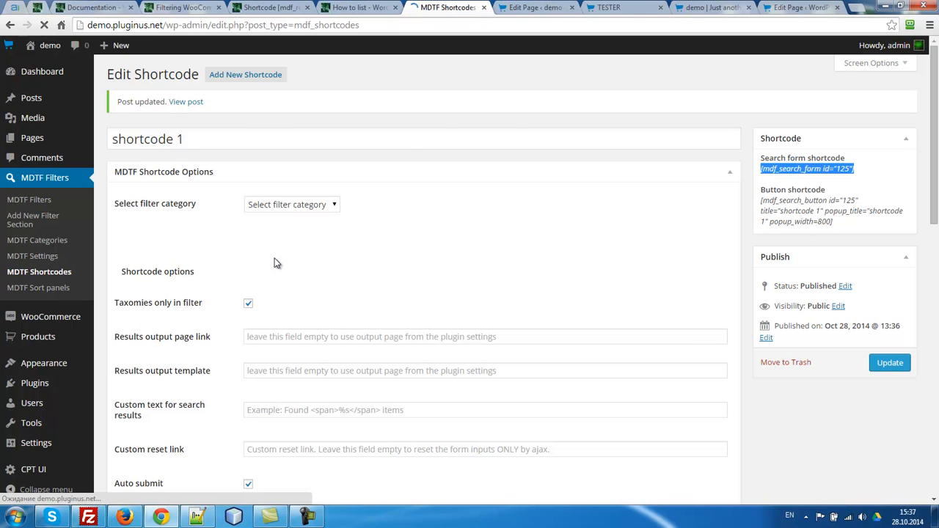
Paste [mdf_search_form id="125"] into the TESTER page and view the live page
left_click(39, 271)
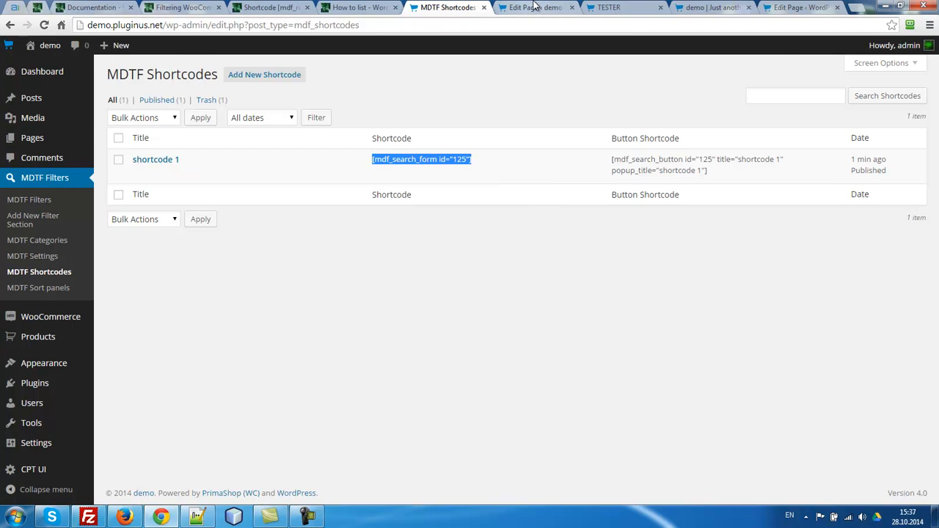
left_click(535, 7)
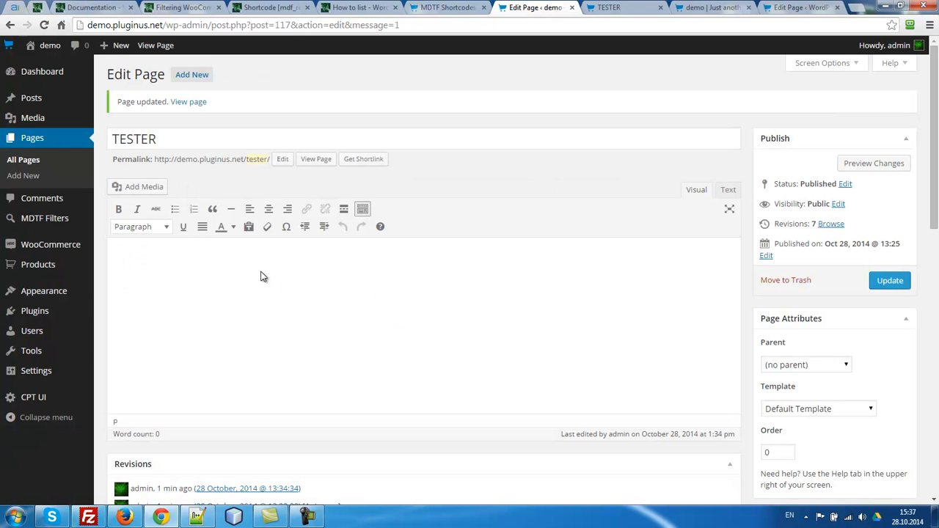
type("[mdf_search_form id=\"125\"]")
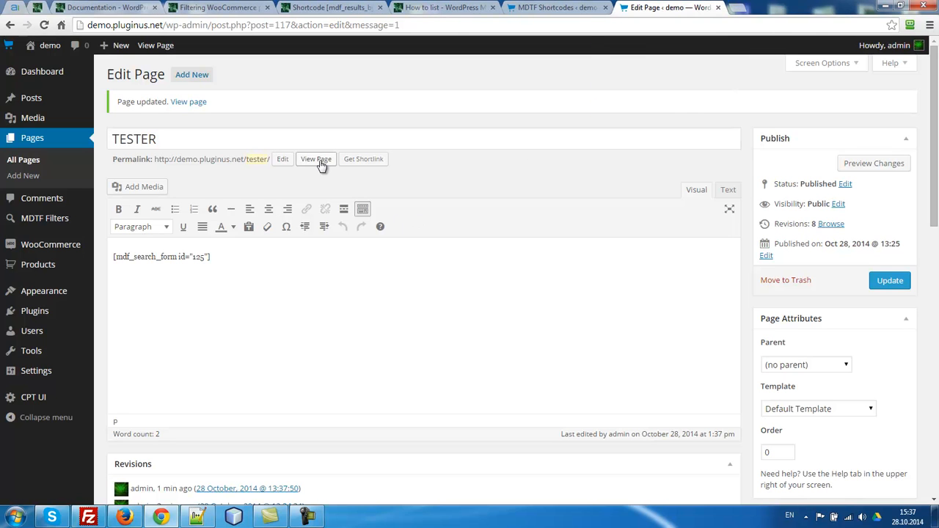
left_click(316, 158)
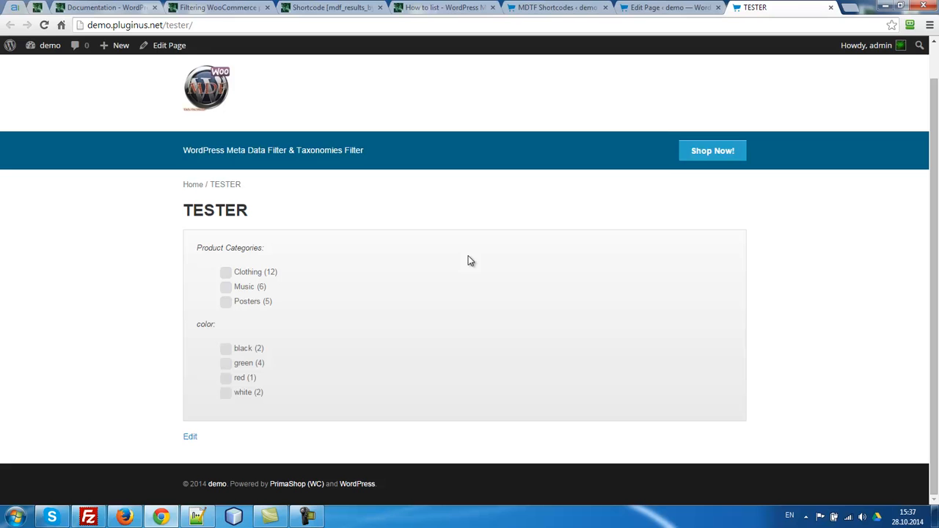
mouse_move(225, 294)
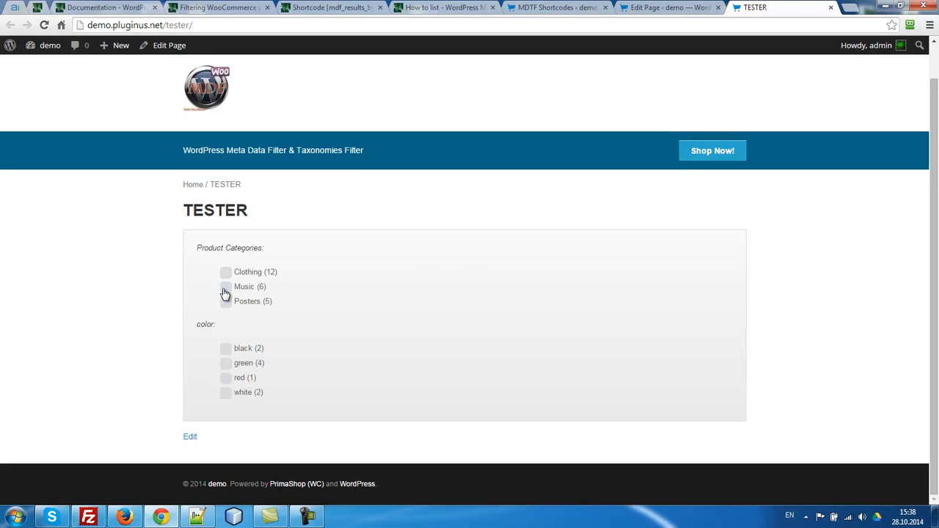
Tick the Music category checkbox in the TESTER page's filter form
left_click(226, 287)
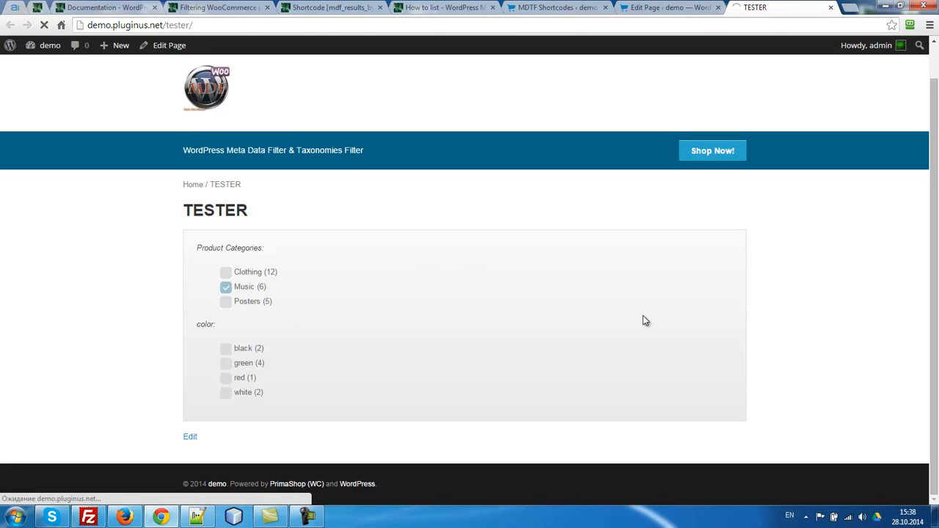
left_click(226, 287)
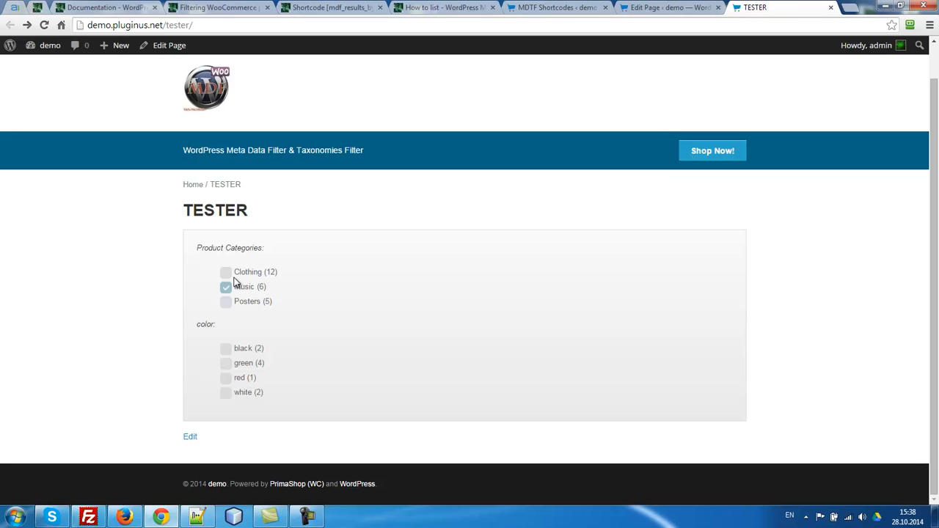
mouse_move(772, 295)
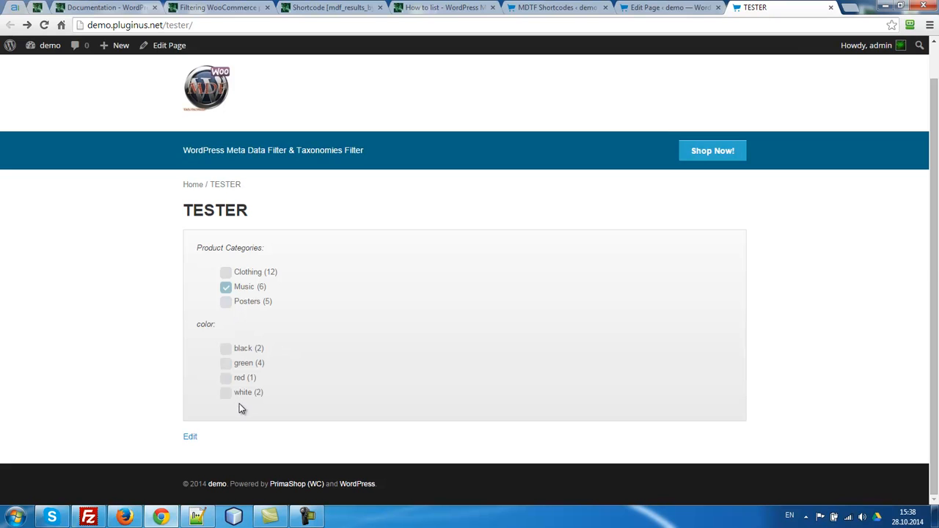
Turn off auto submit for shortcode 1, then filter TESTER by Posters, listing 5 products
left_click(667, 7)
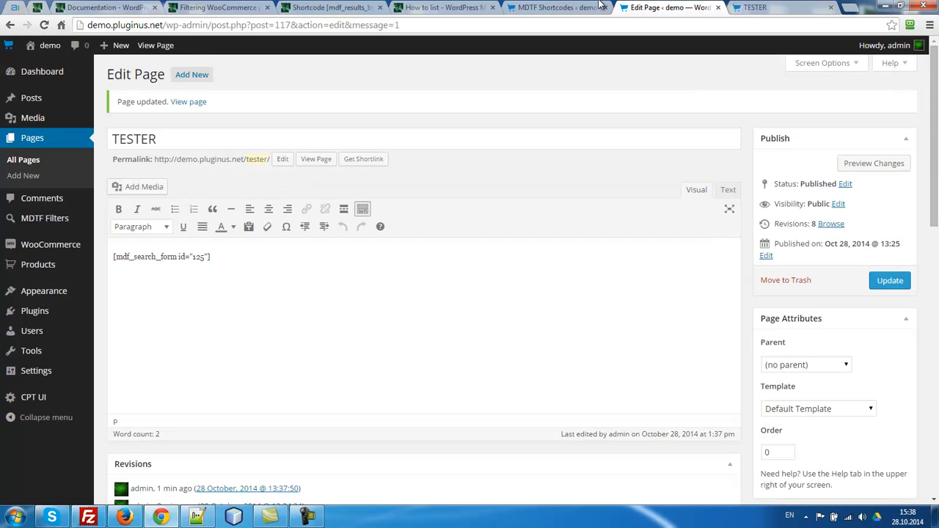
left_click(555, 7)
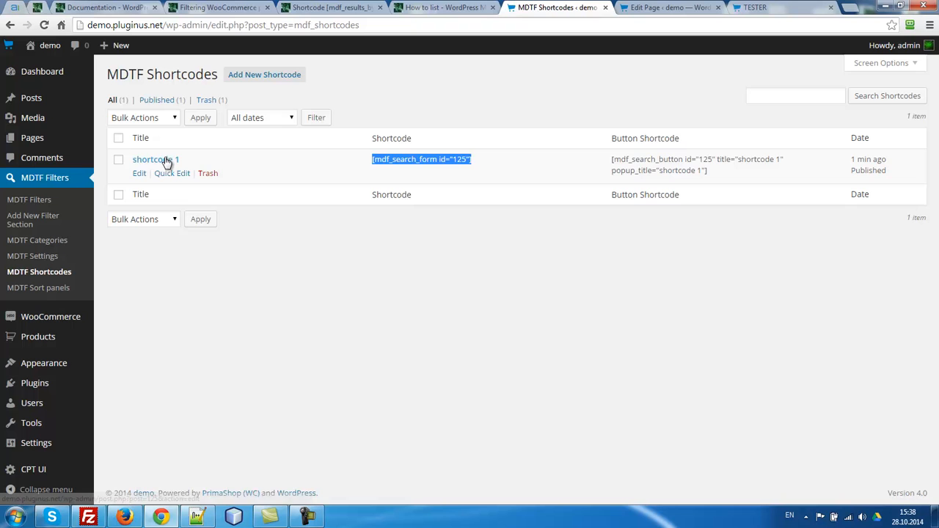
left_click(138, 173)
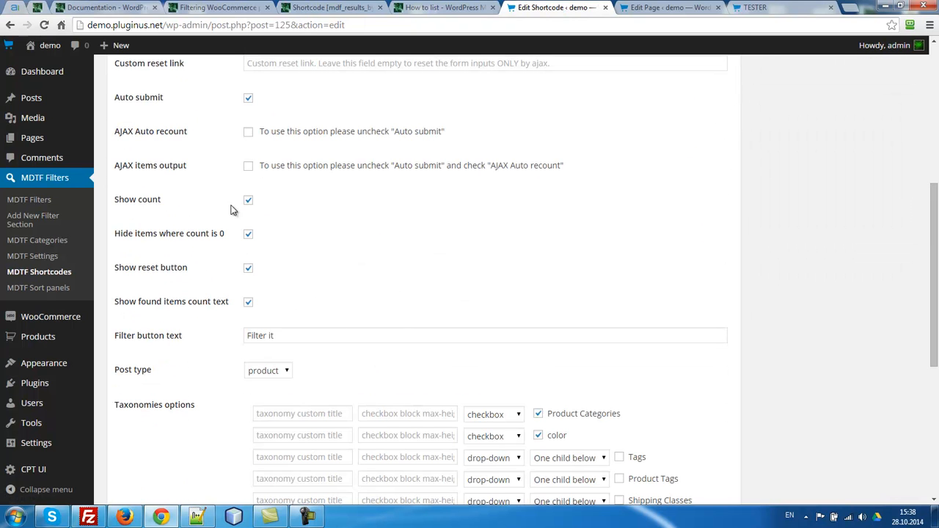
scroll("up", 3)
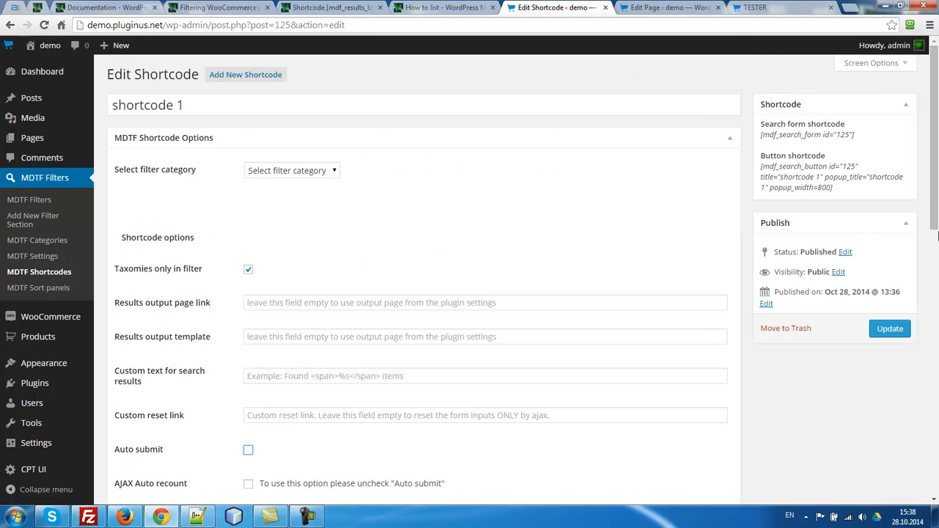
left_click(664, 8)
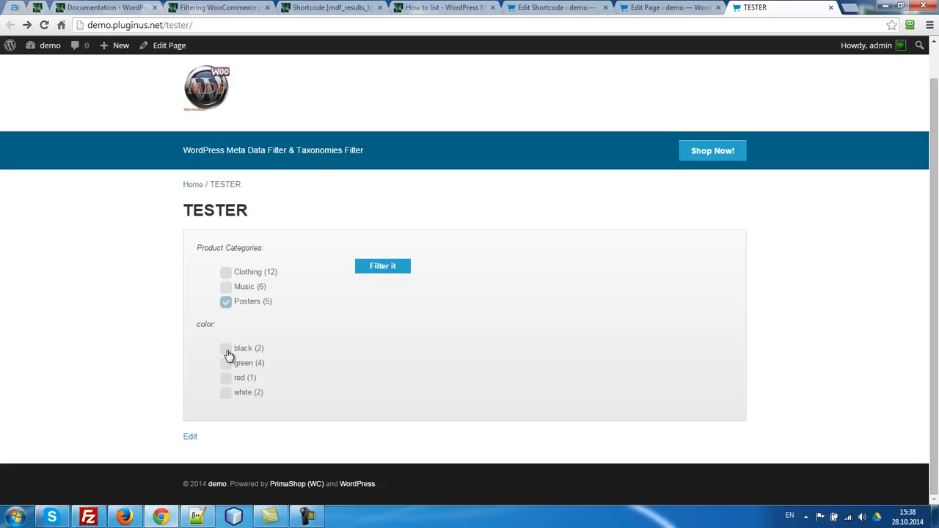
left_click(226, 348)
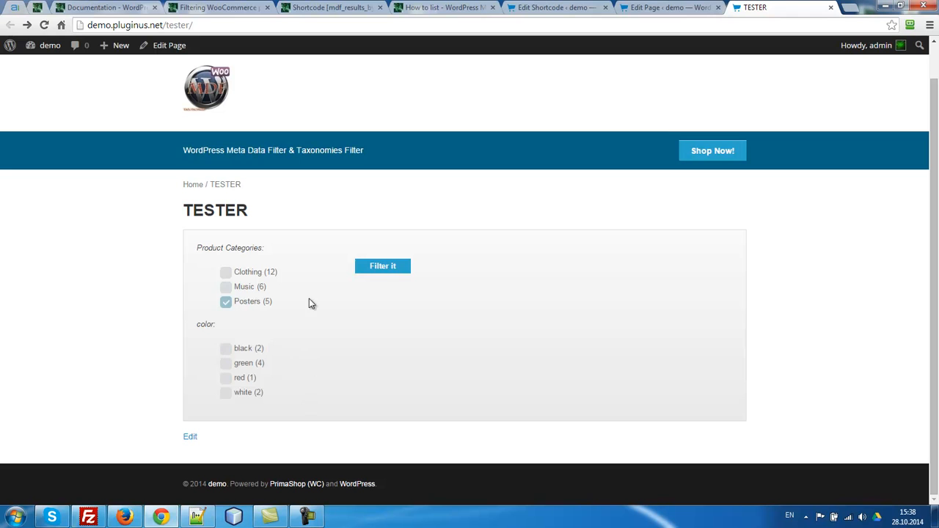
left_click(383, 265)
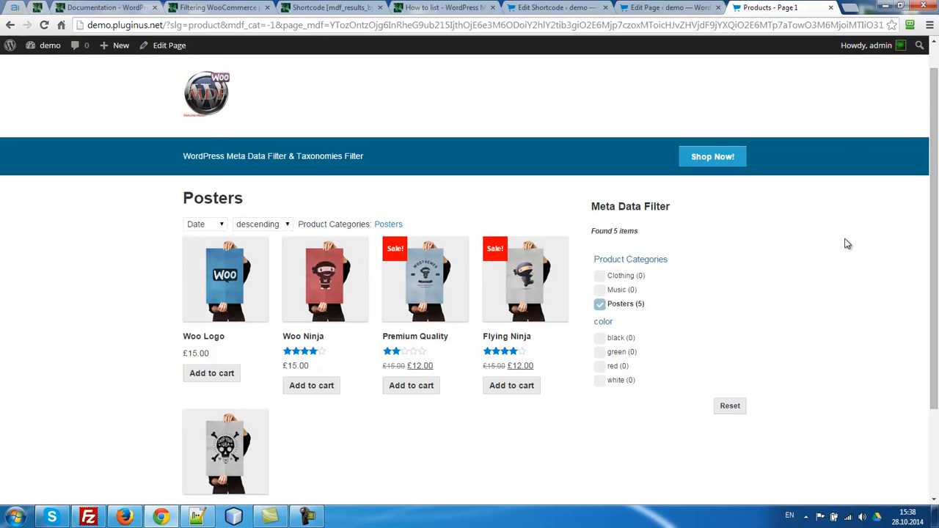
mouse_move(598, 346)
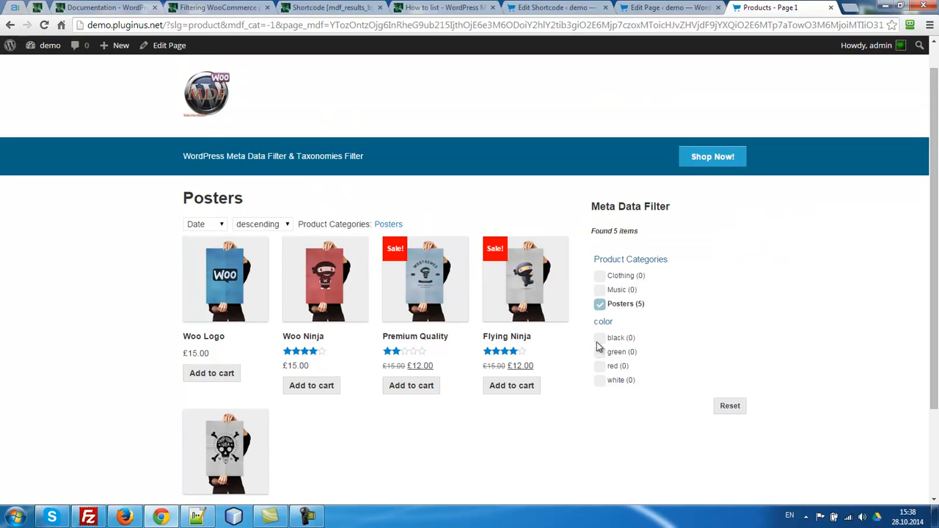
mouse_move(635, 335)
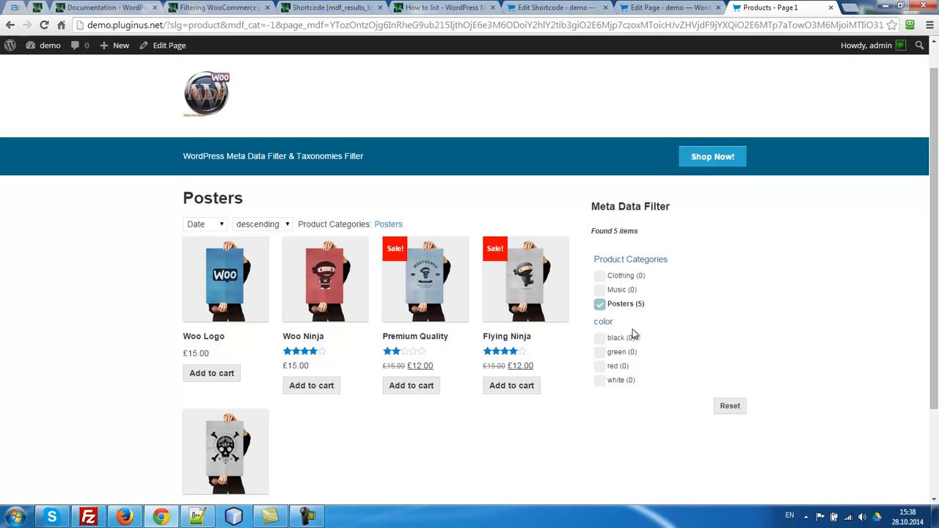
mouse_move(815, 301)
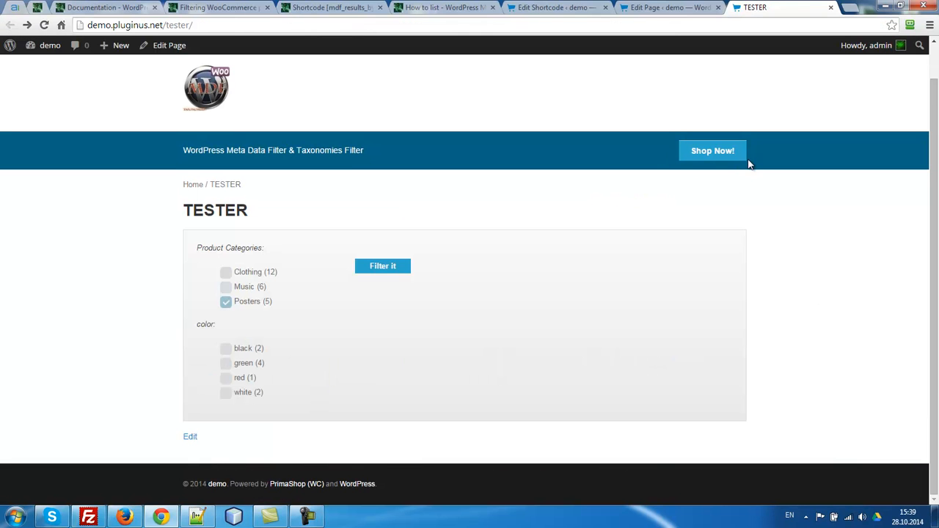
mouse_move(823, 170)
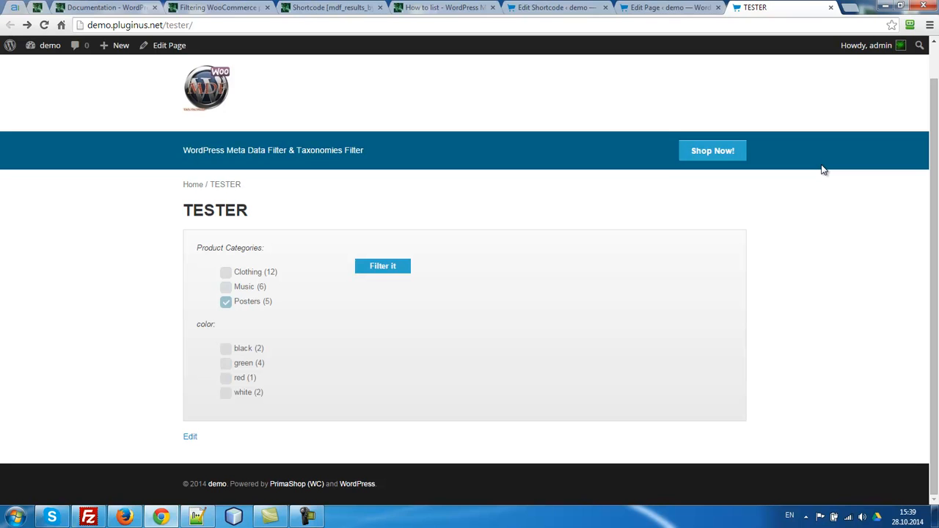
mouse_move(793, 285)
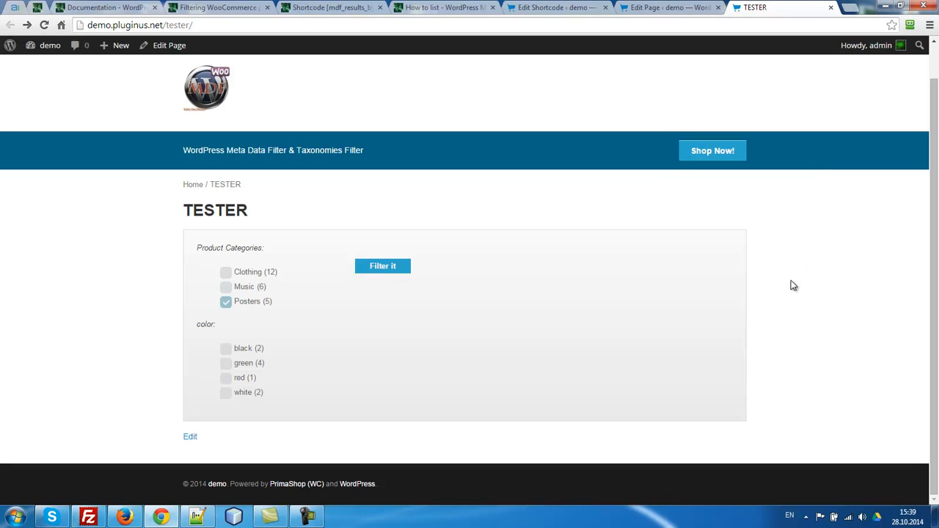
mouse_move(807, 276)
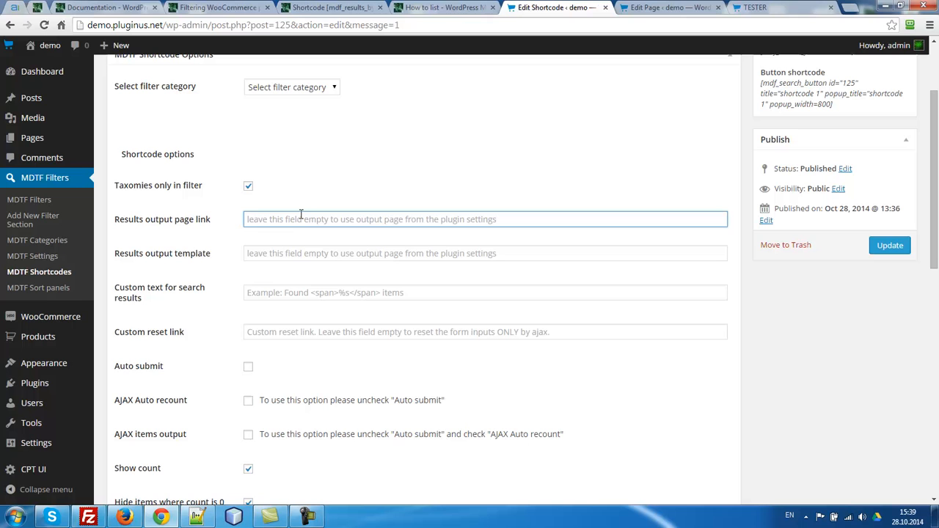
Set results output page, results template and reset link to 'self', re-enable auto submit, and save
left_click(486, 219)
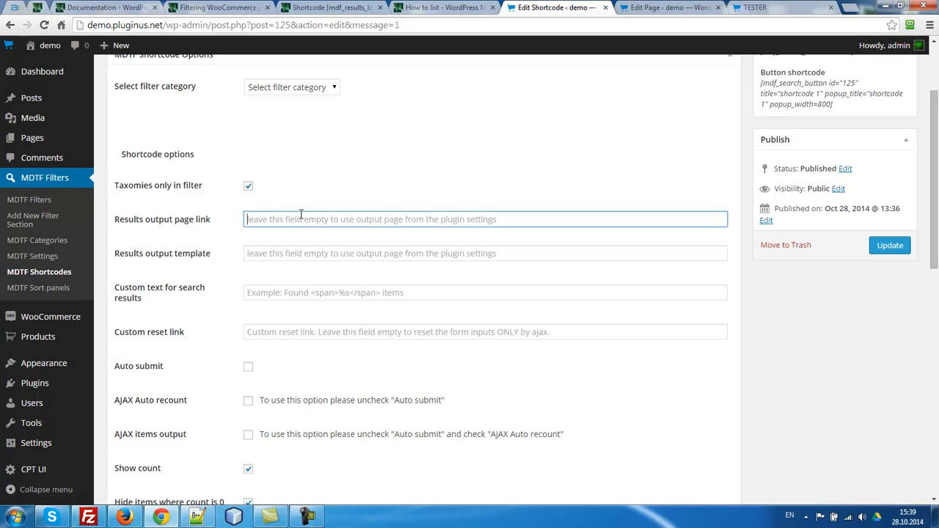
type("self")
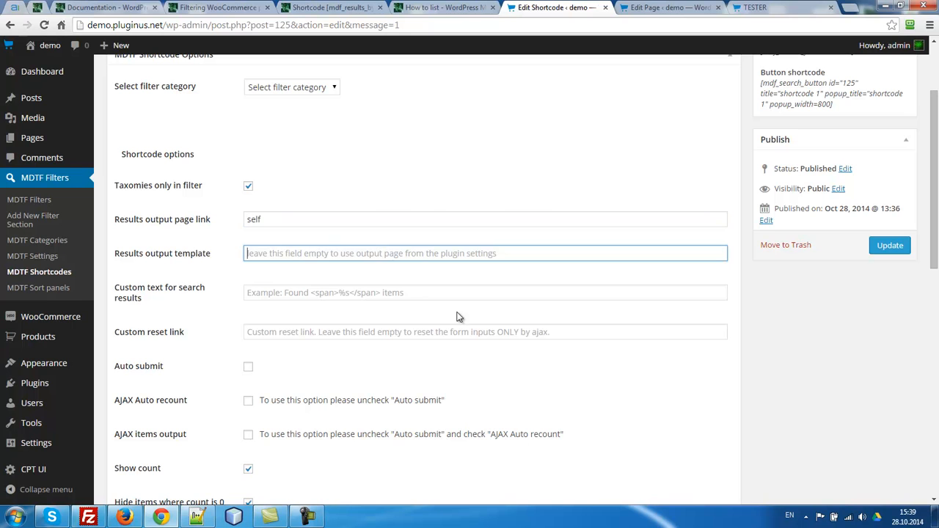
type("self")
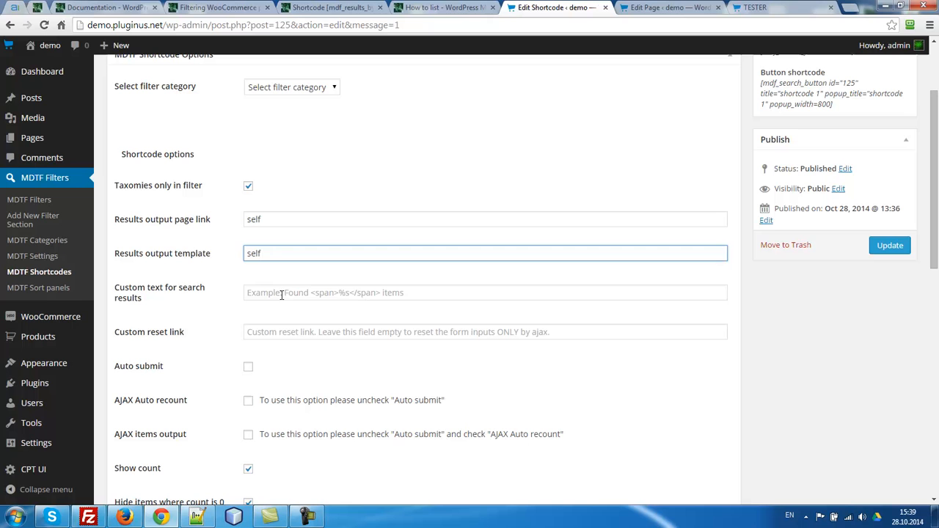
left_click(484, 292)
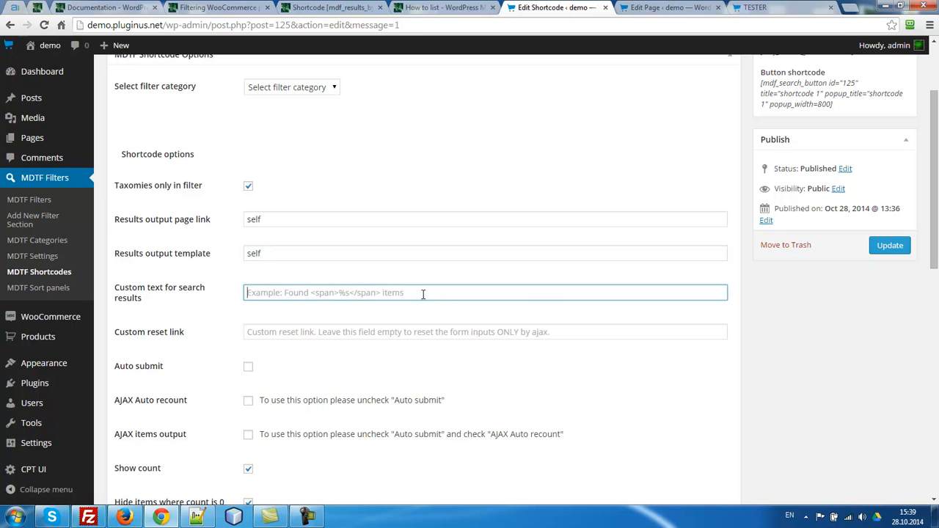
left_click(484, 332)
type("self")
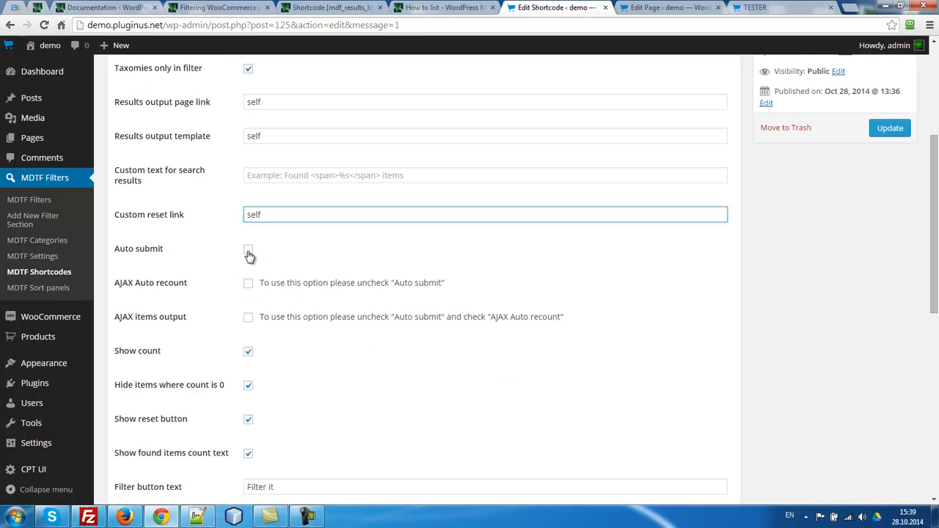
left_click(248, 249)
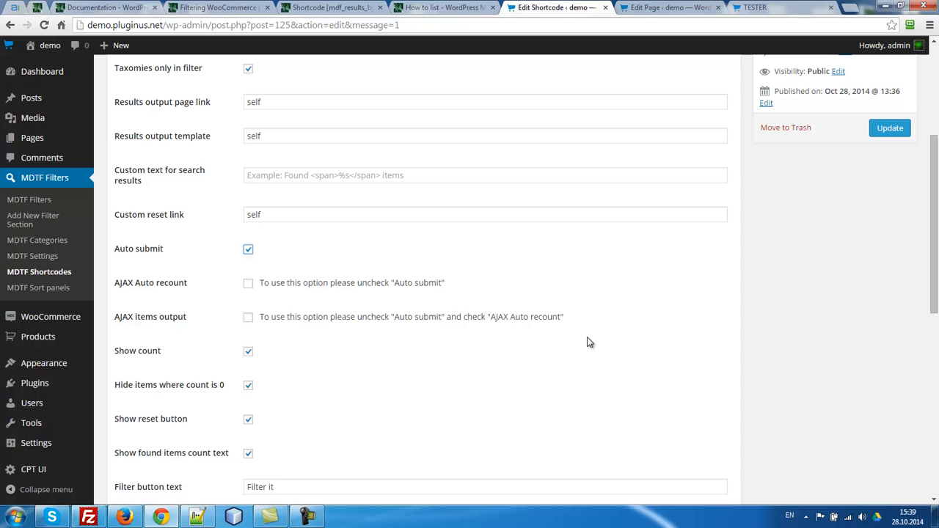
mouse_move(585, 341)
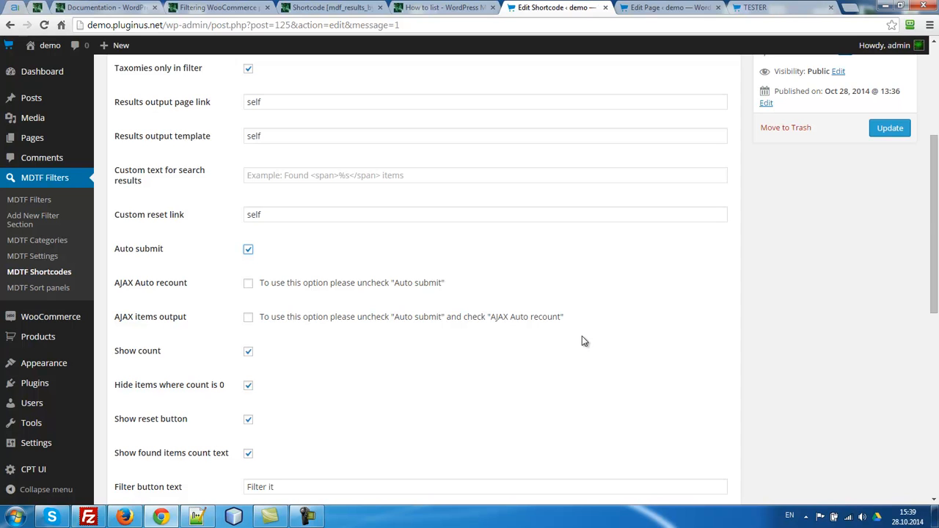
scroll("down", 3)
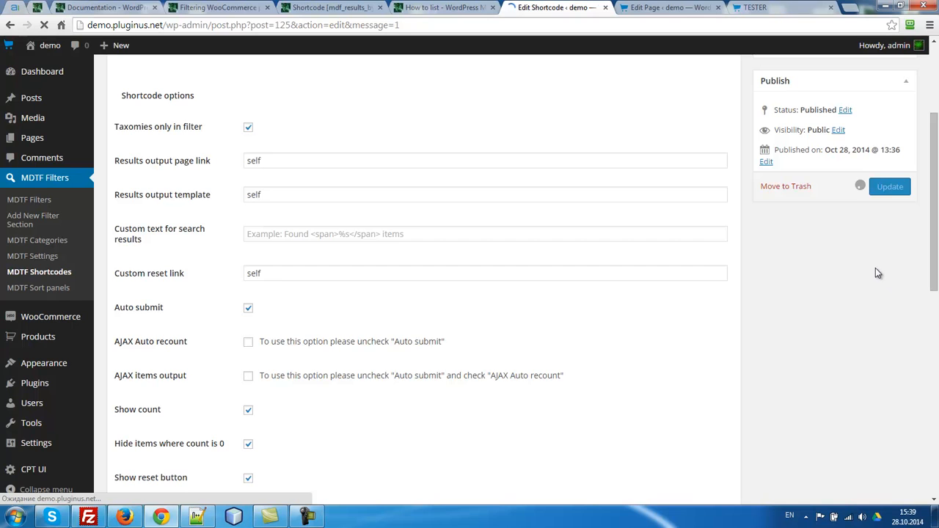
left_click(215, 7)
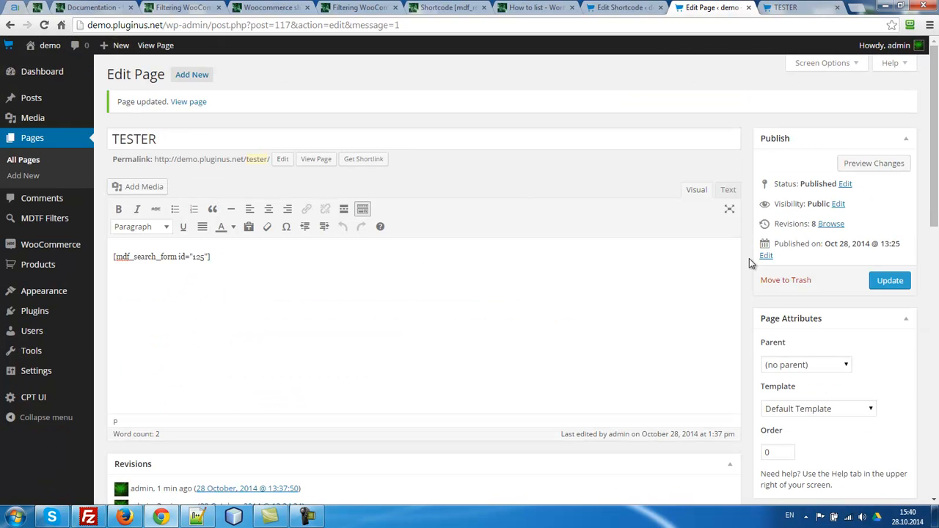
Add an [mdf_products] listing with columns=4 to the TESTER page and update it
left_click(727, 189)
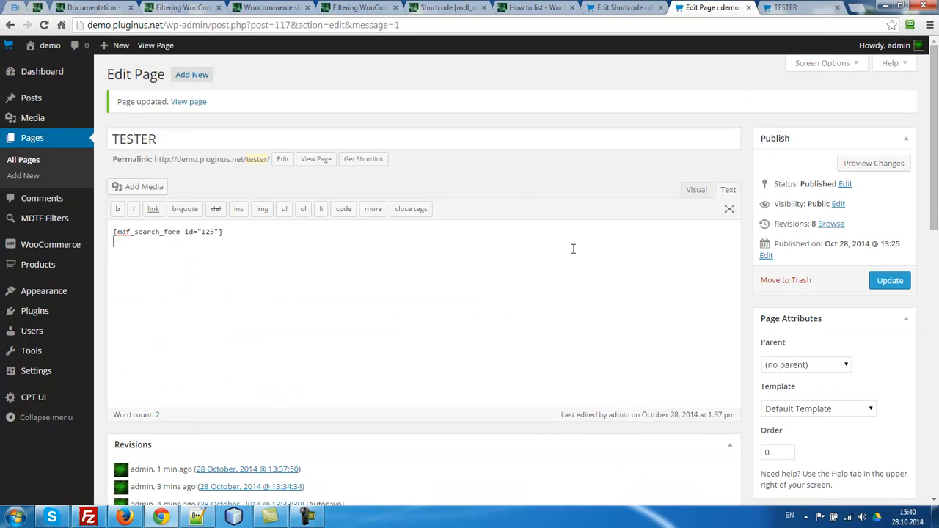
left_click(696, 189)
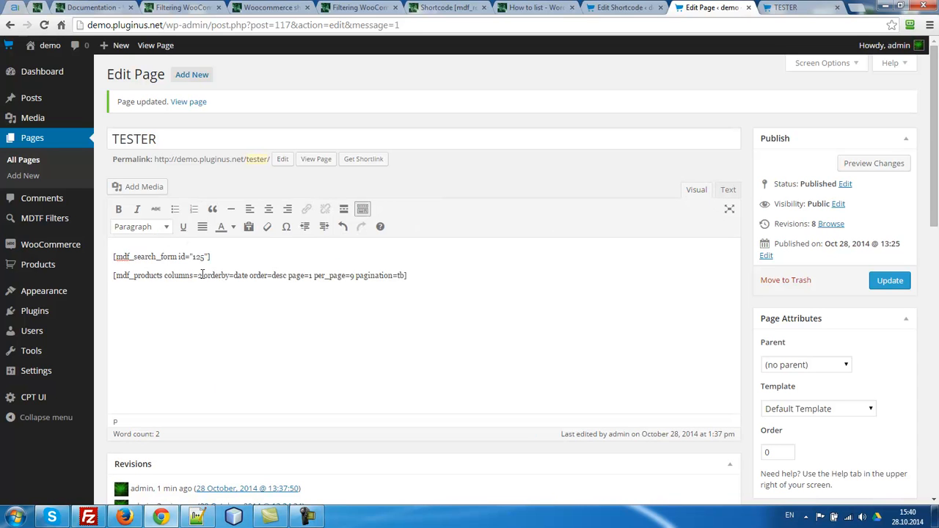
type("4")
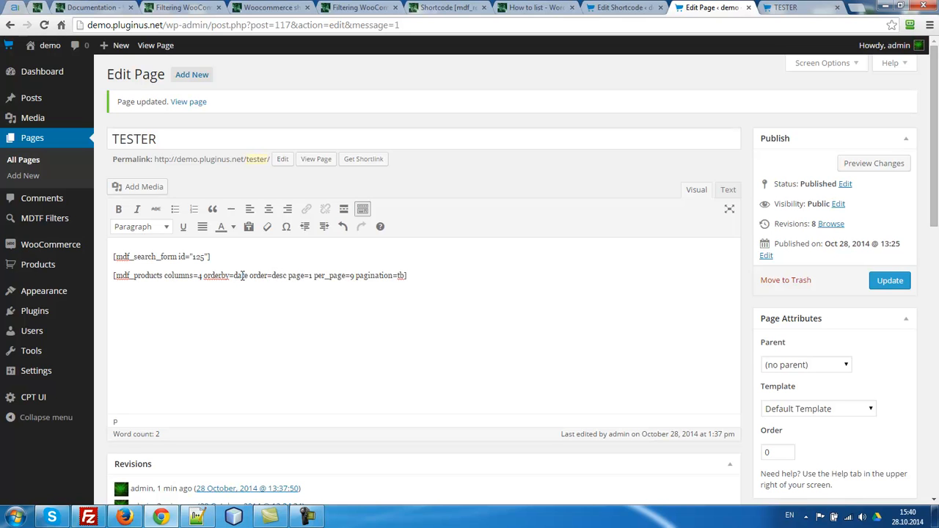
double_click(240, 275)
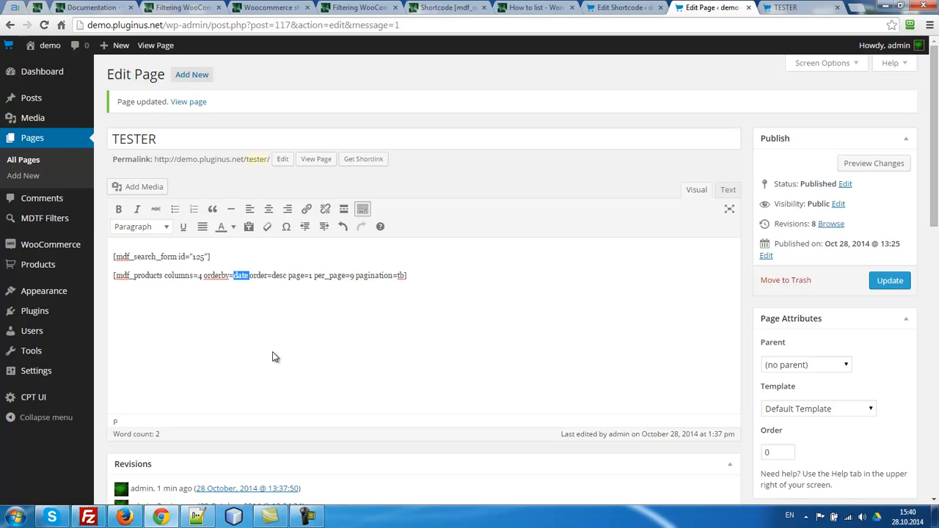
mouse_move(317, 288)
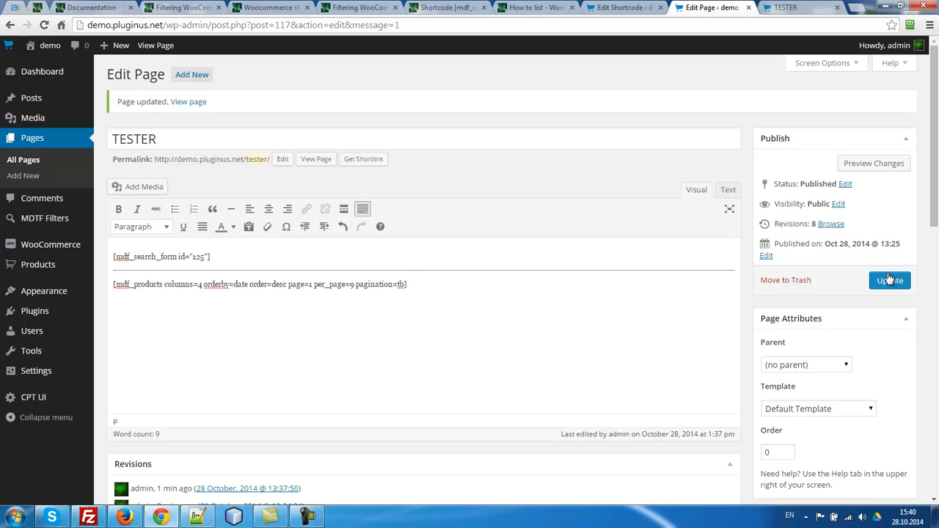
left_click(889, 280)
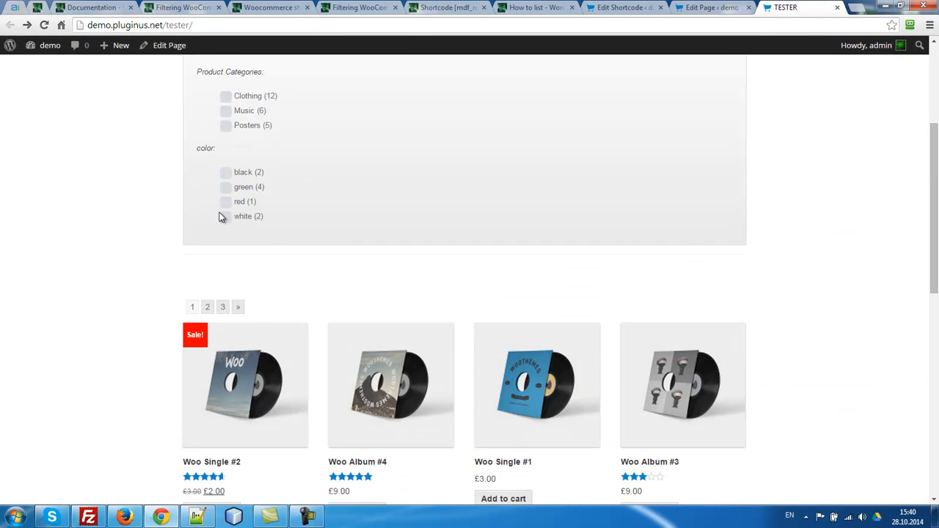
Tick white under color on TESTER, narrowing the results to 2 items
left_click(226, 216)
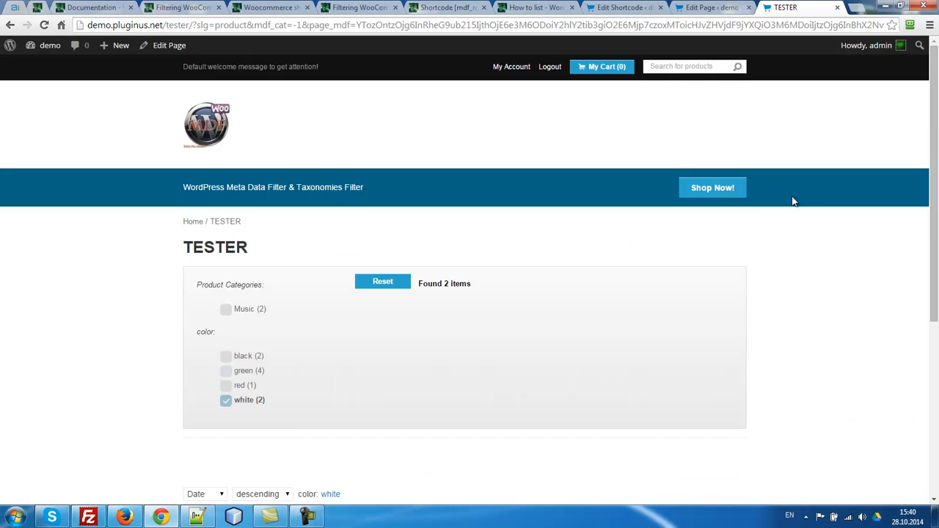
scroll("down", 3)
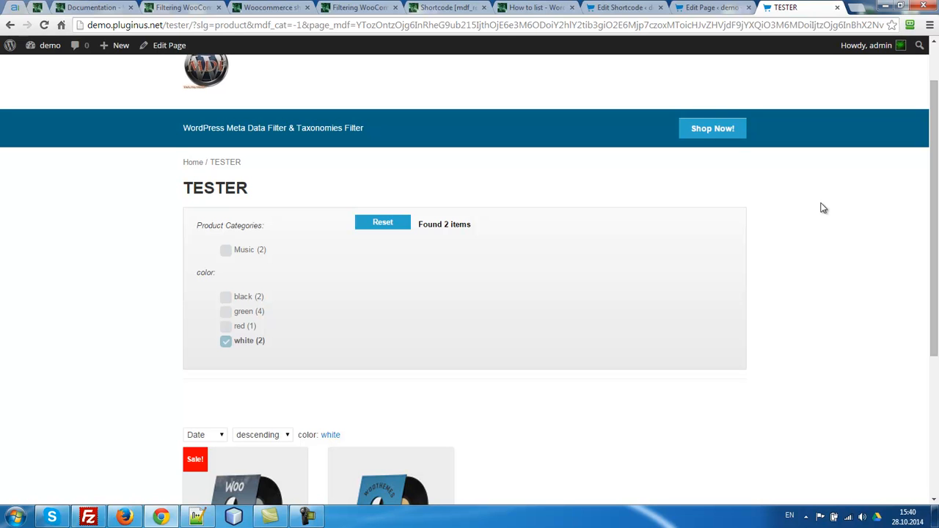
mouse_move(782, 197)
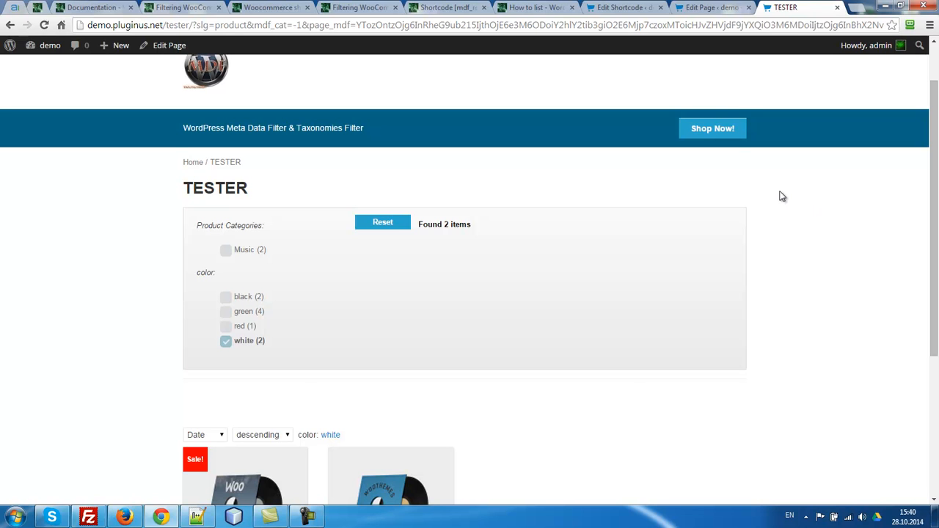
Change shortcode 1's filter category to woo shop, revealing Price and Taxonomy filters
left_click(620, 8)
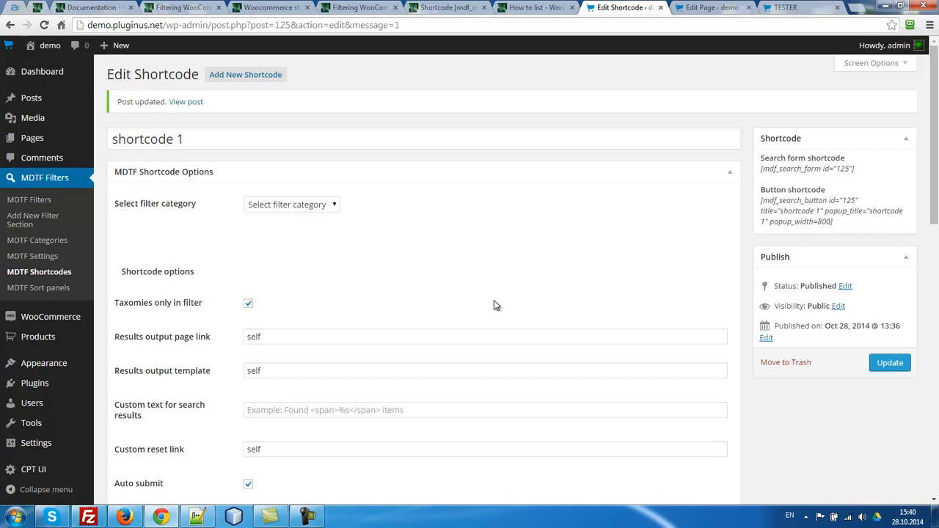
mouse_move(284, 321)
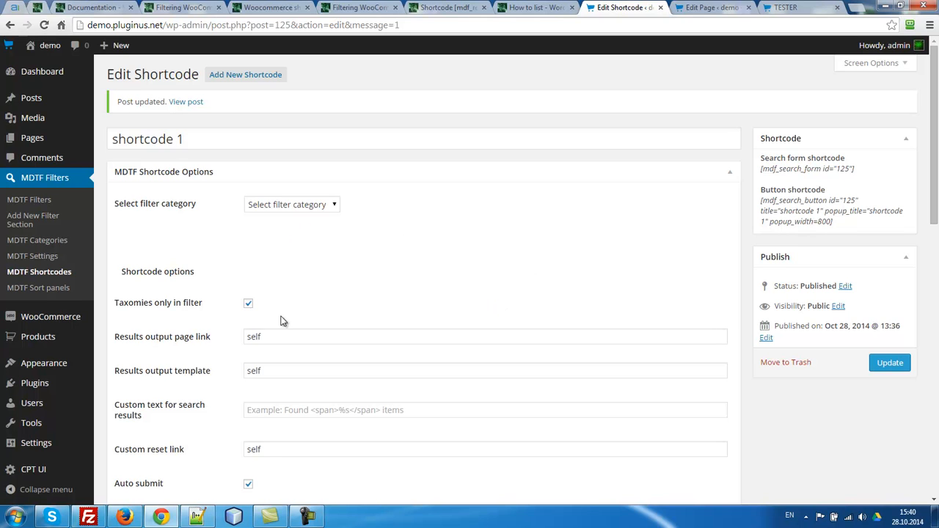
left_click(291, 204)
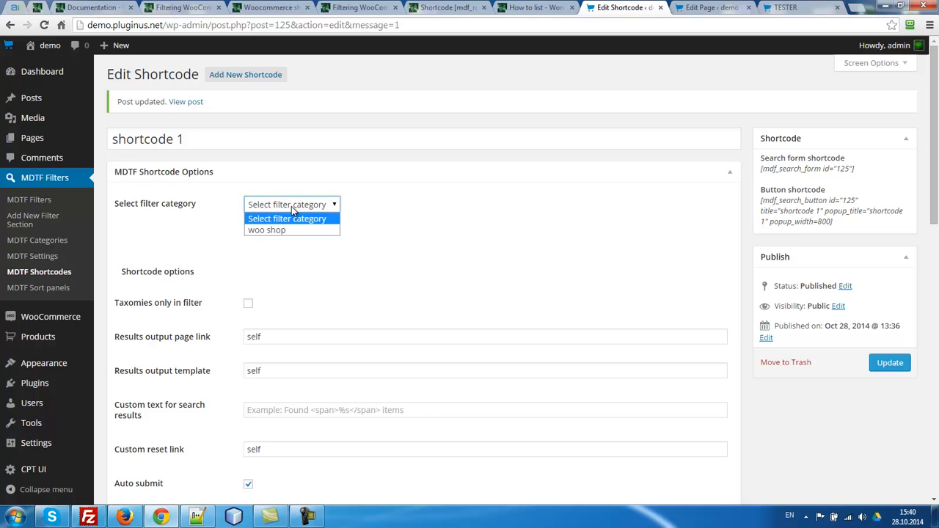
left_click(267, 230)
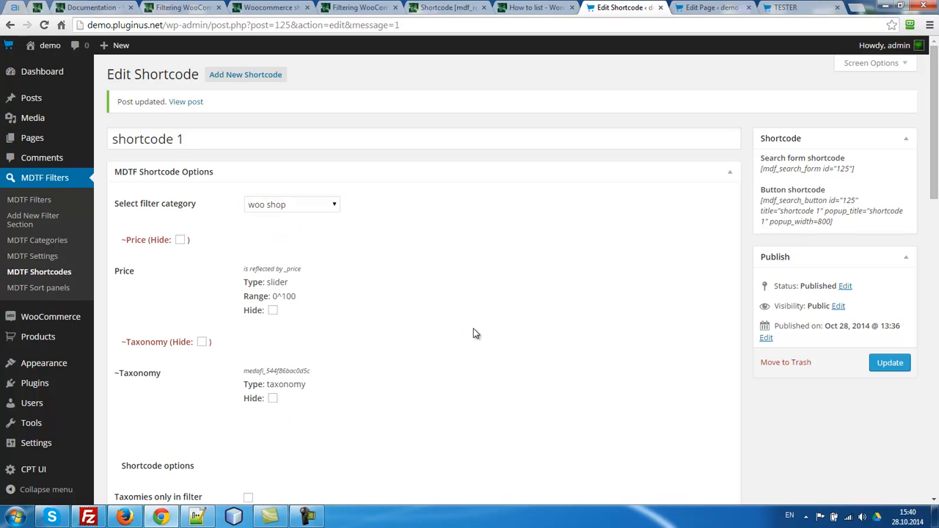
mouse_move(334, 385)
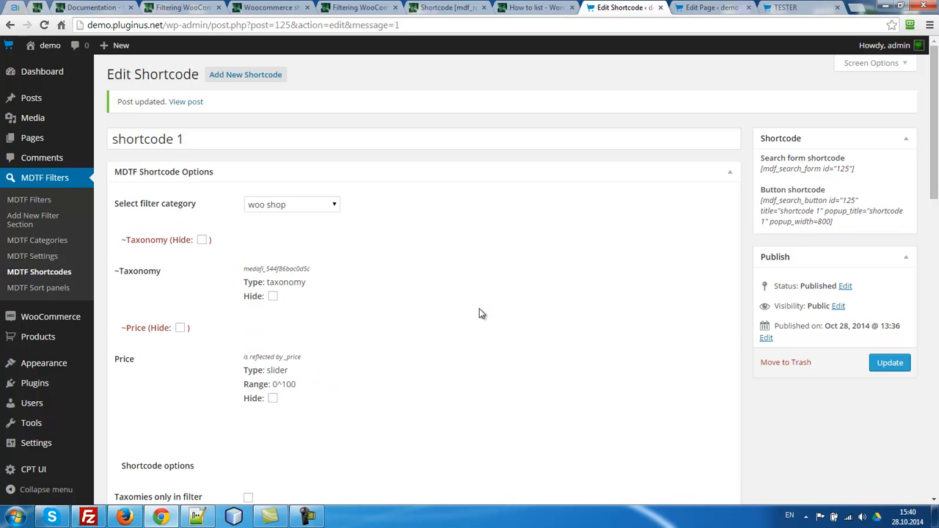
mouse_move(541, 289)
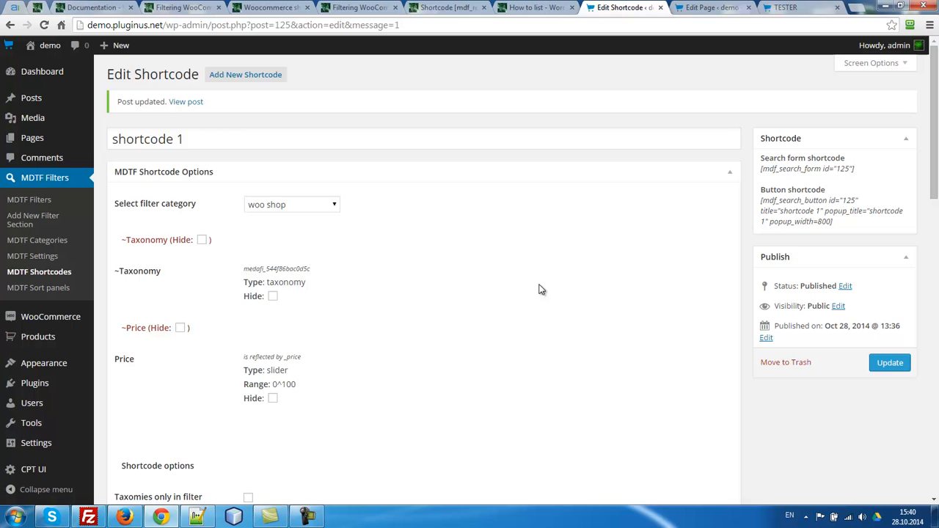
mouse_move(562, 325)
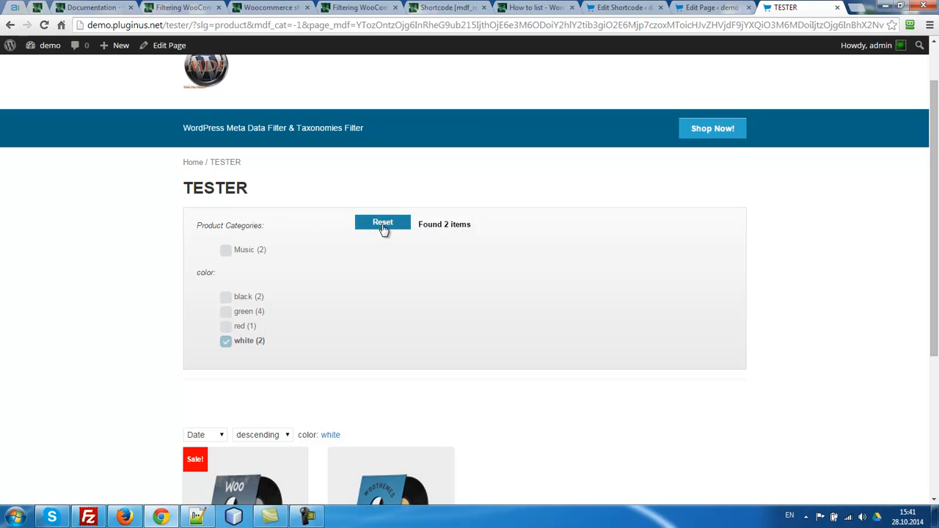
Reset the TESTER colour filter, review shortcode 1's settings, and return to TESTER
left_click(382, 222)
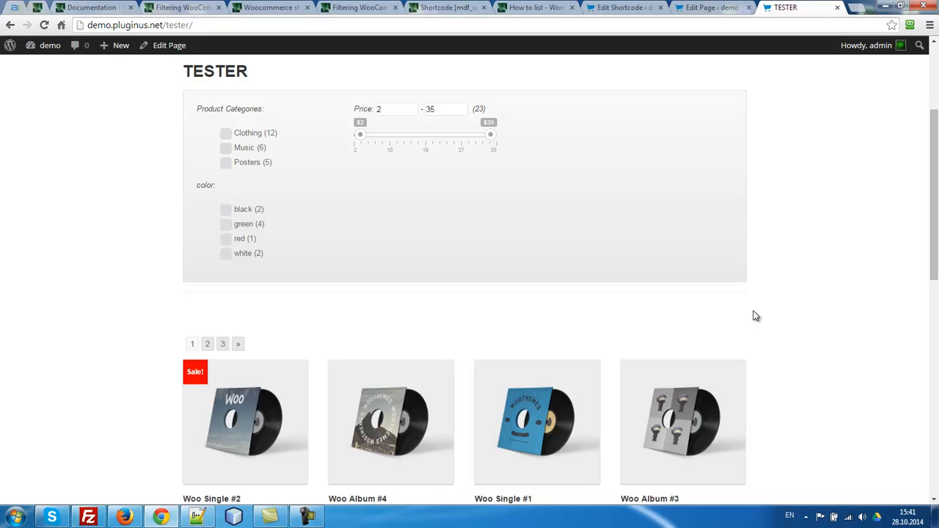
mouse_move(711, 255)
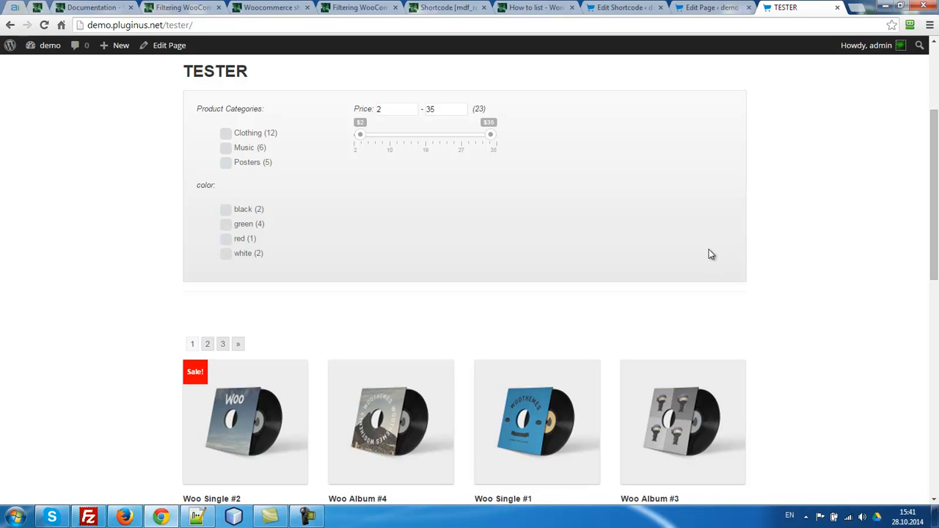
mouse_move(204, 162)
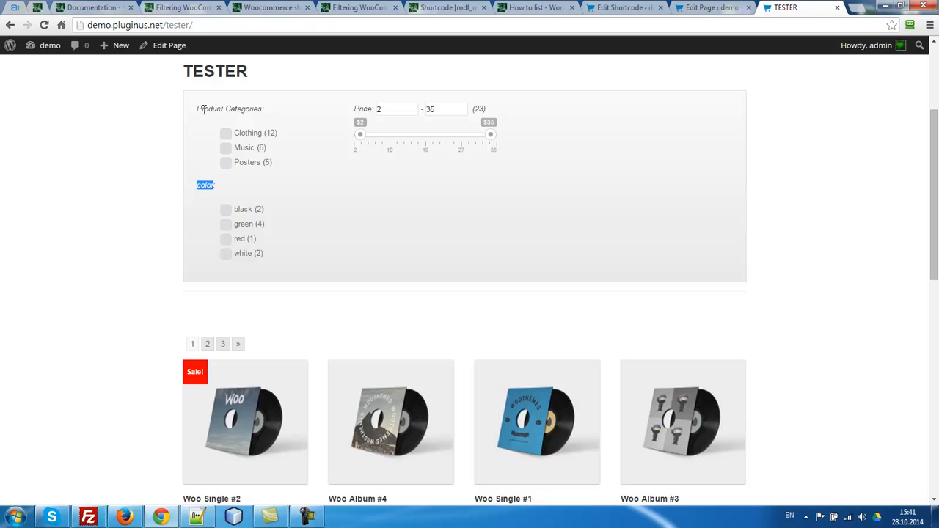
mouse_move(203, 109)
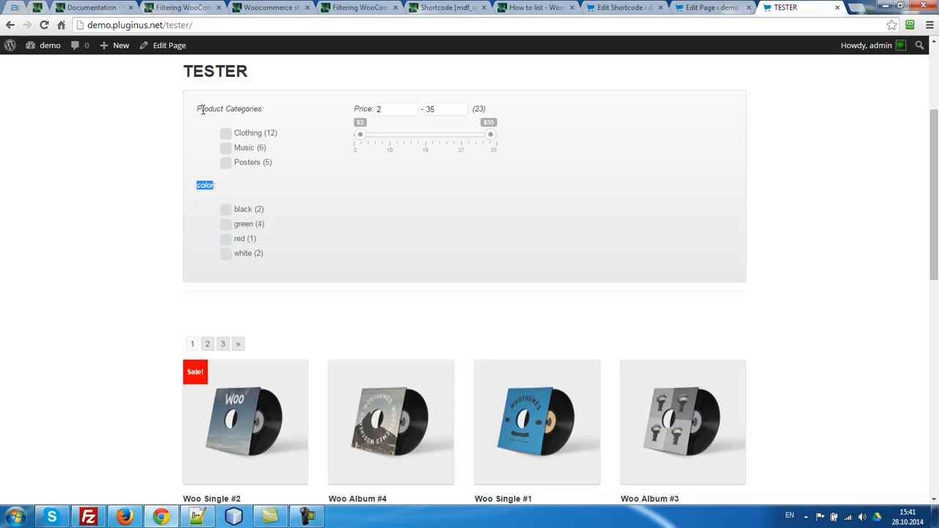
mouse_move(321, 95)
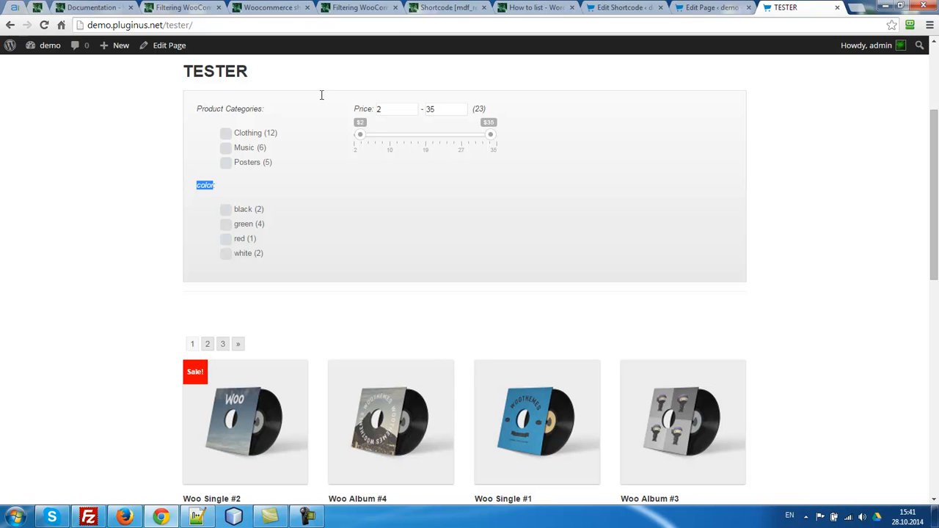
left_click(619, 7)
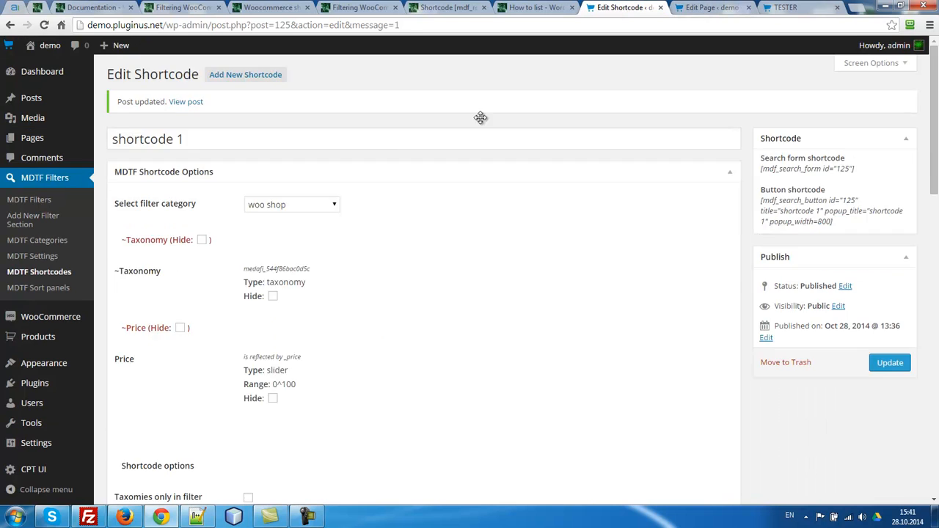
scroll("down", 3)
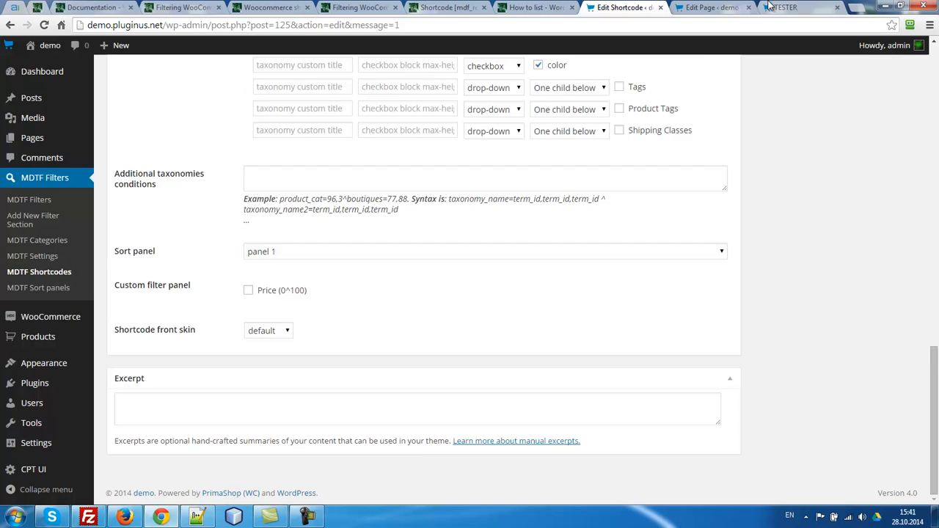
left_click(784, 7)
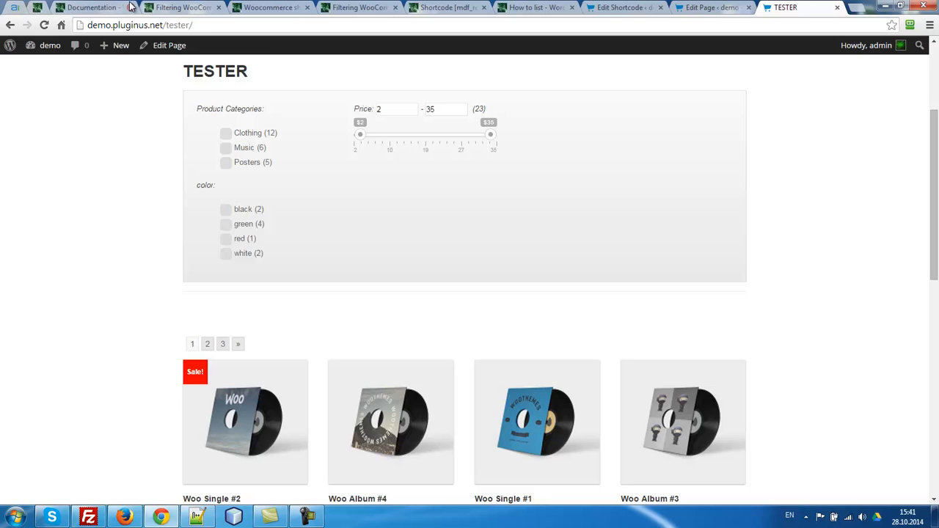
Check the mdf_products docs, browse TESTER's 12–35 price results, and view shortcode 1's settings
left_click(183, 8)
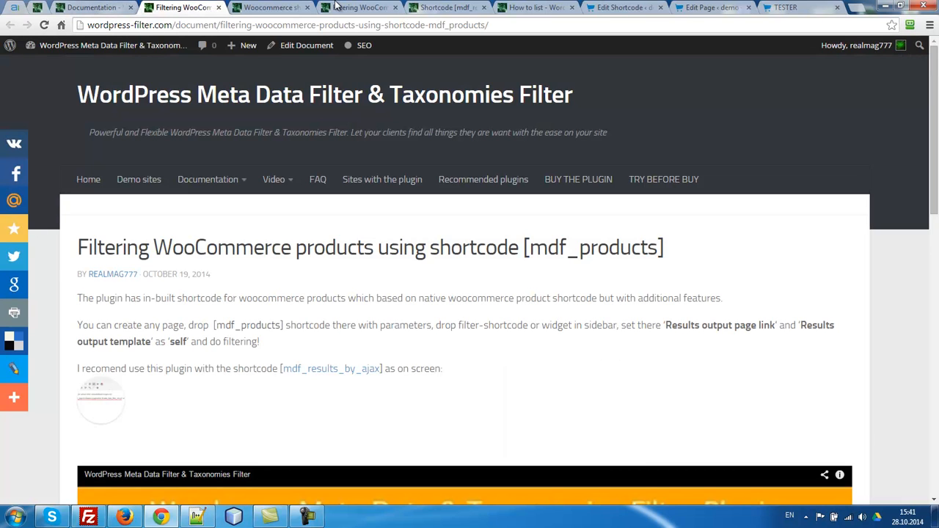
left_click(785, 8)
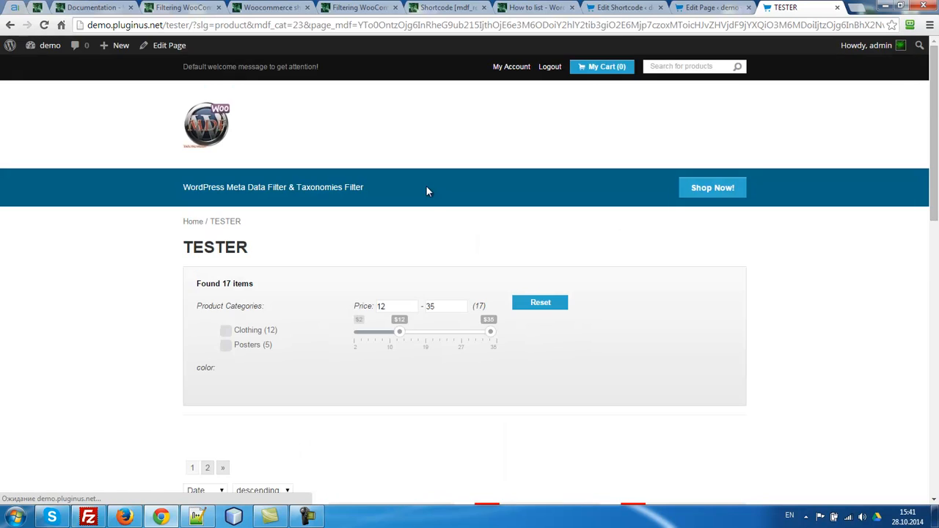
scroll("down", 3)
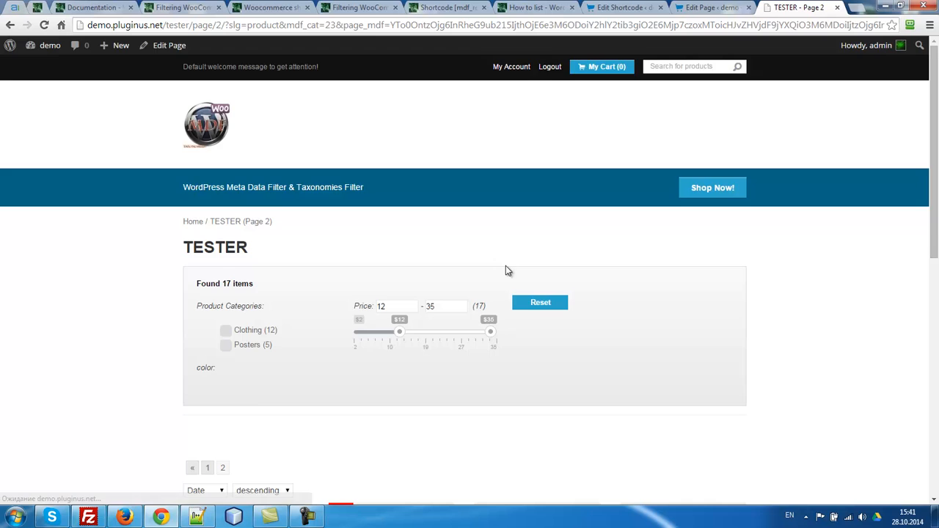
scroll("down", 3)
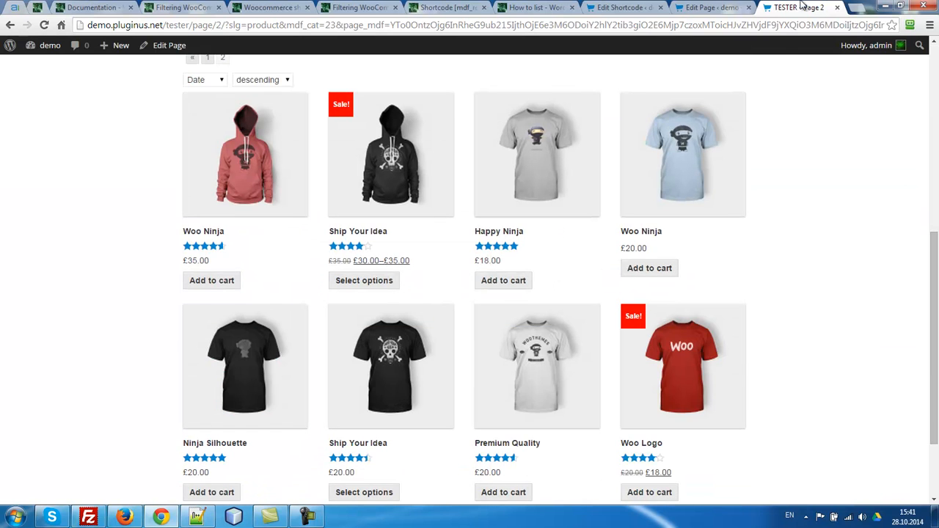
left_click(708, 7)
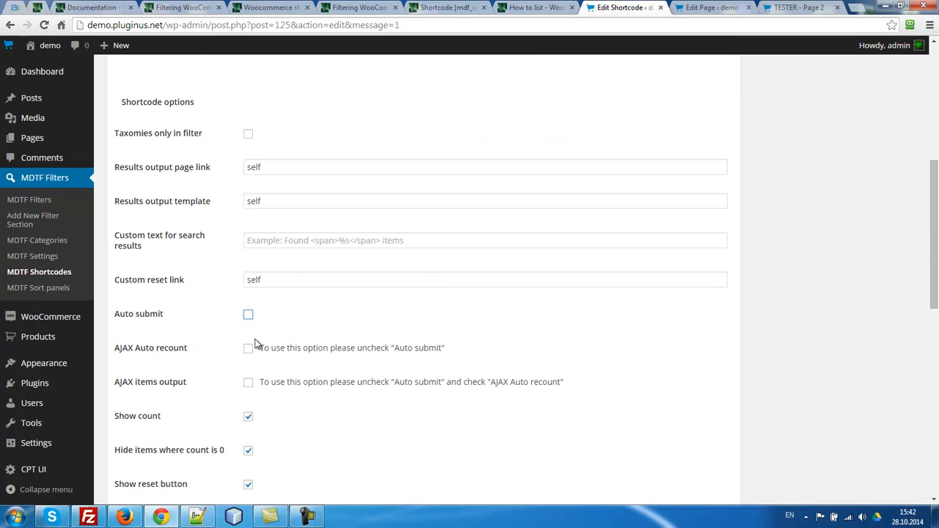
Save shortcode 1's options and show the [mdf_products] WooCommerce filtering article
left_click(248, 348)
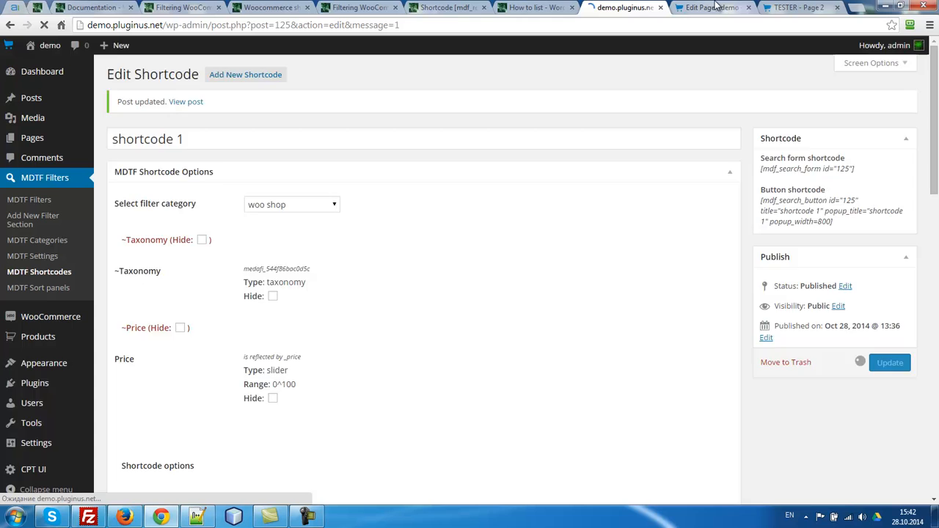
left_click(179, 8)
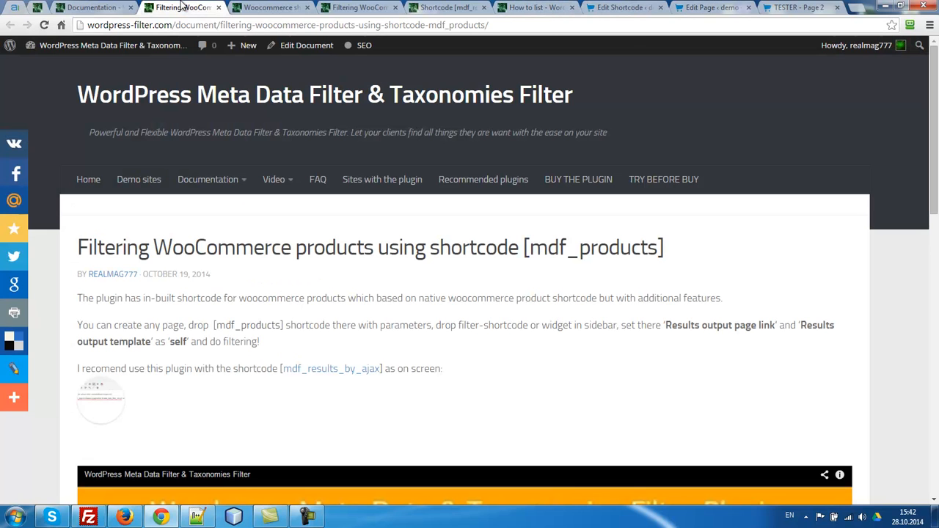
mouse_move(396, 174)
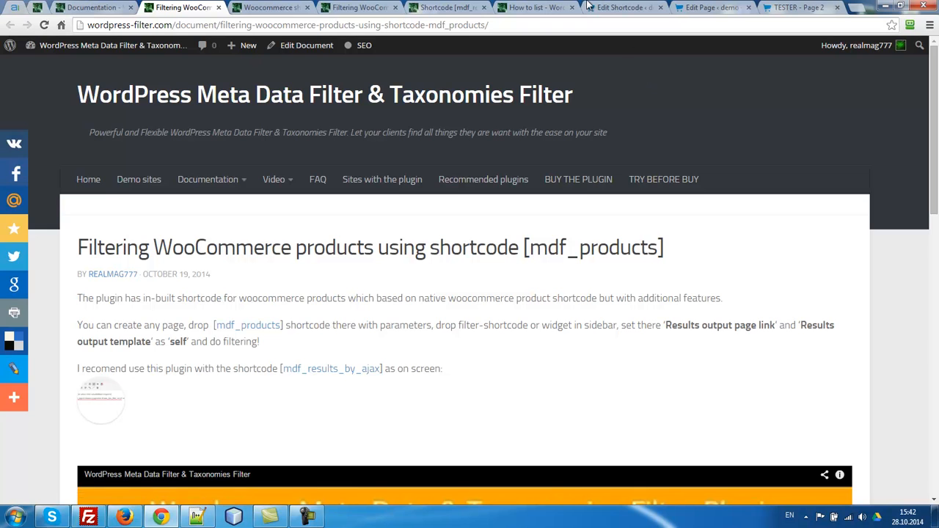
Check TESTER's current shortcodes, then open the [mdf_results_by_ajax] documentation page
left_click(708, 8)
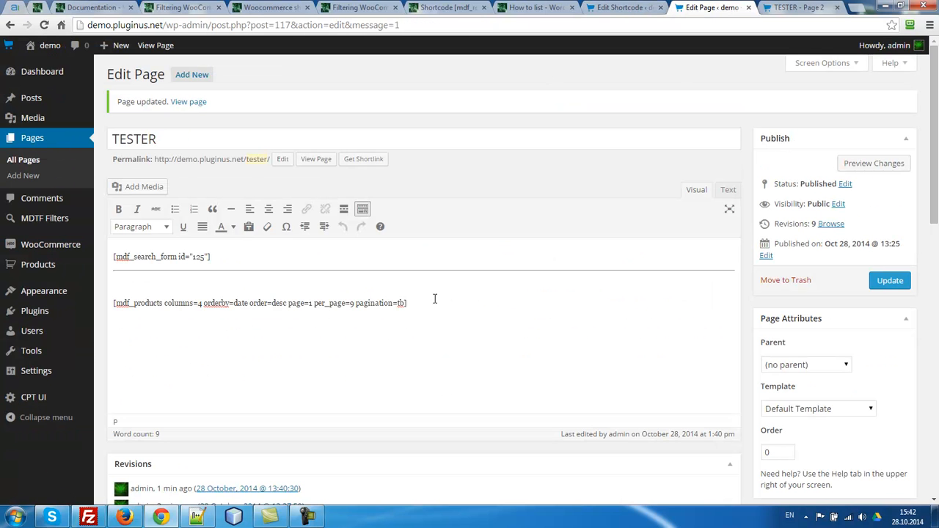
left_click(180, 8)
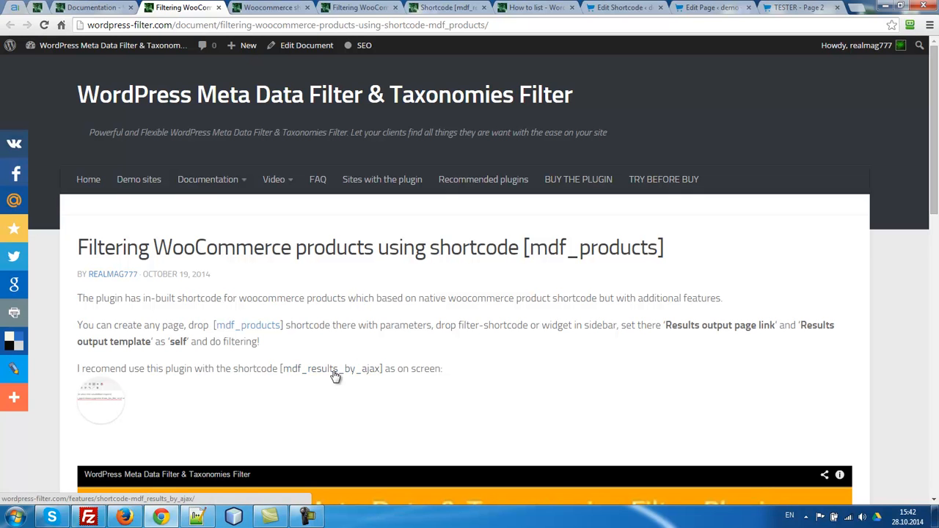
left_click(329, 368)
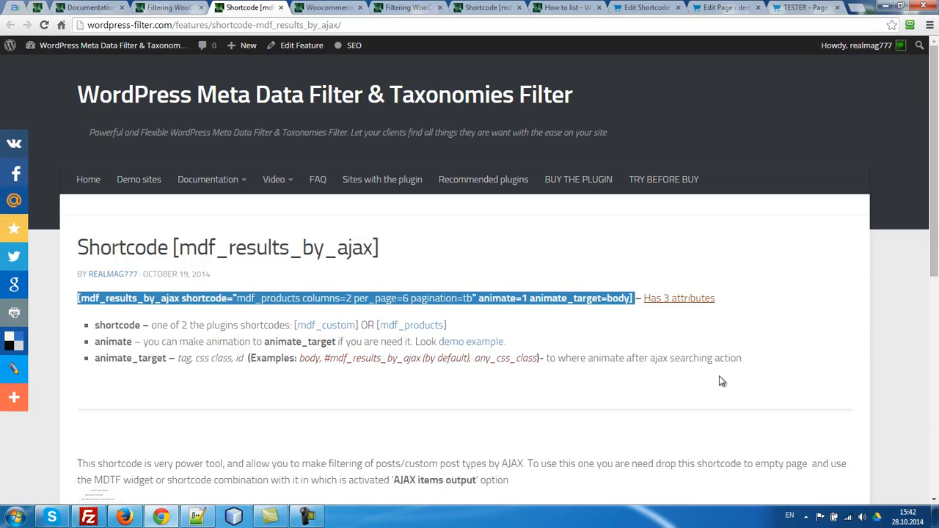
mouse_move(728, 381)
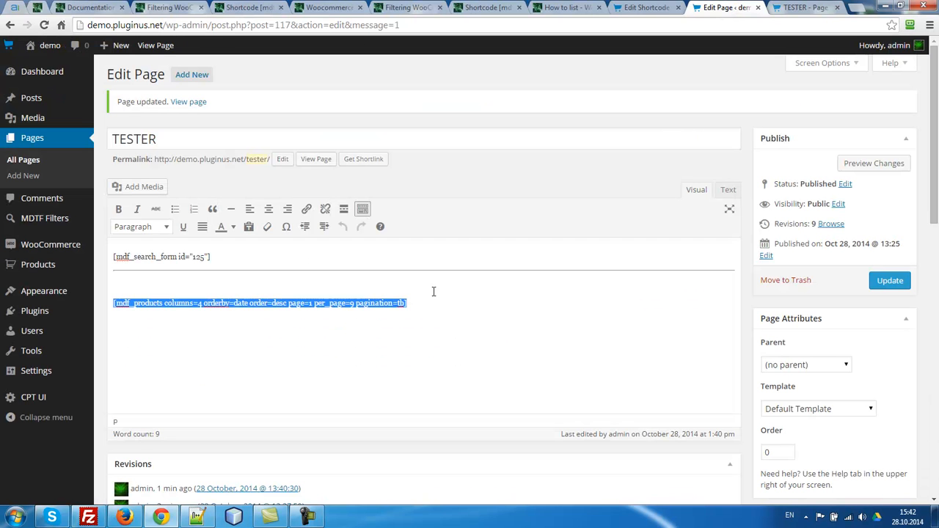
Toggle Text and Visual views and select the pasted mdf_results_by_ajax shortcode
left_click(727, 189)
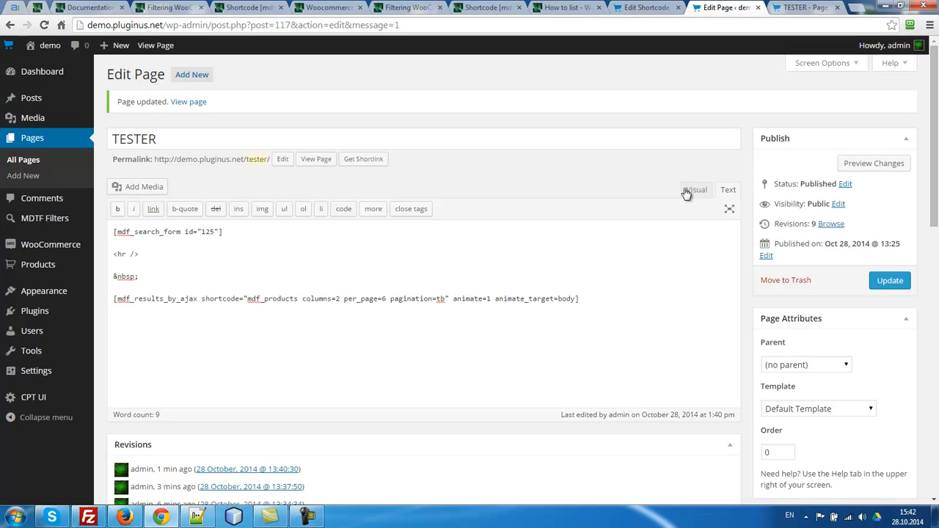
left_click(695, 190)
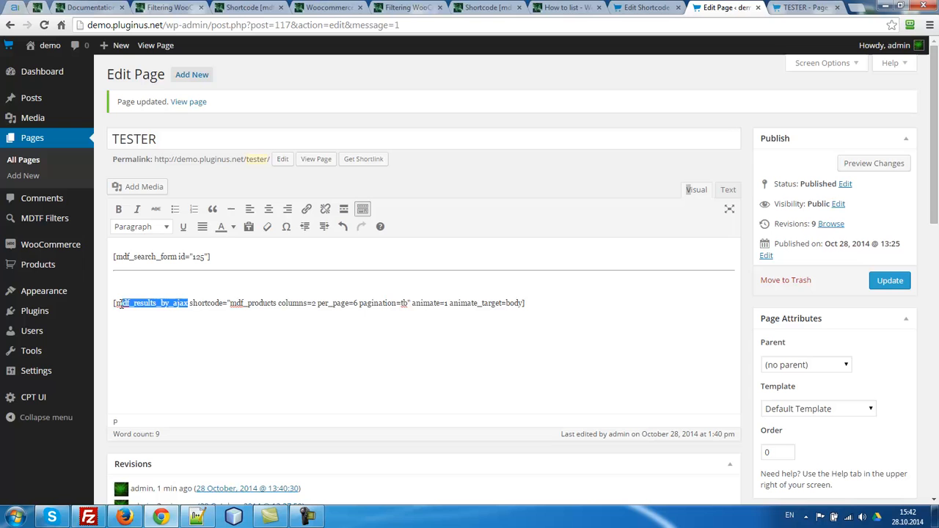
double_click(206, 302)
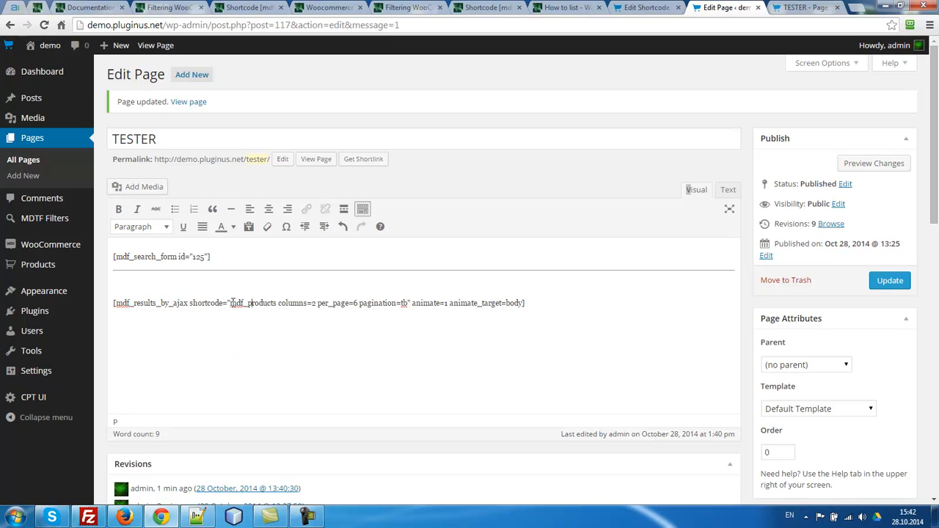
left_click_drag(229, 302, 404, 302)
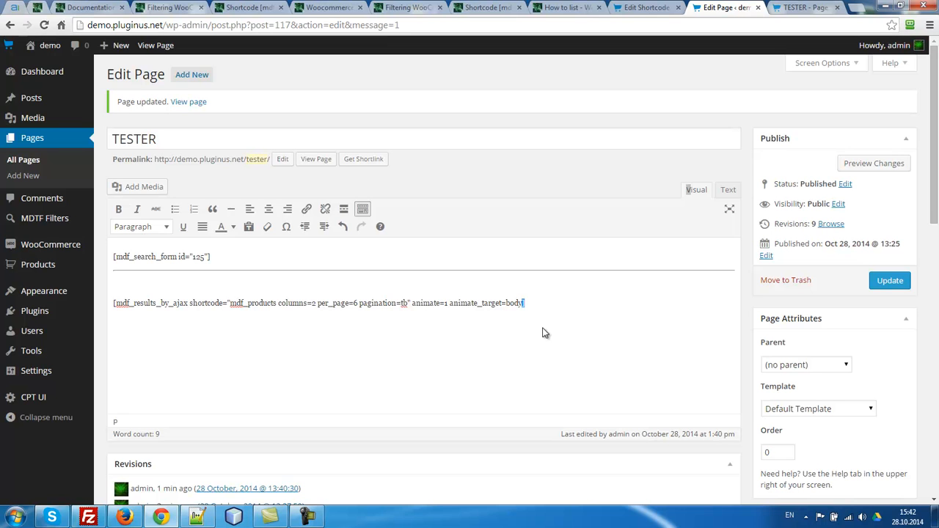
mouse_move(339, 360)
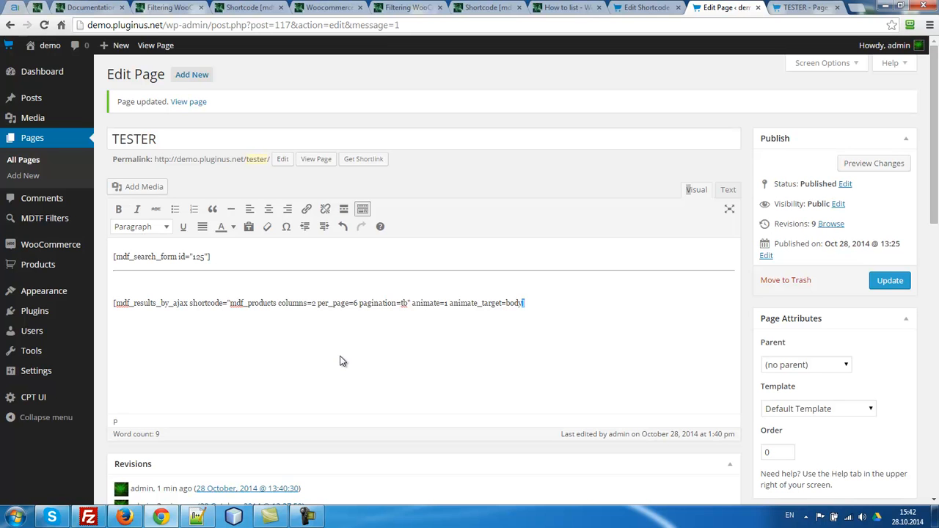
Set the shortcode to 4 columns and 9 per page, and update TESTER
double_click(313, 303)
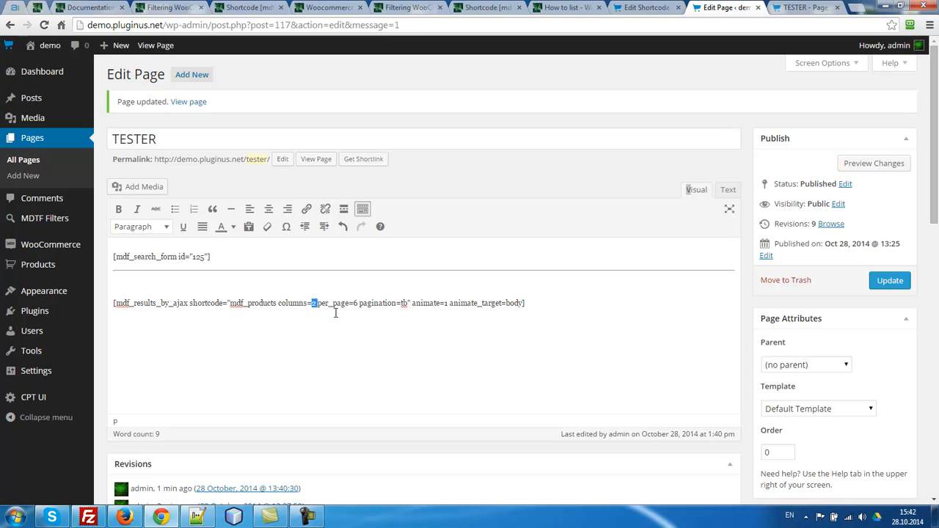
type("4")
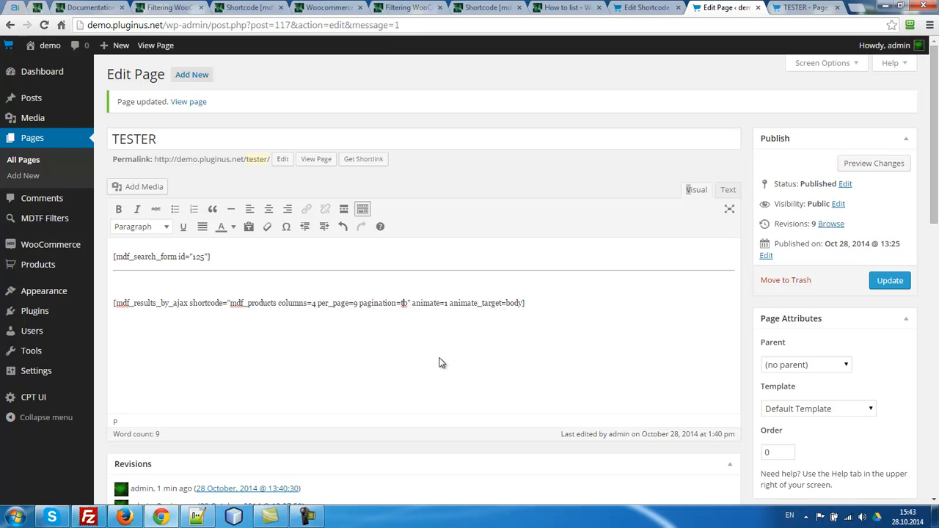
type("b")
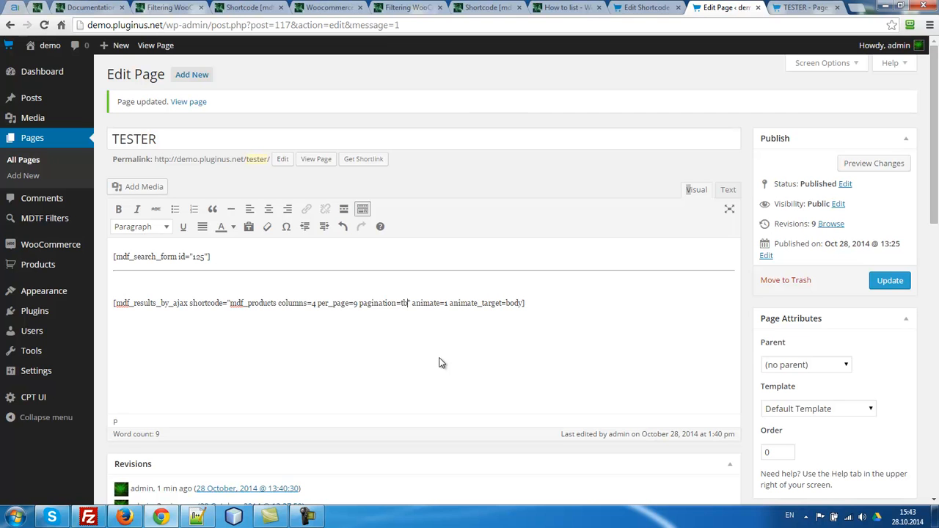
left_click(889, 280)
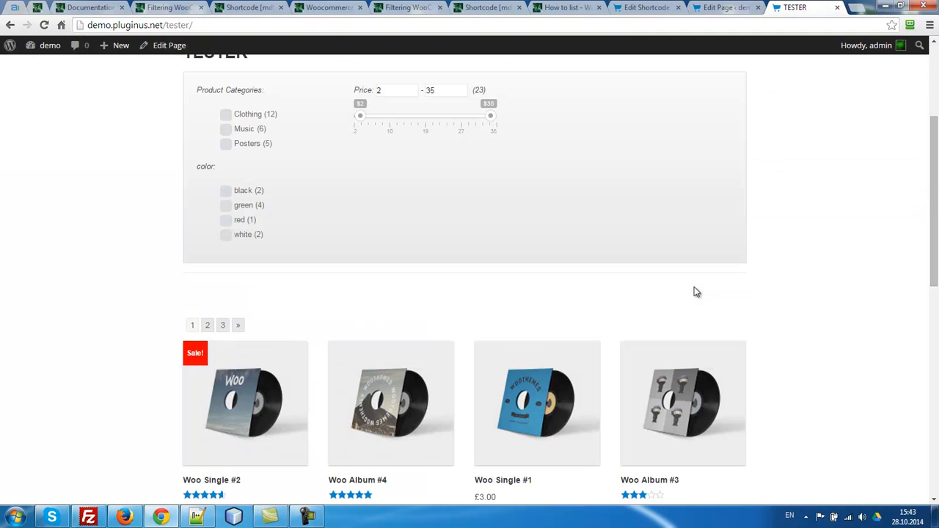
Tick green in the TESTER color filter and scroll to the 4 found albums
left_click(225, 205)
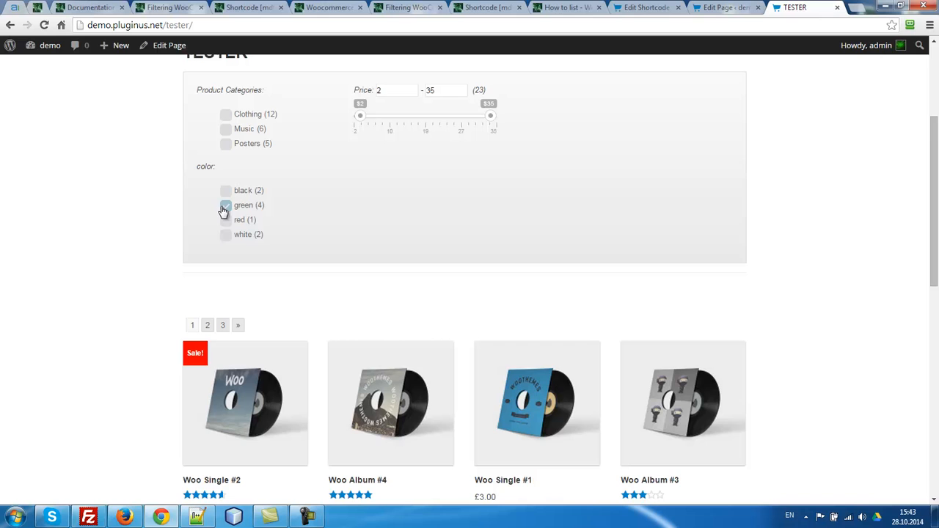
left_click(225, 205)
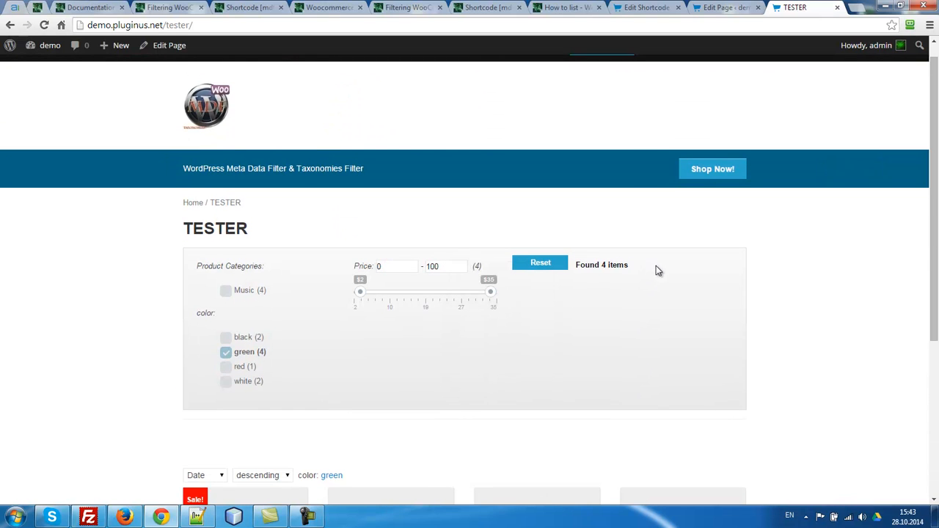
scroll("down", 3)
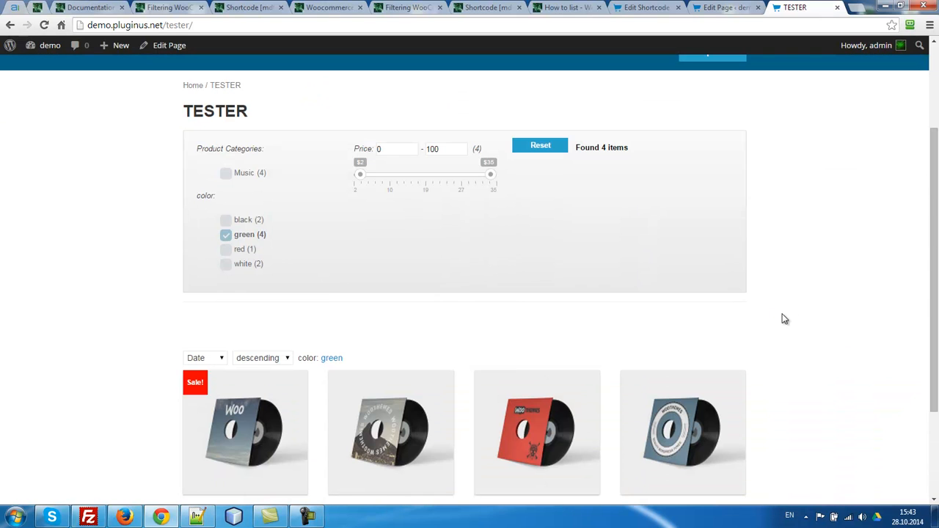
mouse_move(606, 242)
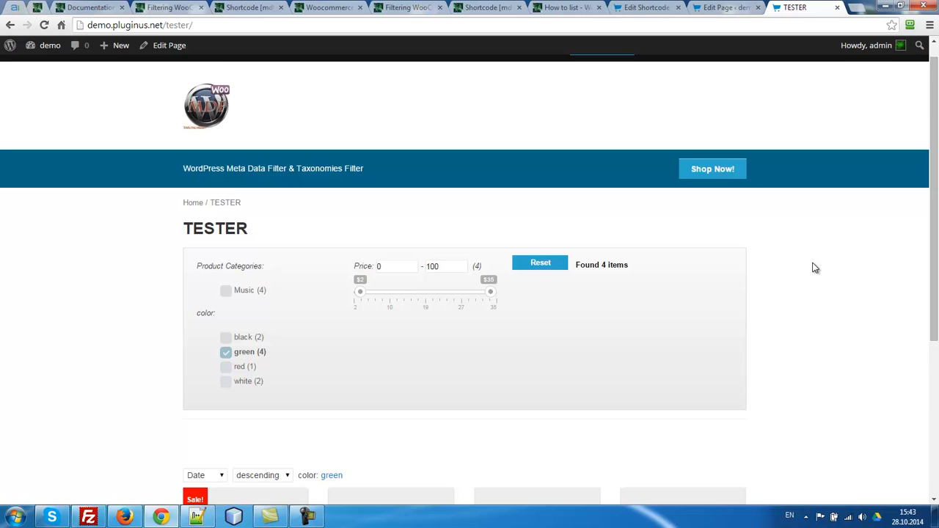
scroll("down", 3)
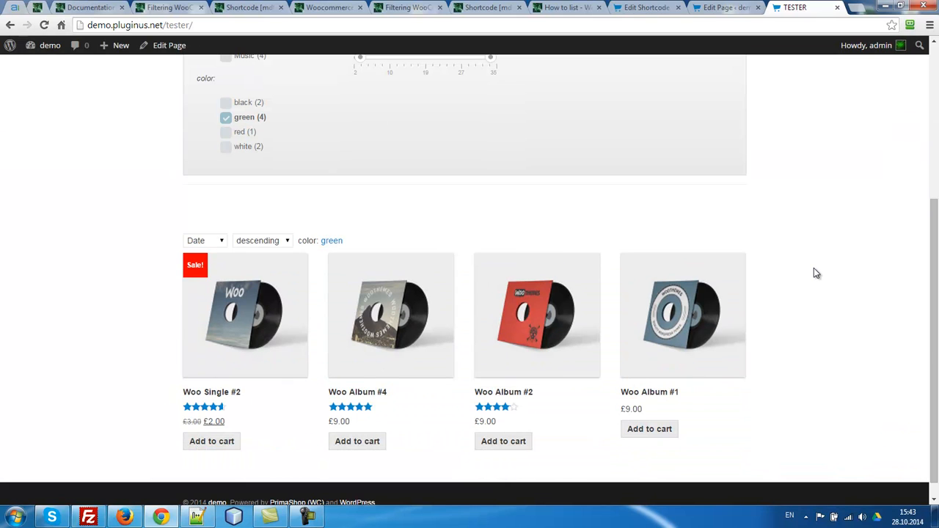
mouse_move(107, 6)
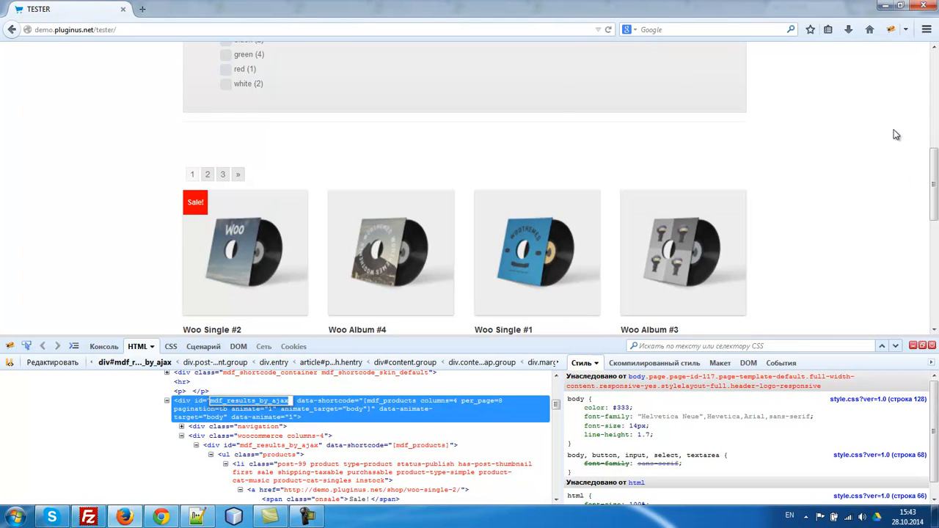
mouse_move(895, 191)
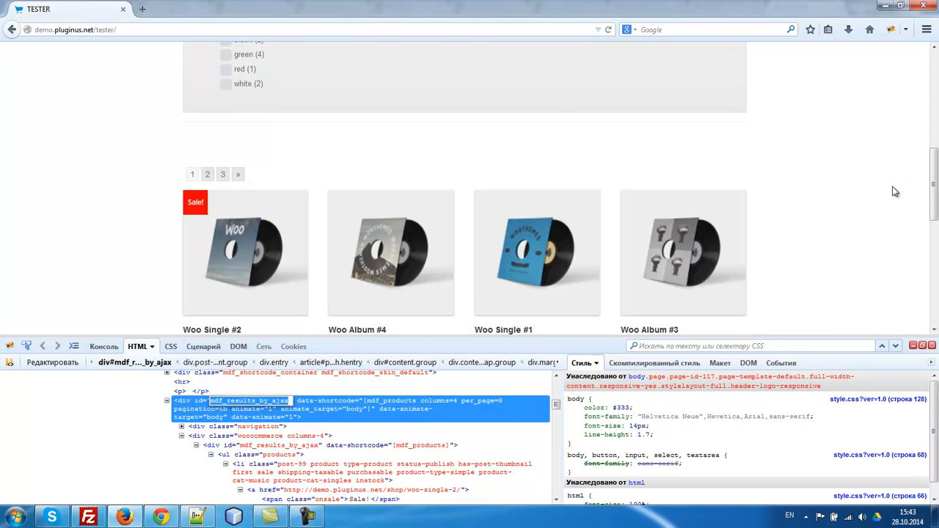
mouse_move(860, 174)
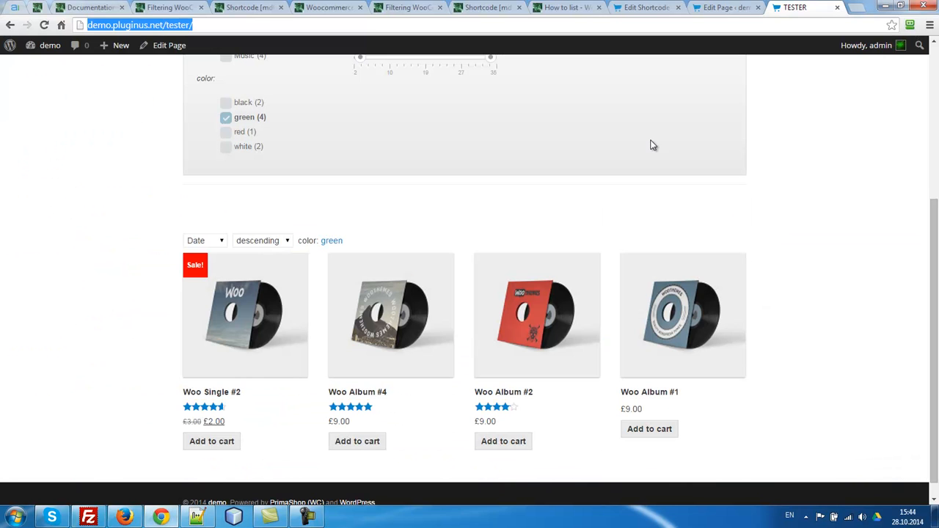
Replace animate_target 'body' with '#' in the results shortcode and update TESTER
left_click(723, 7)
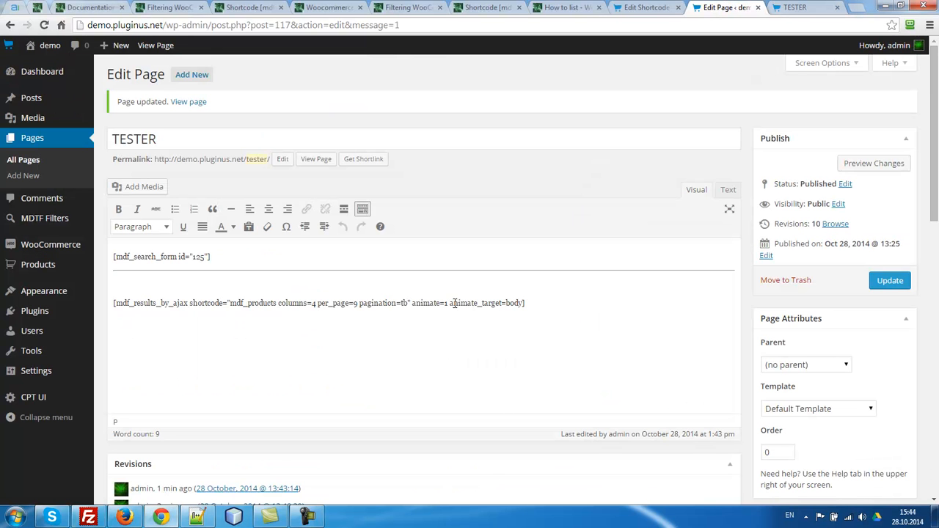
double_click(475, 302)
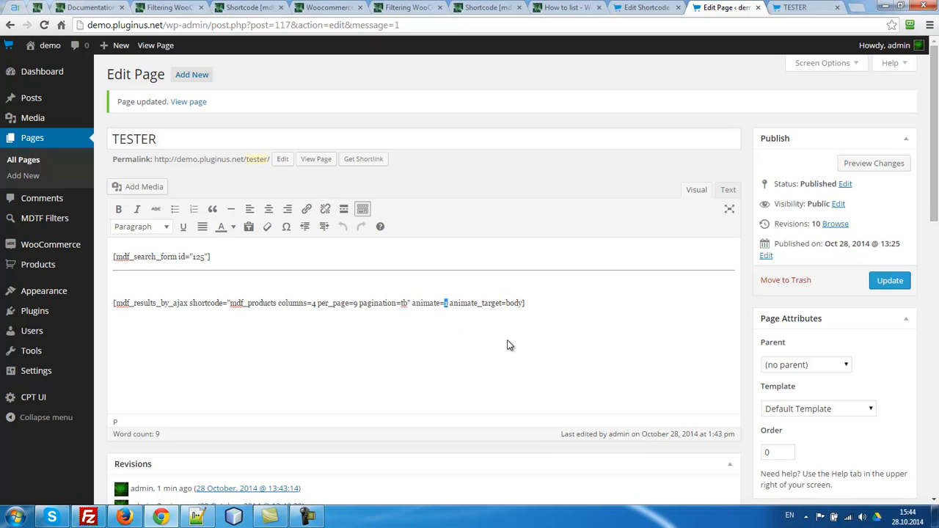
mouse_move(517, 341)
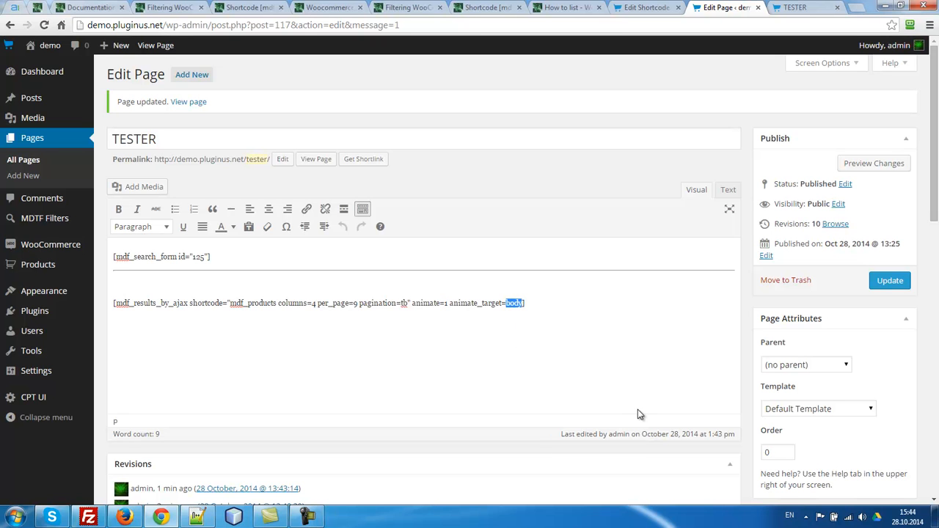
type("#")
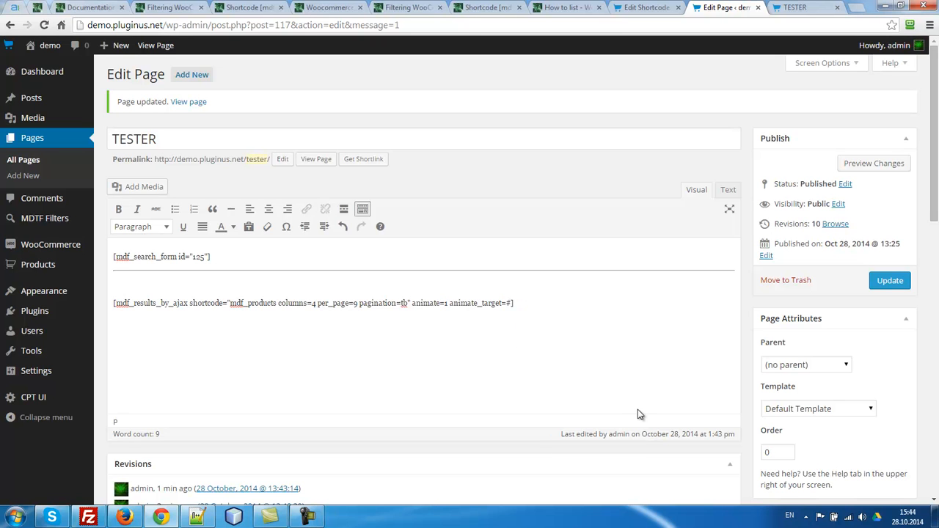
left_click(889, 280)
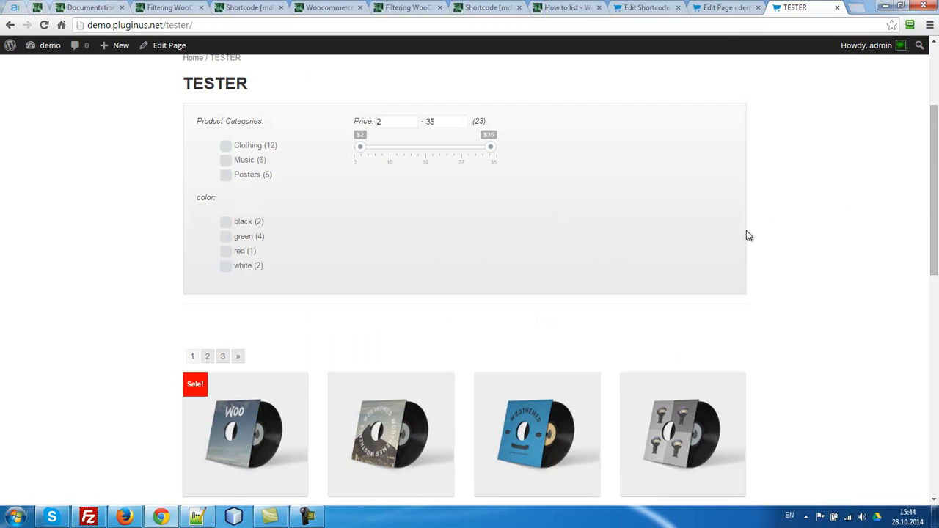
Filter TESTER to Posters, scroll the results, and switch to shortcode 1's settings
left_click(225, 175)
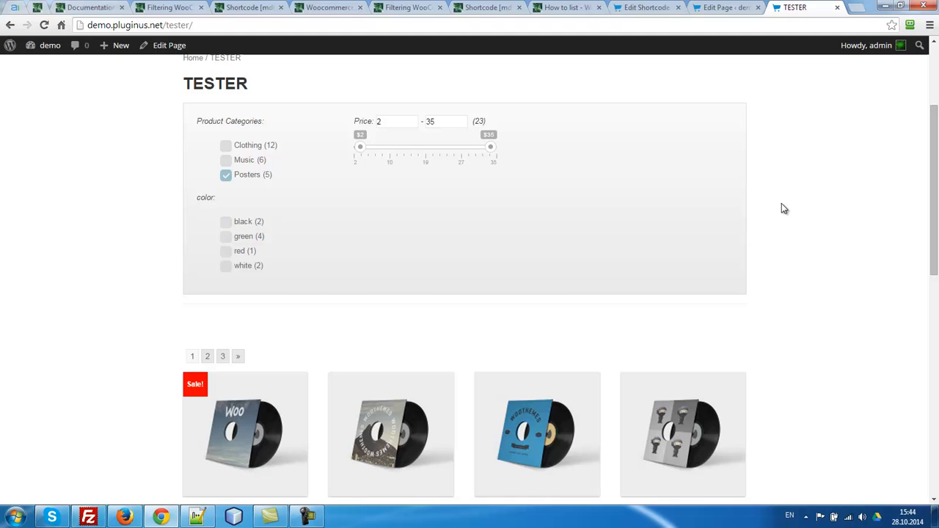
scroll("down", 3)
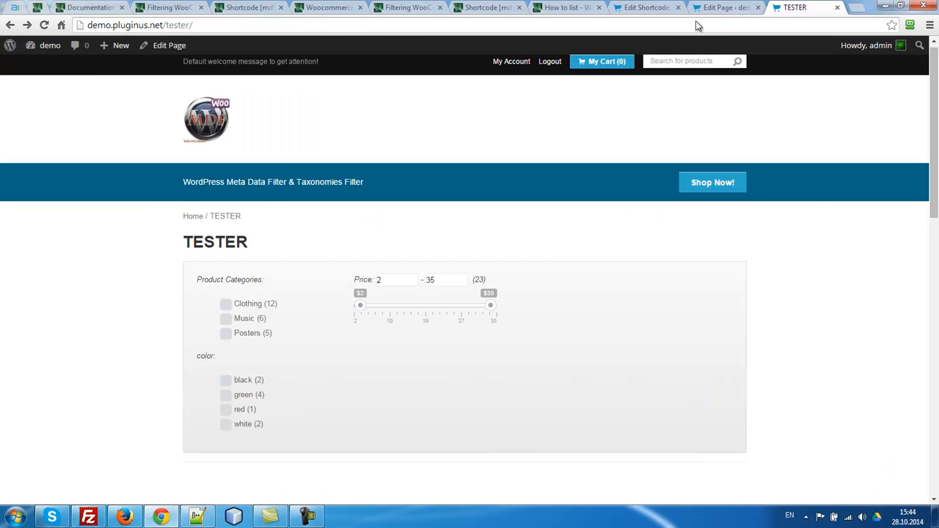
left_click(646, 7)
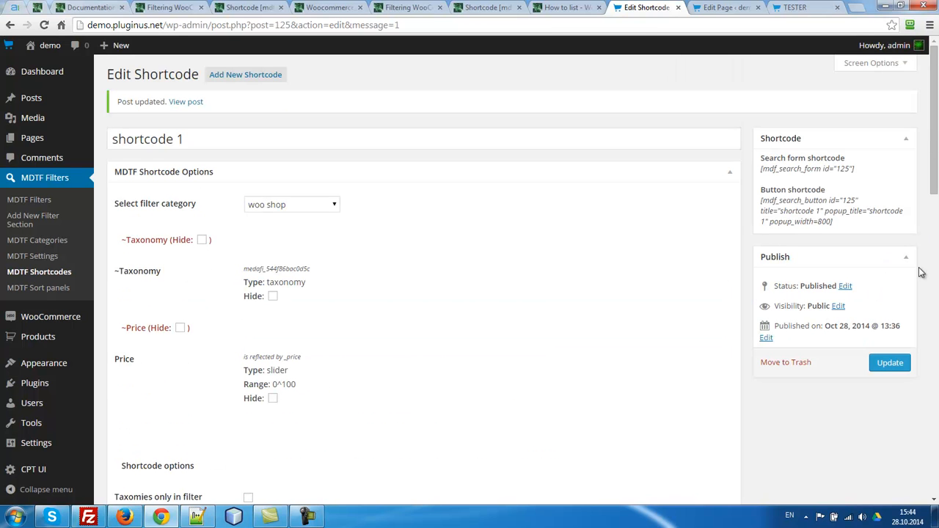
left_click(795, 8)
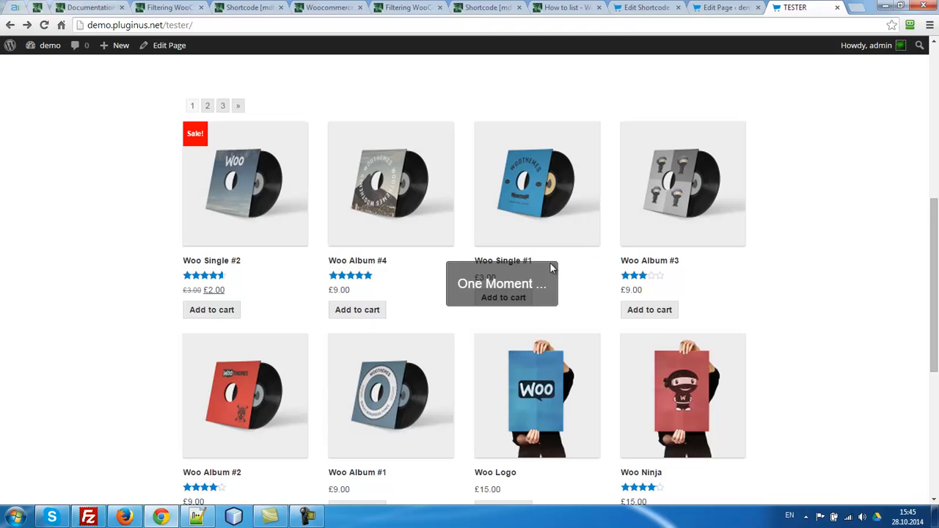
Sort the TESTER product results by price in ascending order
scroll("down", 3)
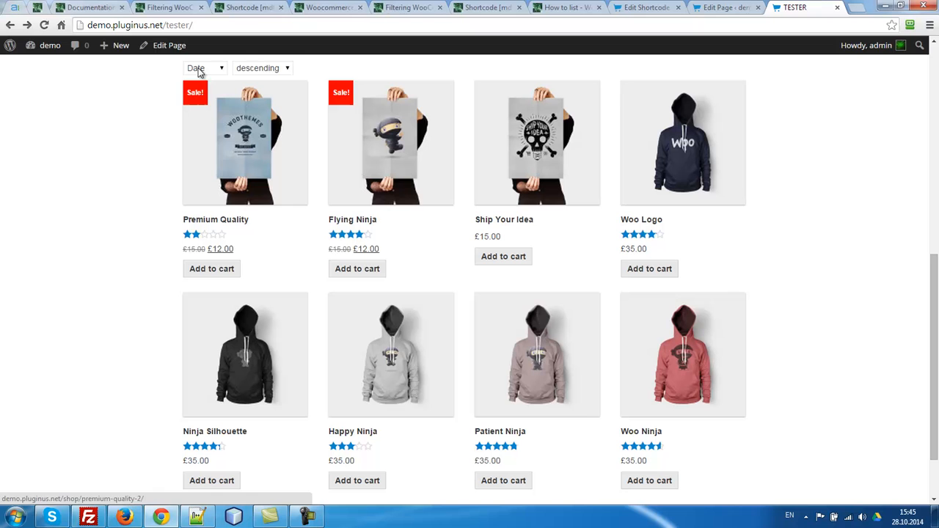
left_click(205, 68)
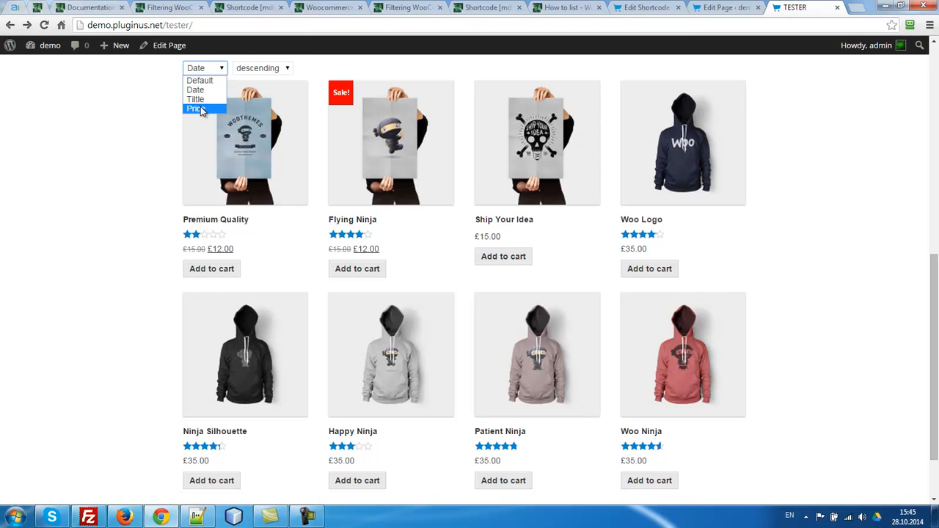
left_click(195, 107)
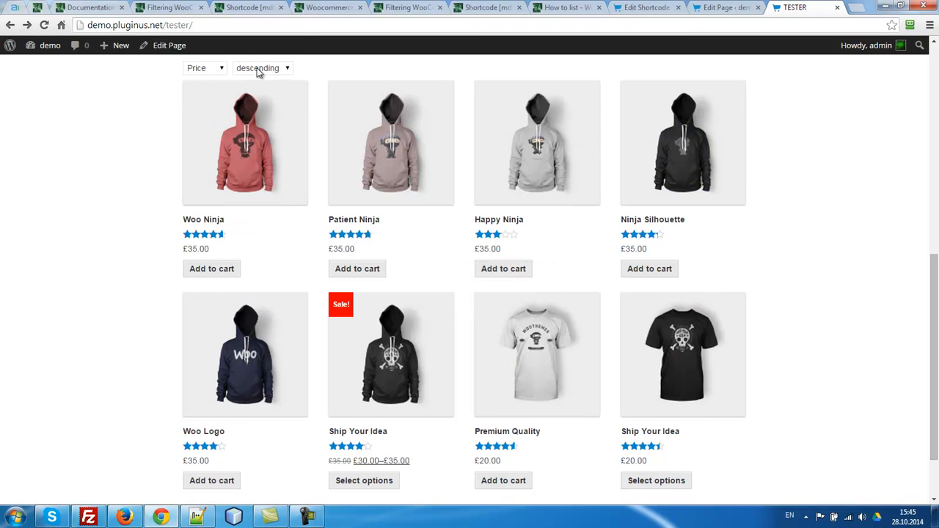
left_click(262, 68)
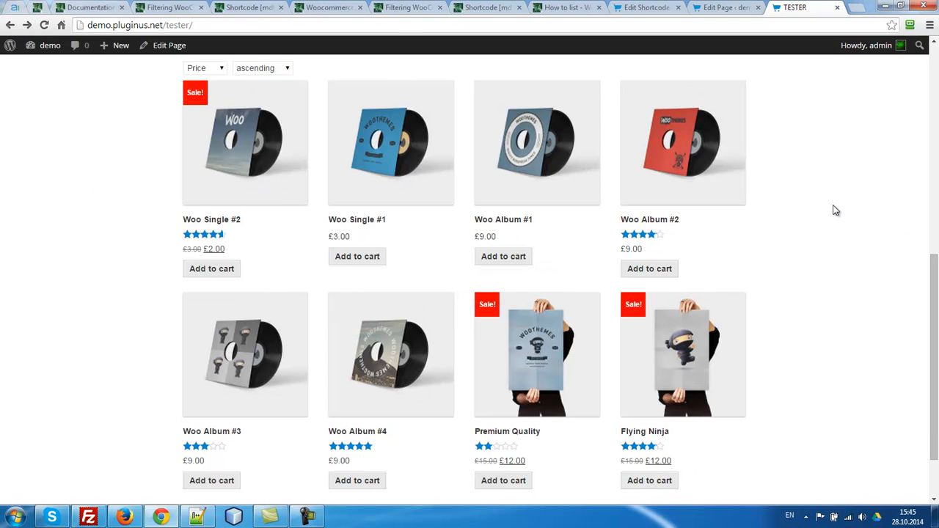
left_click(723, 7)
type("wo")
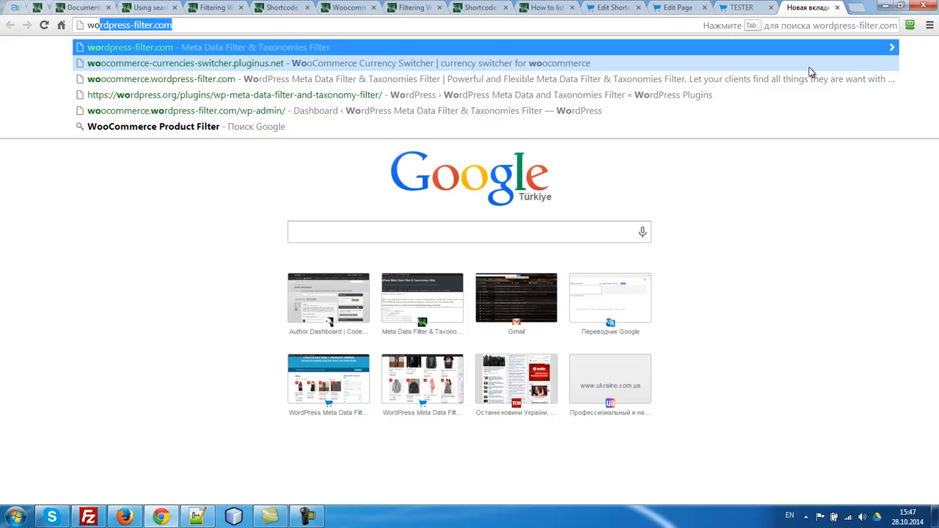
Open the woocommerce.wordpress-filter.com demo shop and expand its search filter panel
left_click(161, 78)
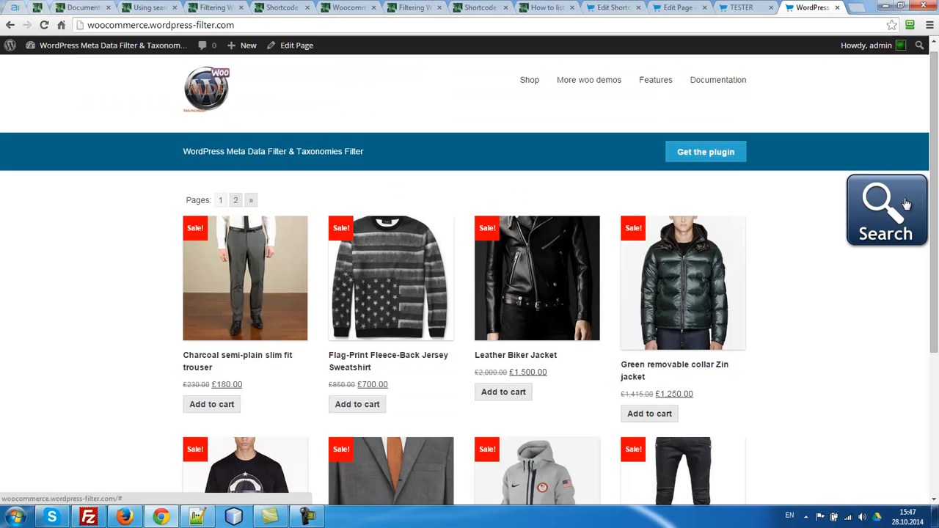
left_click(886, 211)
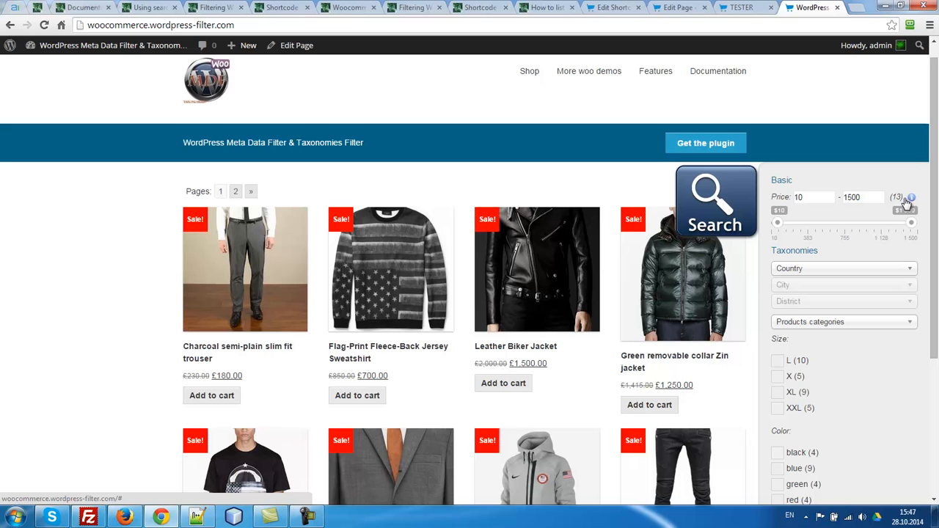
mouse_move(747, 194)
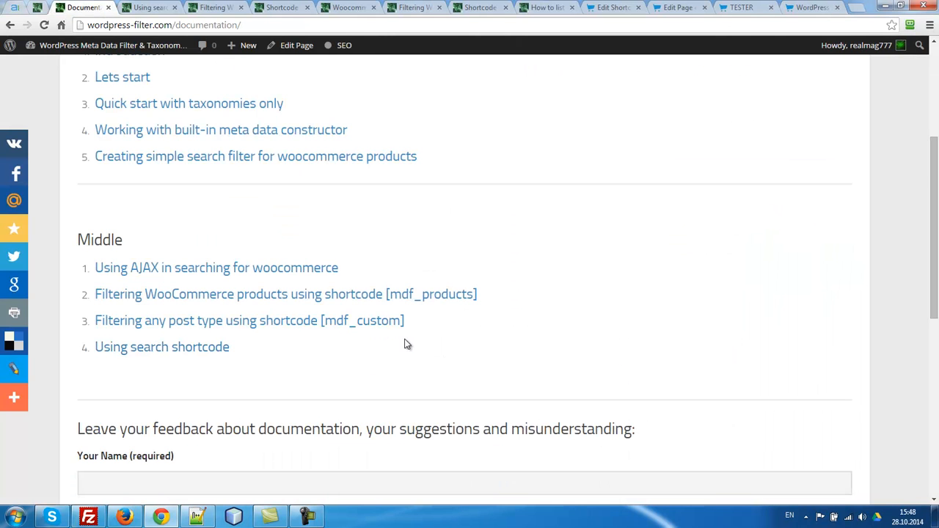
Look up the slideout parameter in the 'Using search shortcode' documentation
left_click(162, 347)
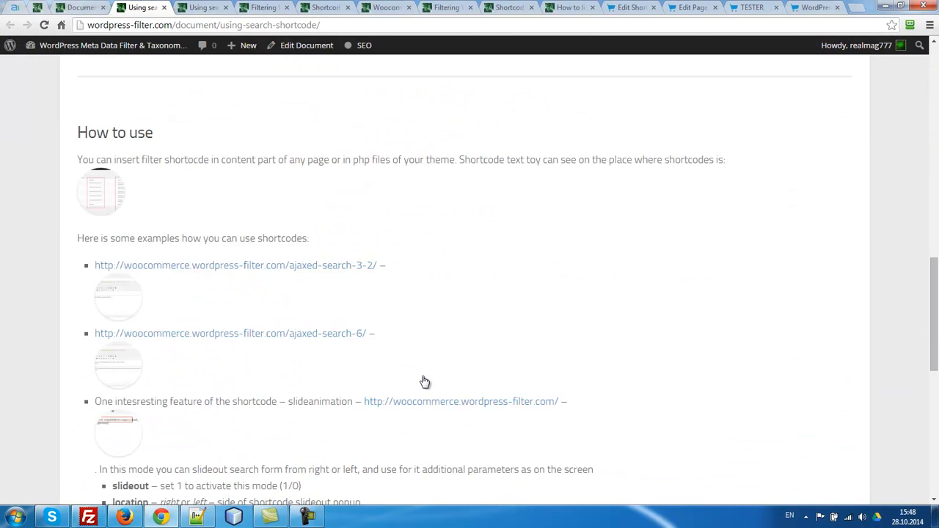
scroll("down", 3)
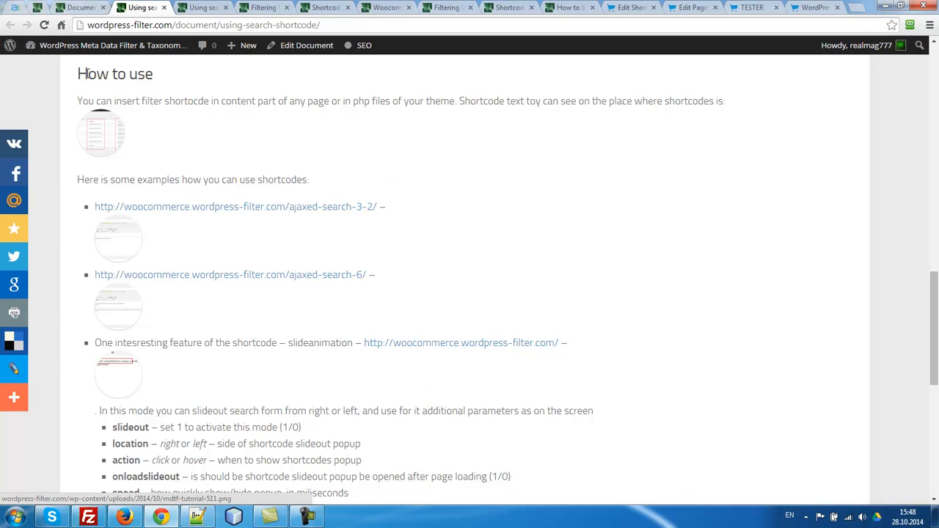
scroll("down", 3)
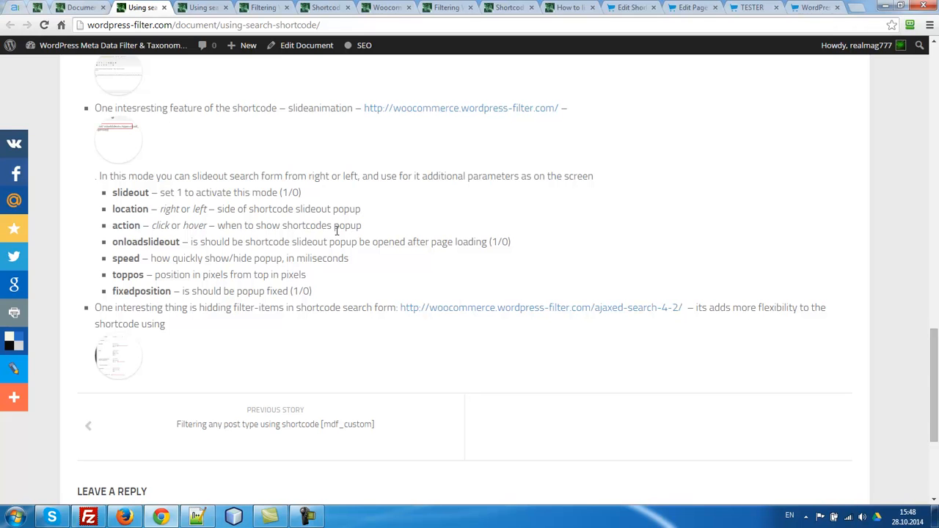
mouse_move(336, 227)
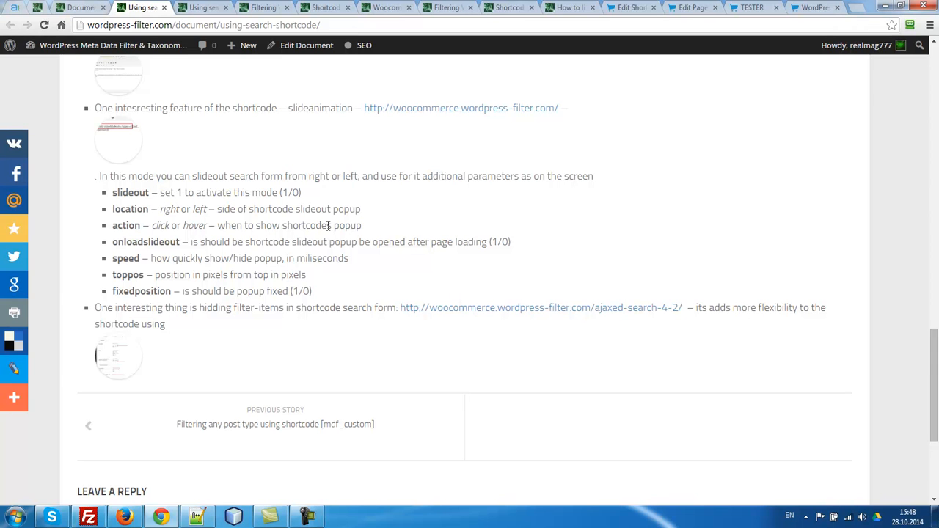
mouse_move(323, 226)
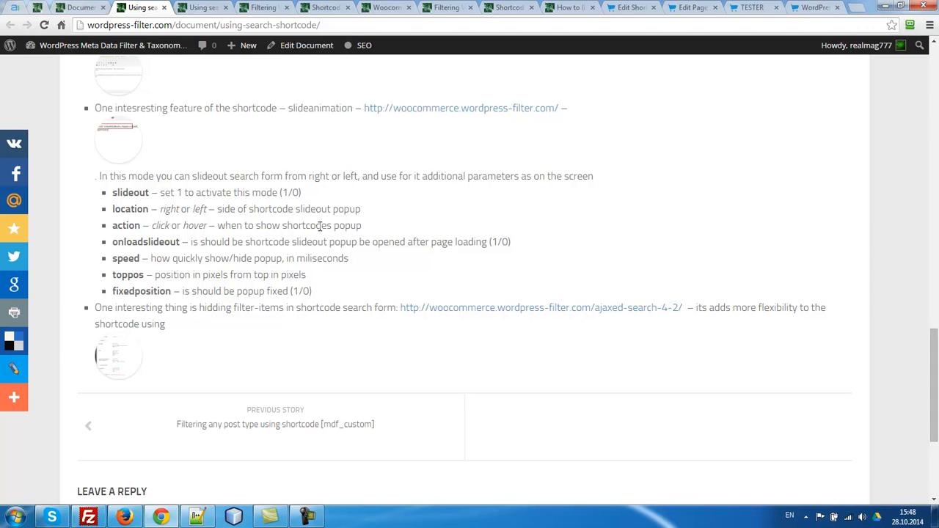
mouse_move(318, 226)
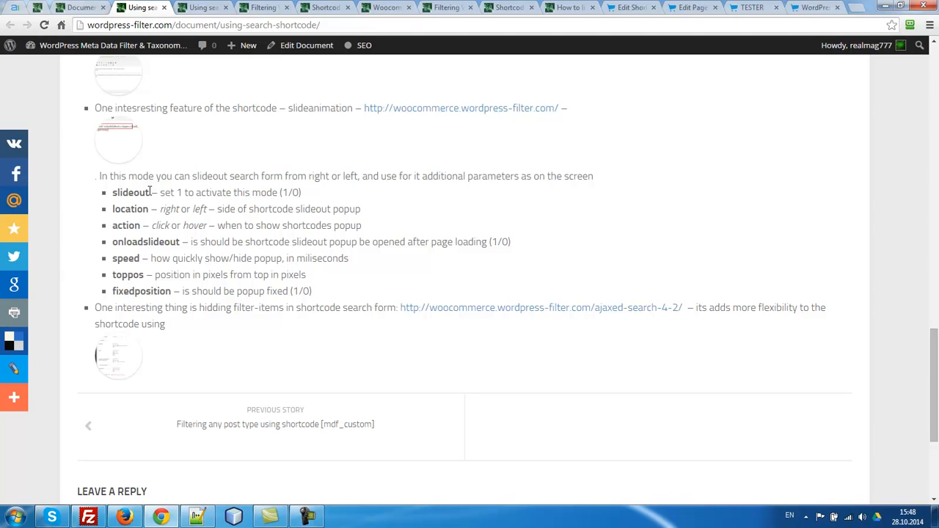
double_click(129, 192)
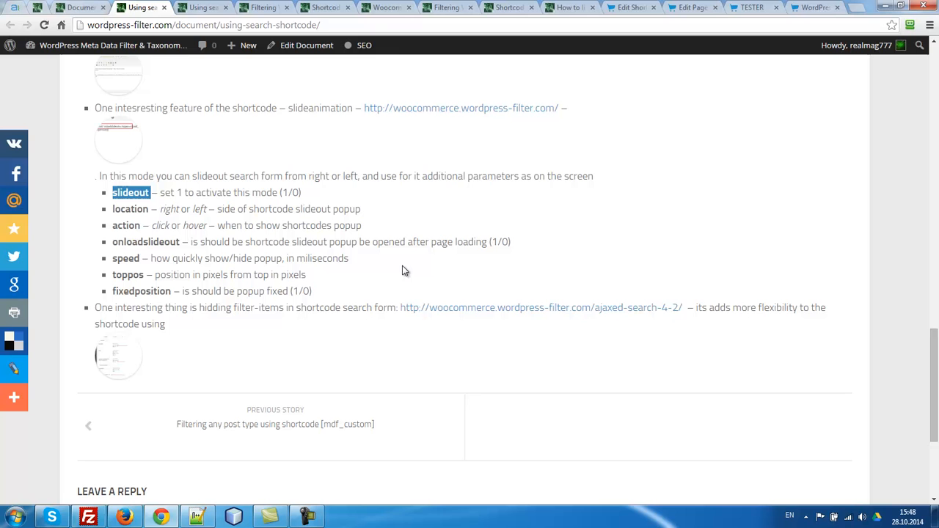
Add slideout=1 to the TESTER page's mdf_search_form shortcode
left_click(567, 7)
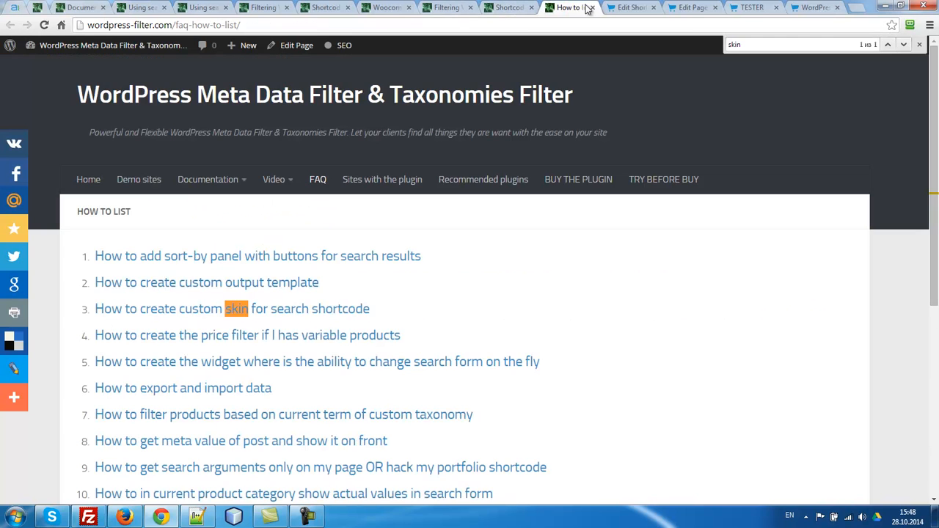
left_click(690, 7)
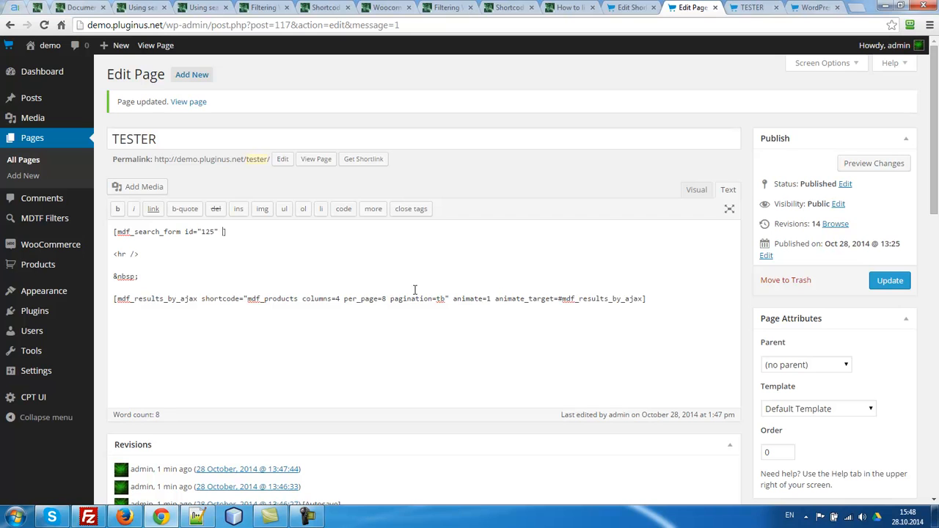
type("slideout=1")
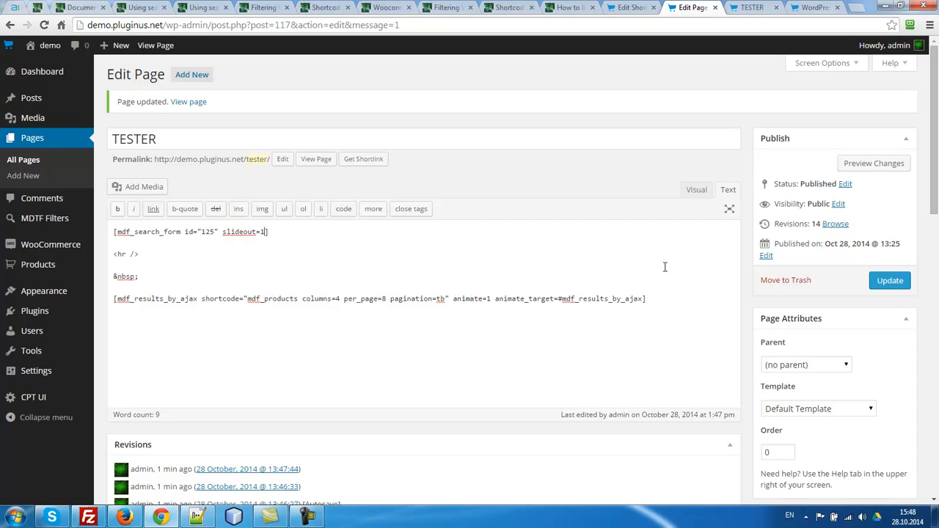
mouse_move(748, 336)
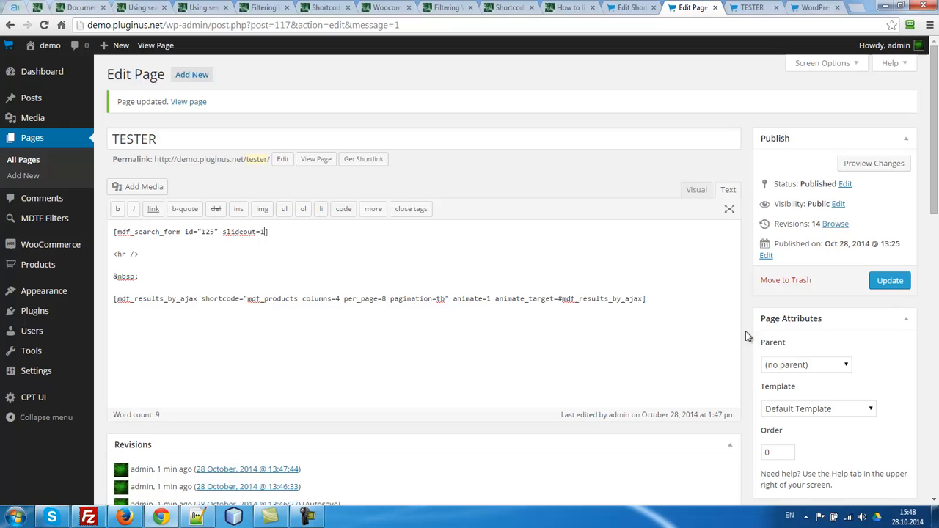
left_click(629, 8)
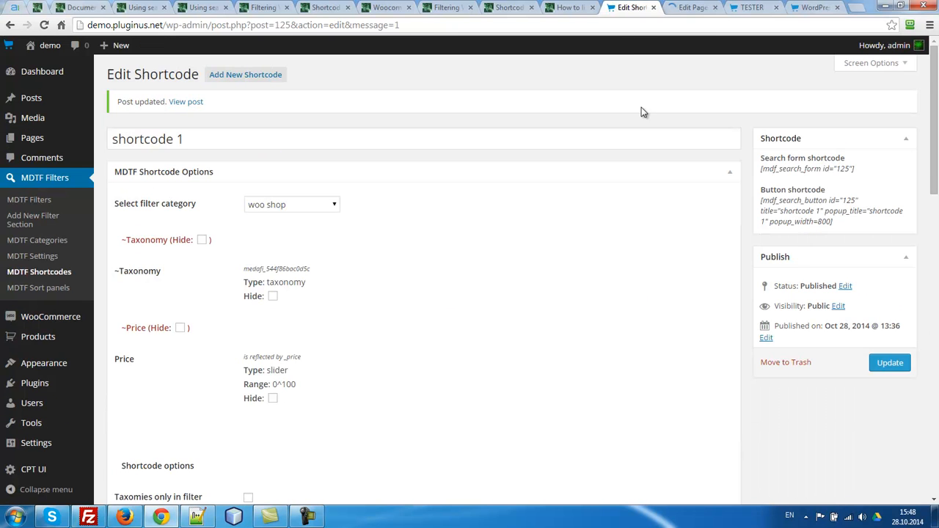
Review shortcode 1's options and save them with Update
scroll("down", 3)
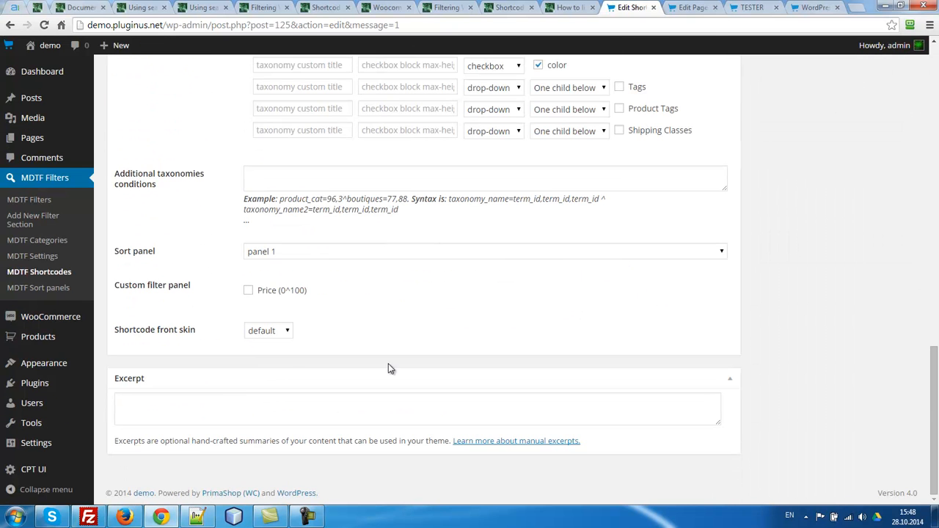
left_click(268, 330)
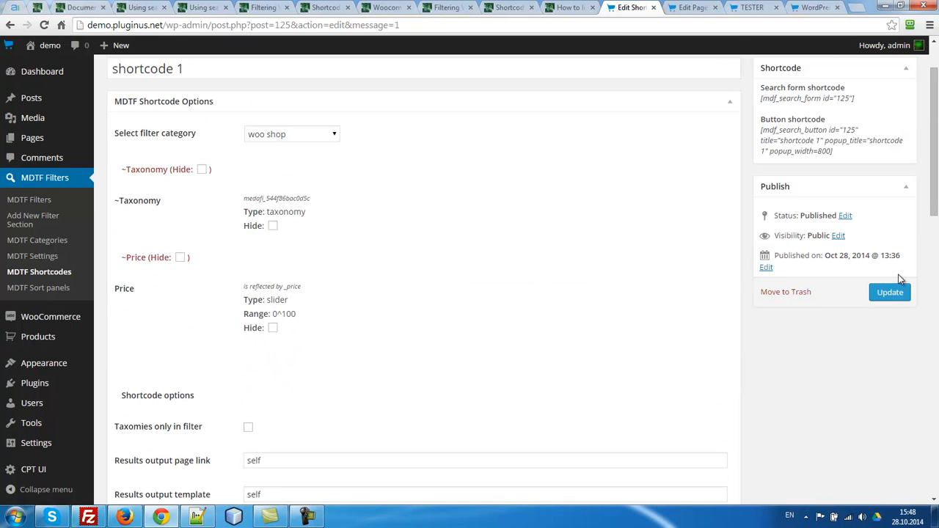
left_click(890, 292)
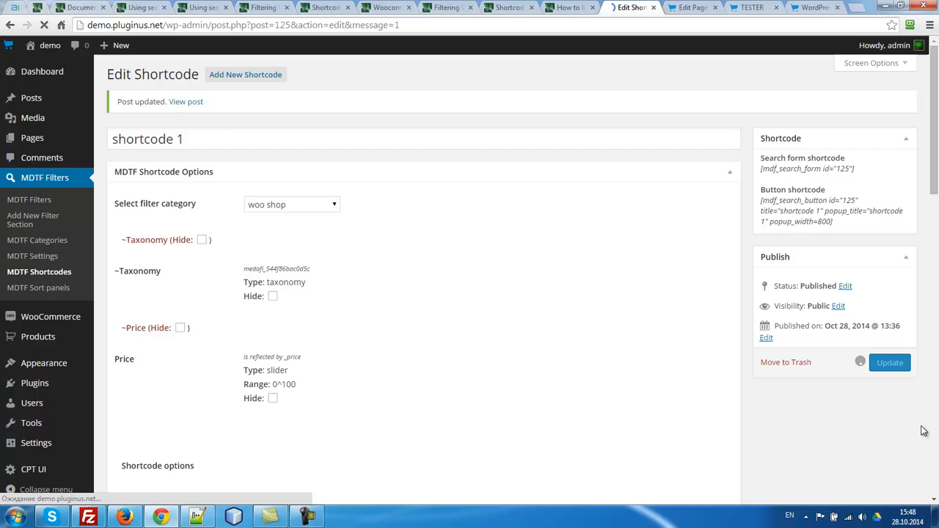
left_click(752, 7)
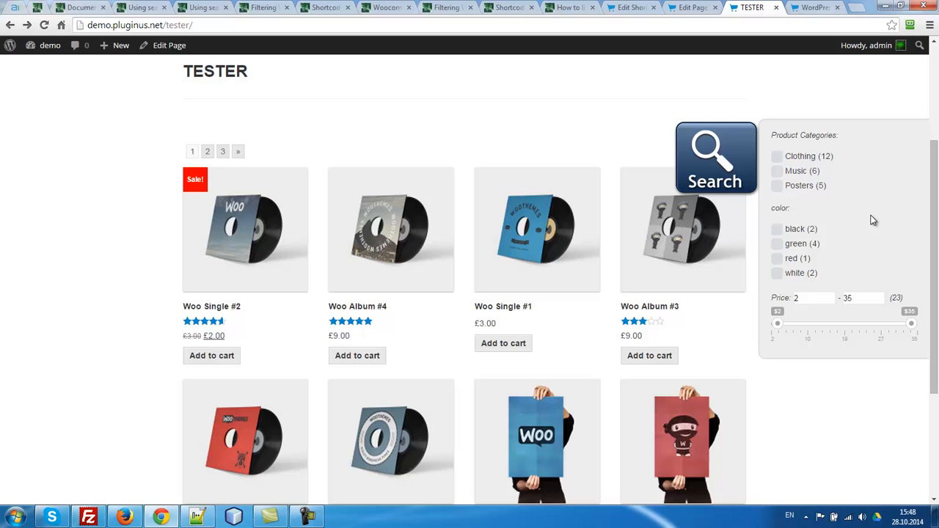
Filter TESTER products to Music (4 albums) and toggle the slide-out search panel
left_click(777, 171)
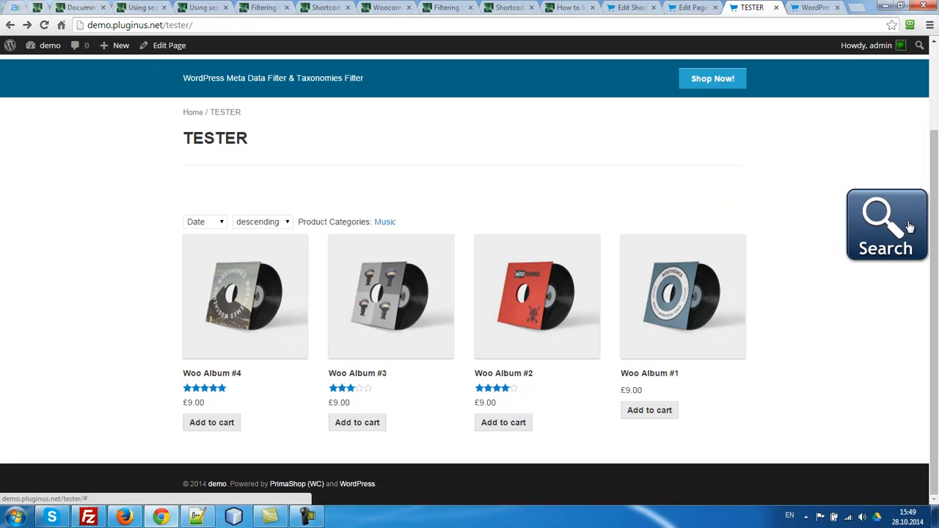
left_click(886, 224)
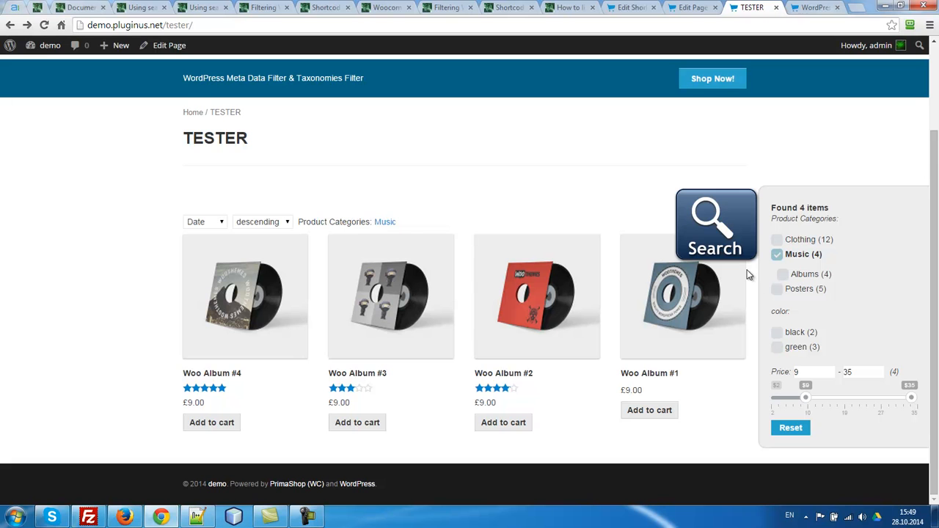
mouse_move(613, 231)
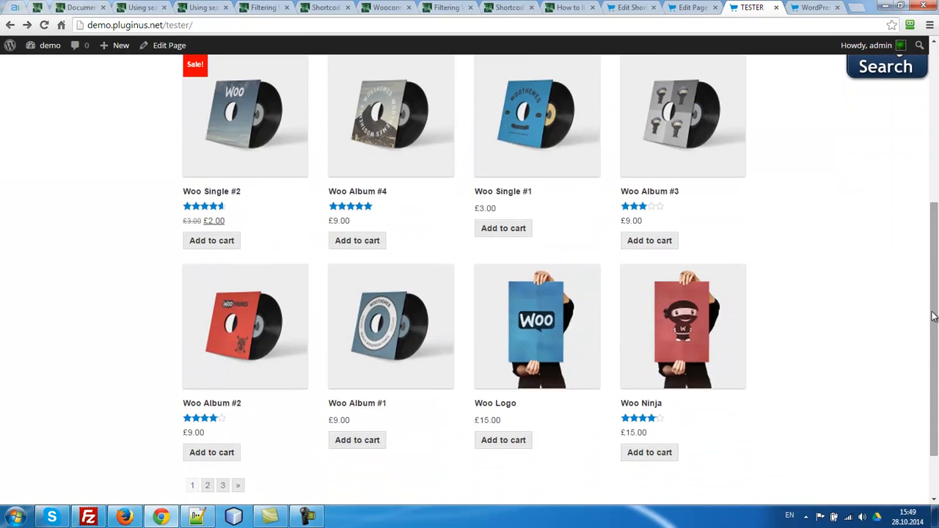
scroll("up", 3)
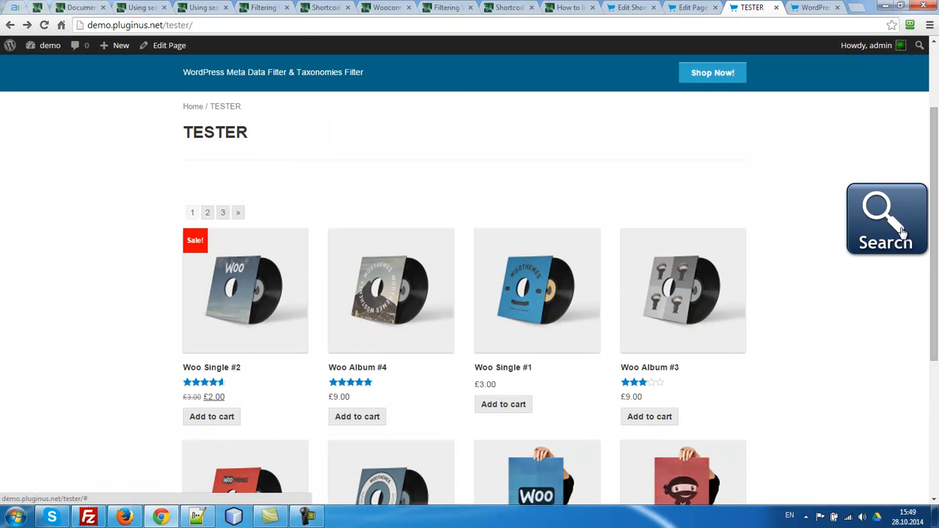
left_click(887, 219)
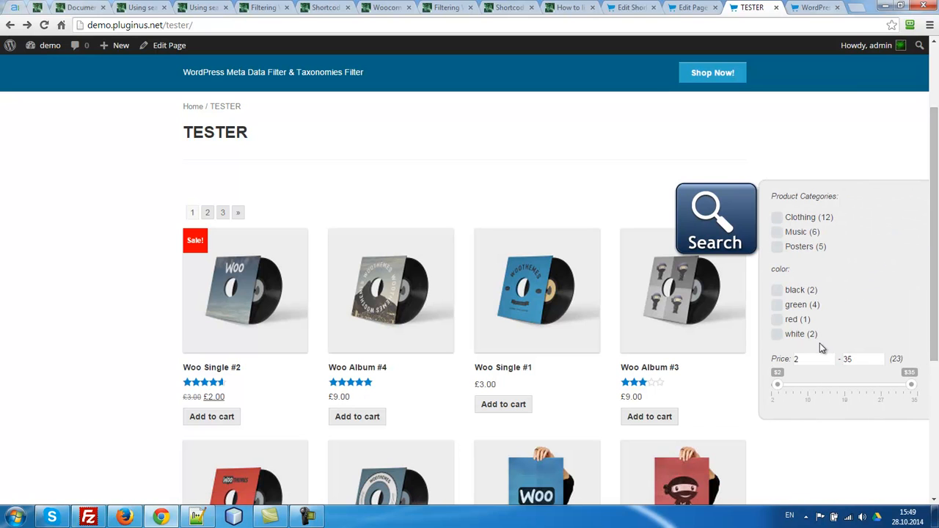
mouse_move(729, 226)
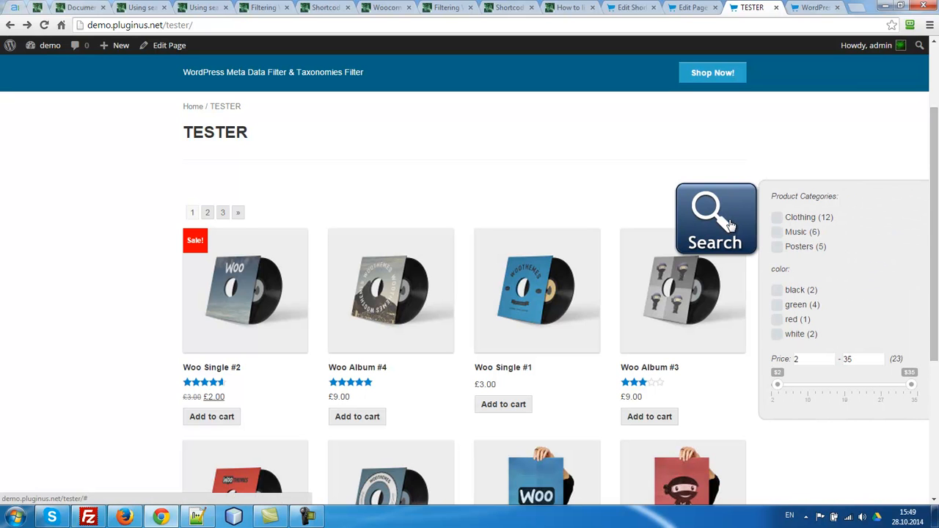
left_click(140, 7)
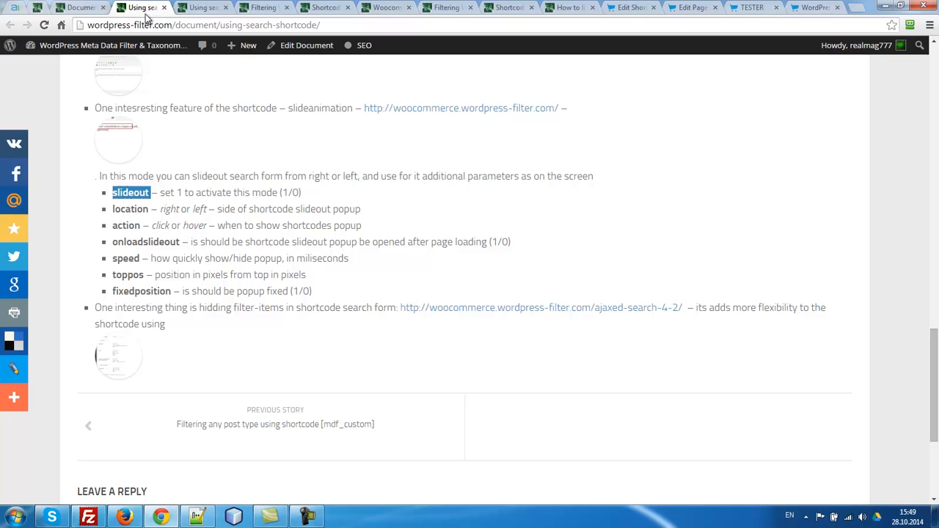
mouse_move(125, 230)
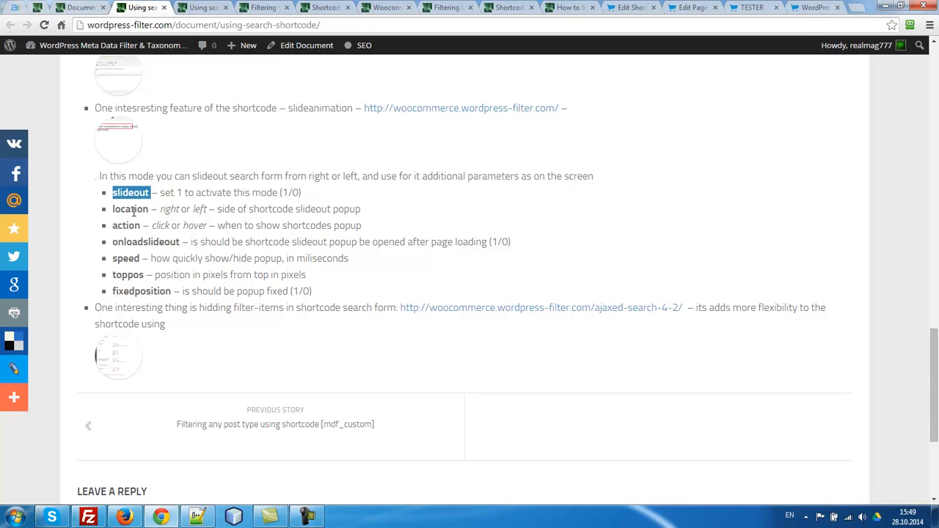
Read the location and onloadslideout options, then return to the TESTER page editor
double_click(130, 209)
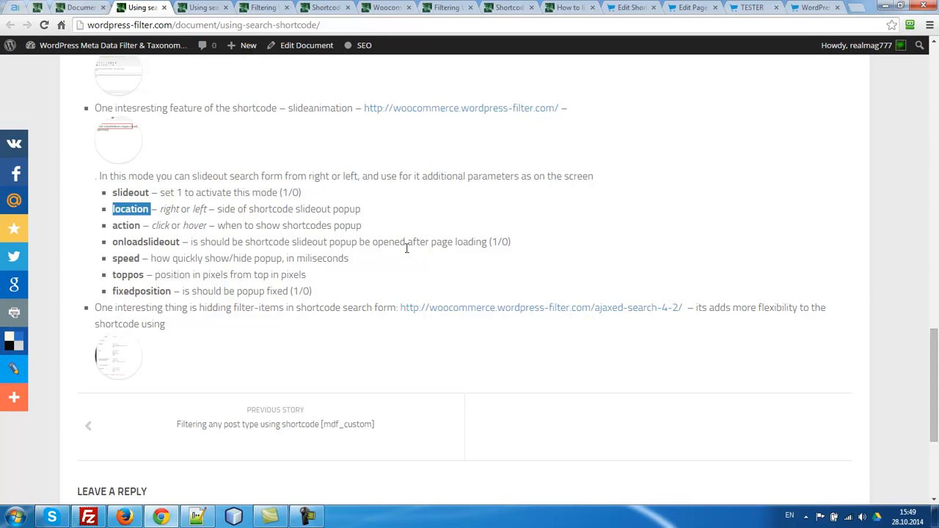
mouse_move(402, 237)
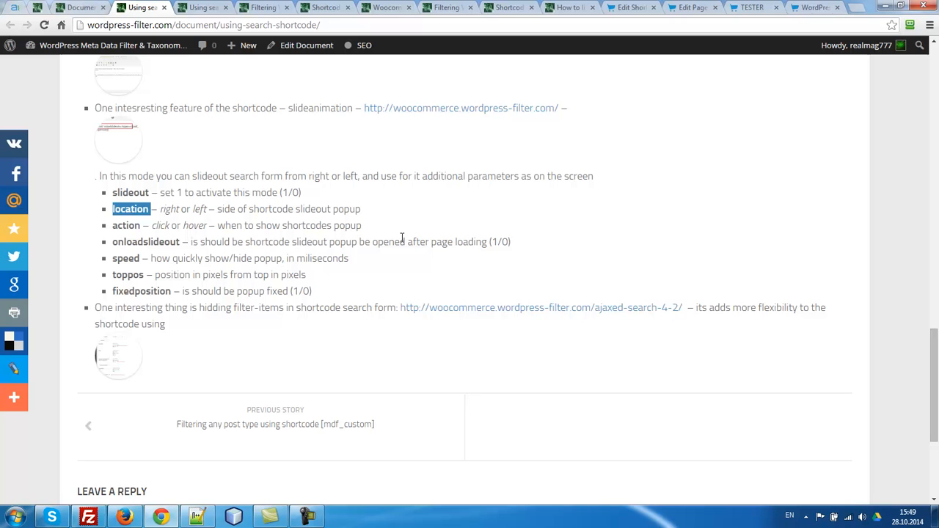
double_click(146, 241)
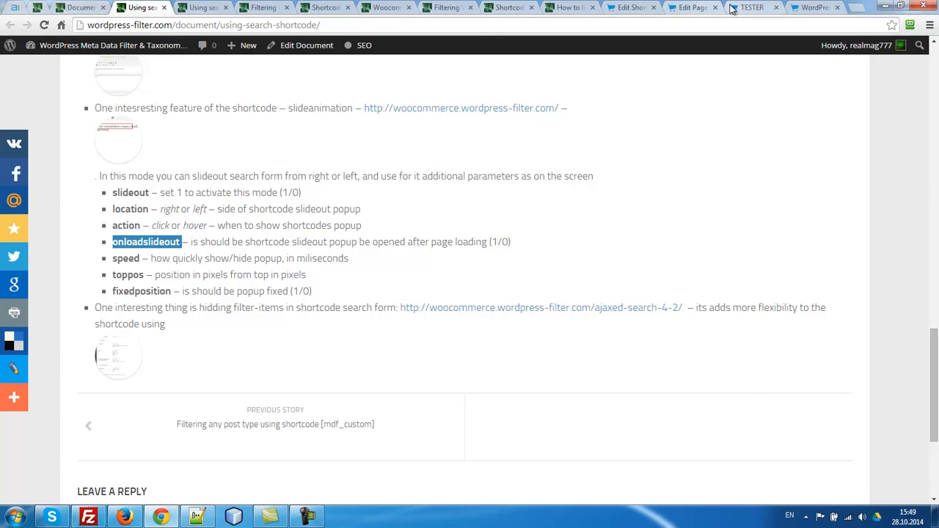
left_click(689, 7)
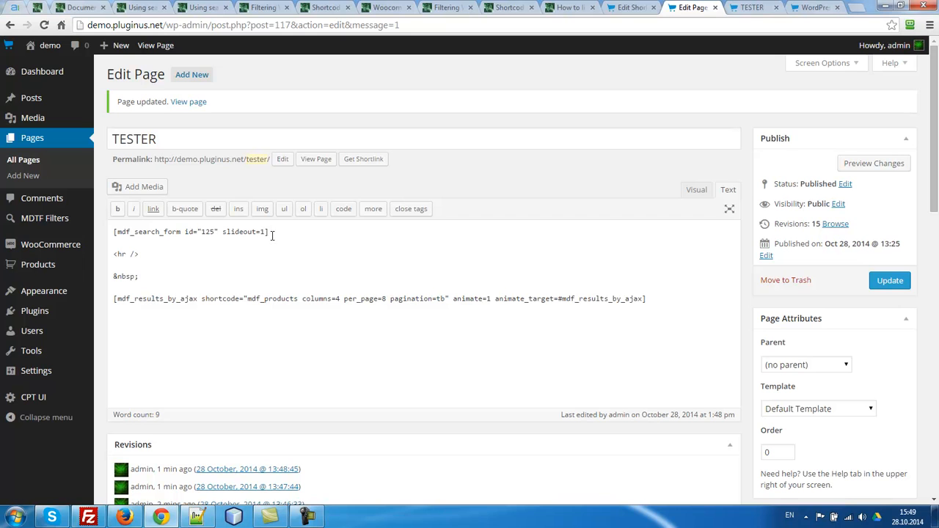
Add the onloadslideout parameter to the TESTER search form shortcode and update the page
type("onloadslideout")
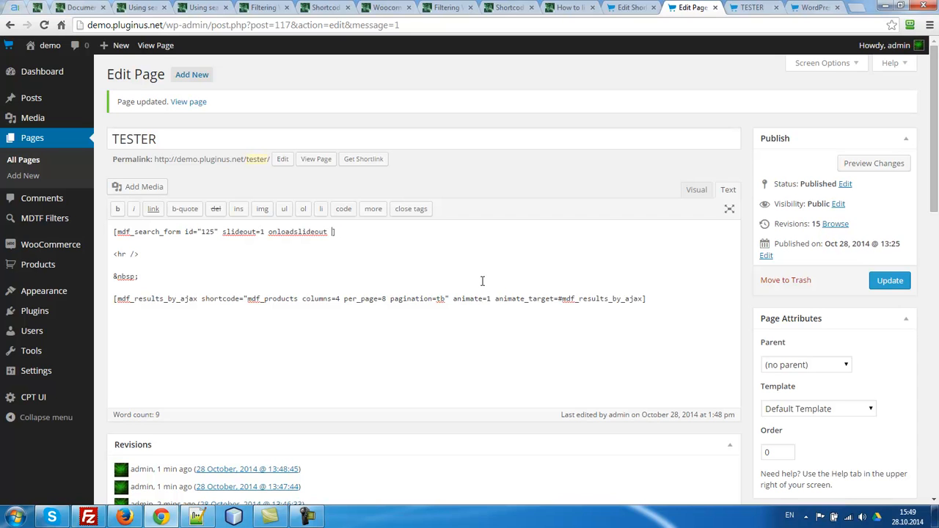
type("=2")
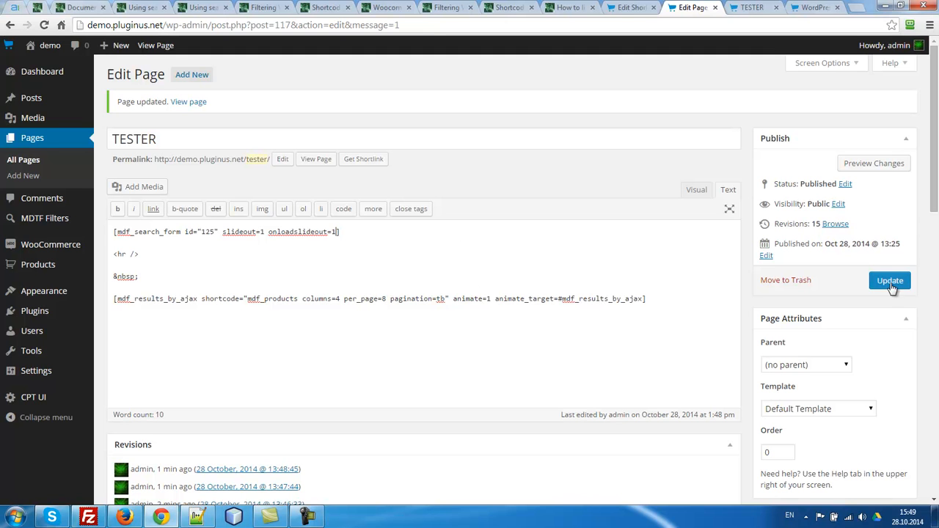
left_click(889, 280)
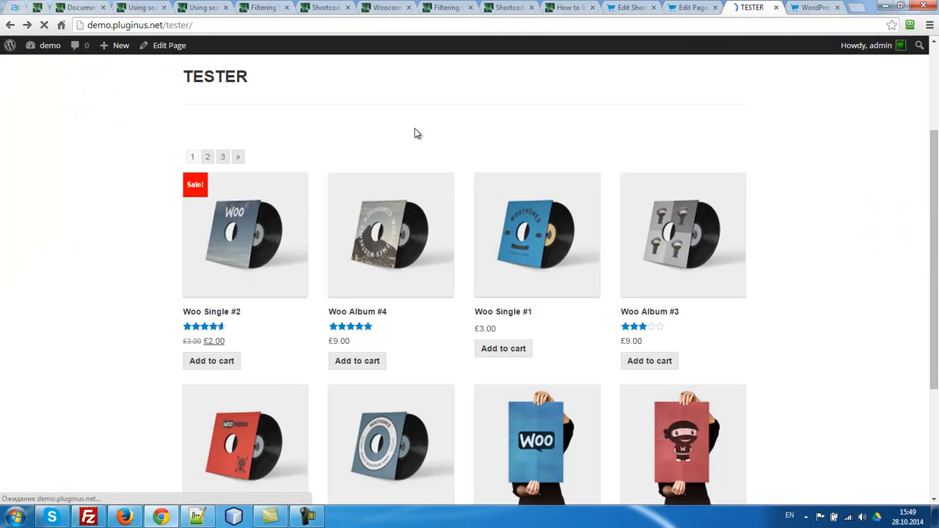
Change animate=1 to animate=0 in the mdf_results_by_ajax shortcode
scroll("down", 3)
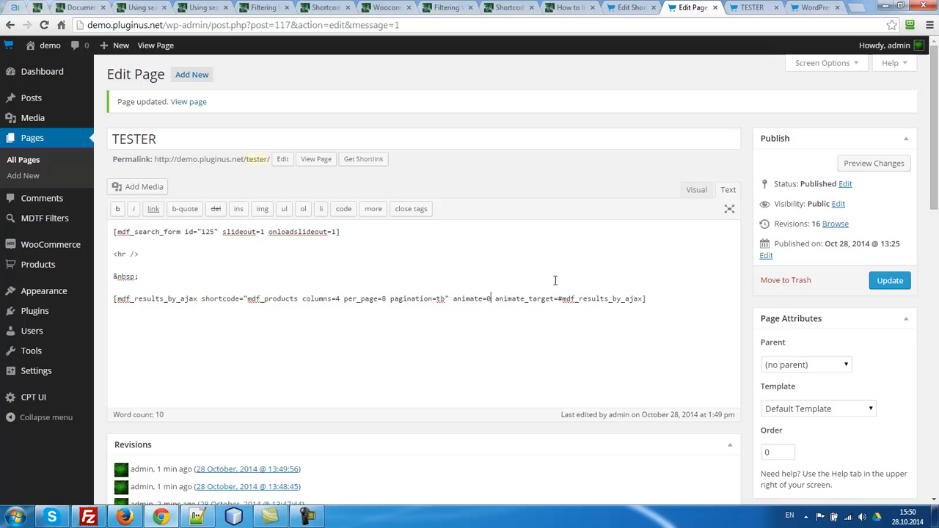
Update the page, then narrow the price slider to 12–35, finding 17 items
left_click(889, 280)
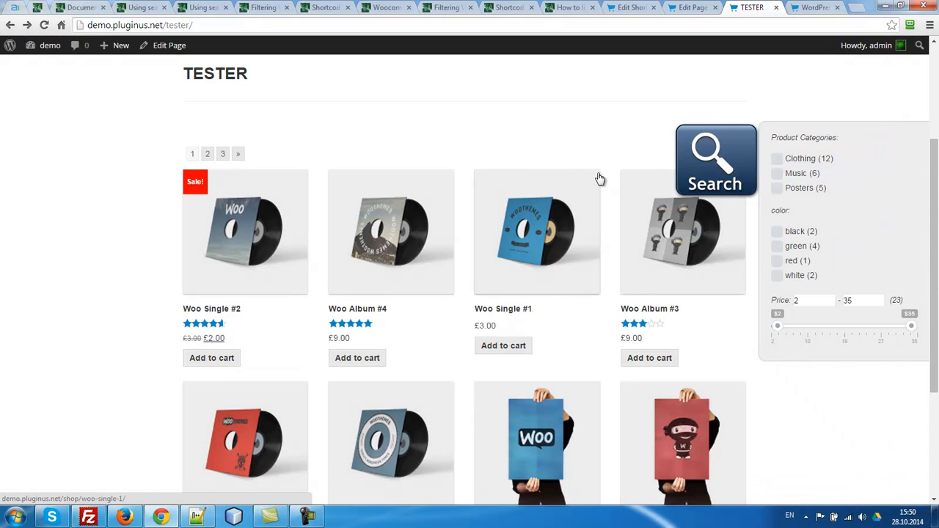
left_click_drag(778, 325, 816, 325)
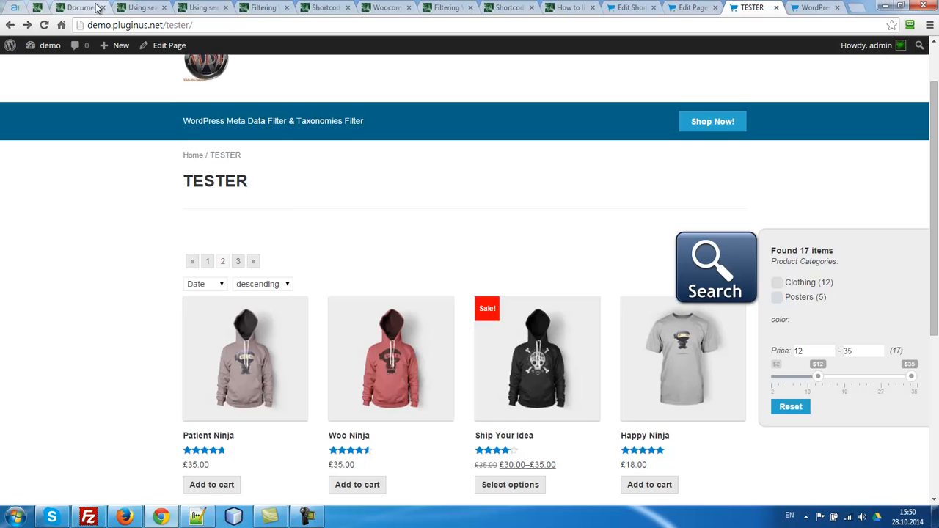
Review the click and hover action options and the live slideout demo, then return to the editor
left_click(140, 7)
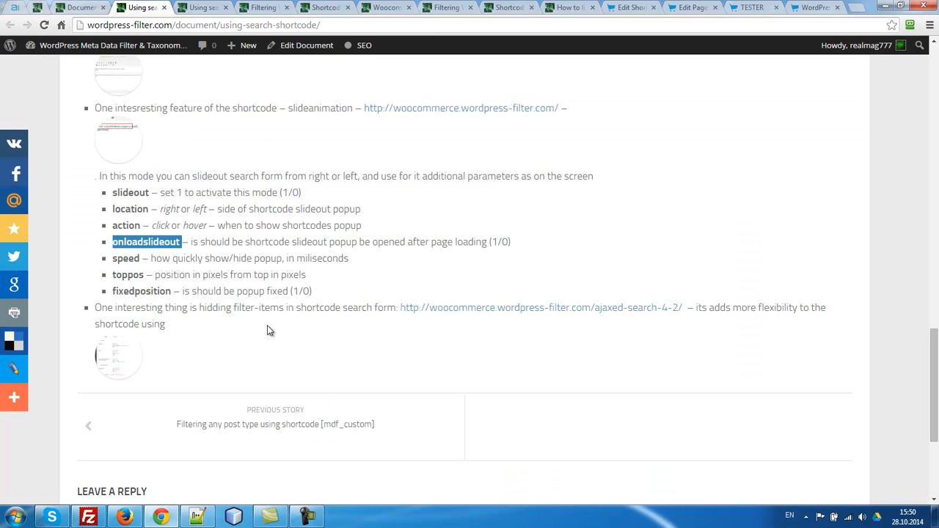
mouse_move(130, 209)
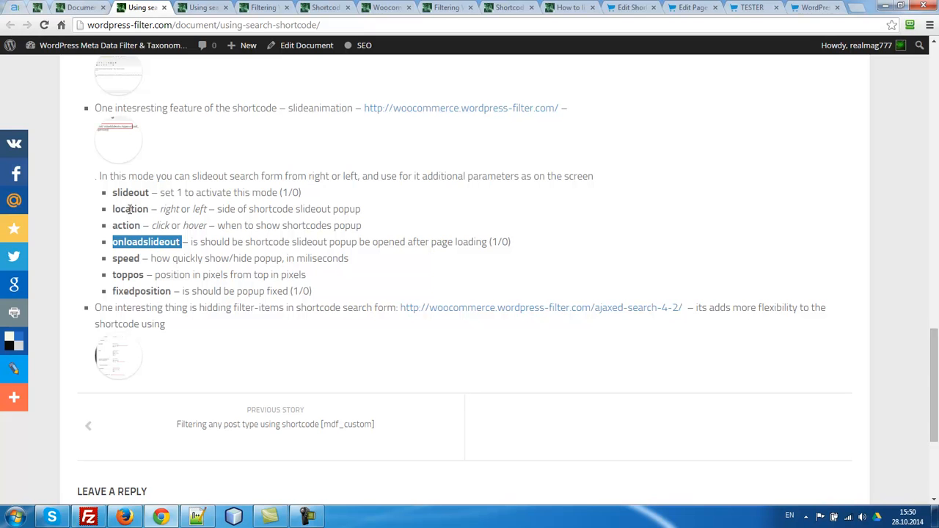
mouse_move(132, 220)
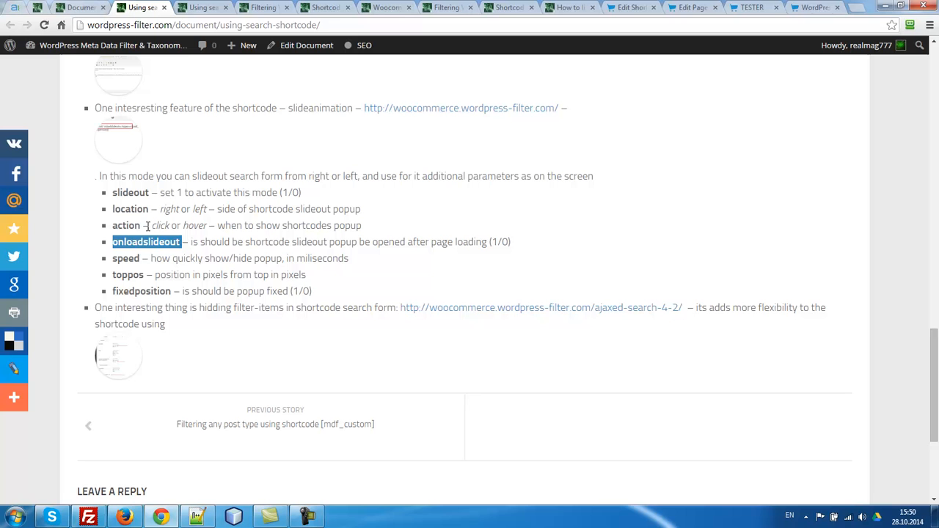
double_click(160, 226)
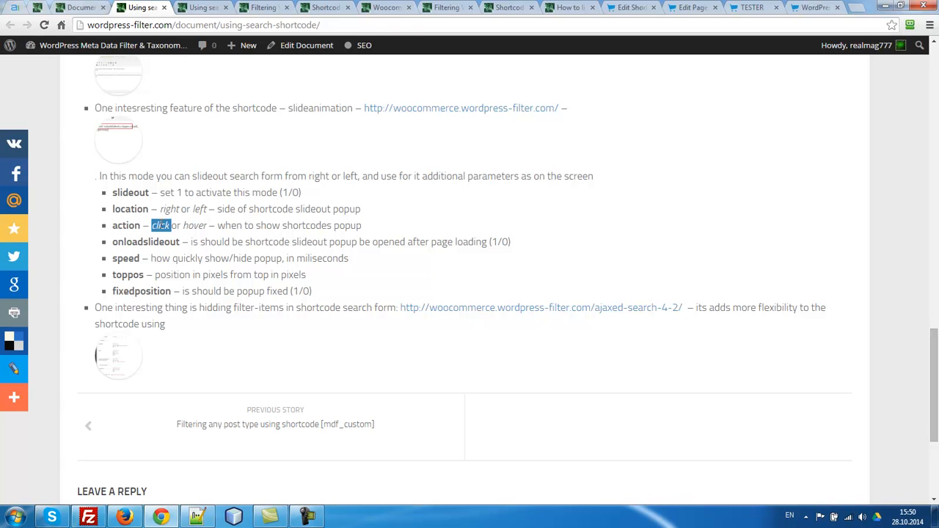
double_click(195, 225)
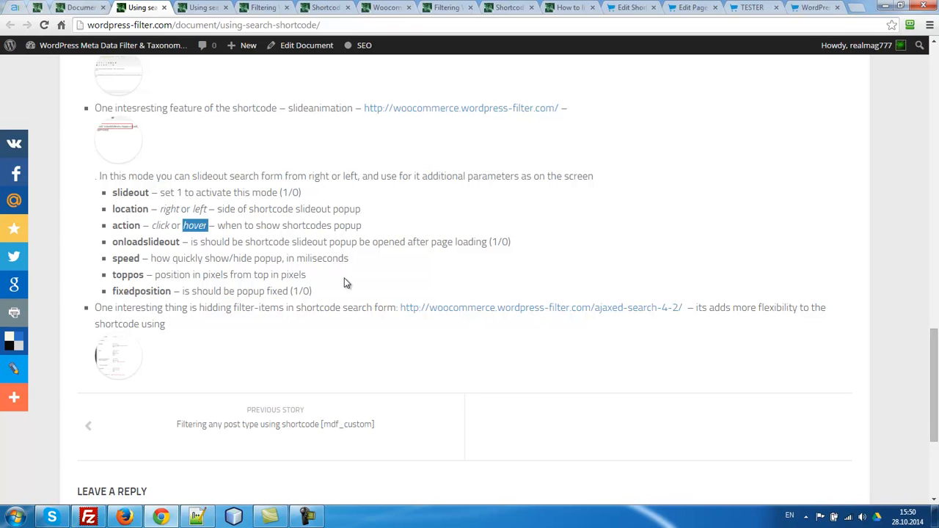
left_click(812, 7)
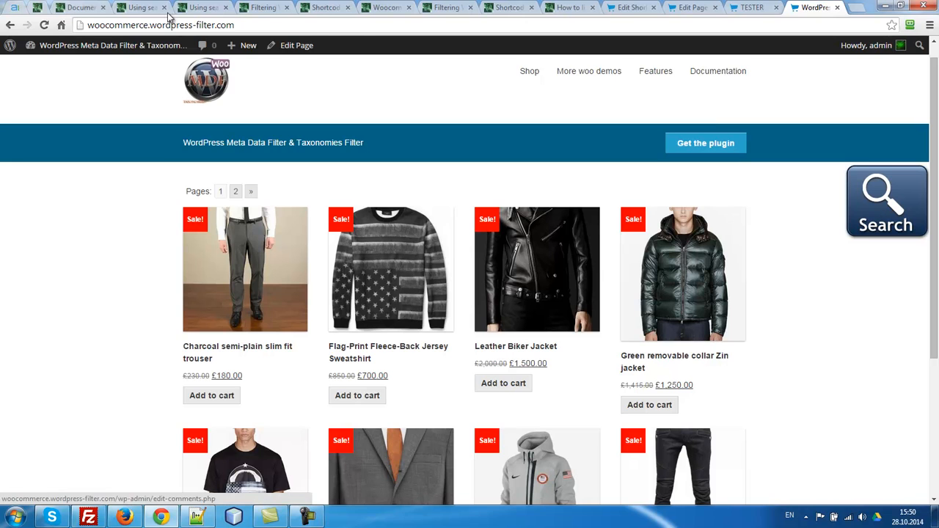
left_click(203, 7)
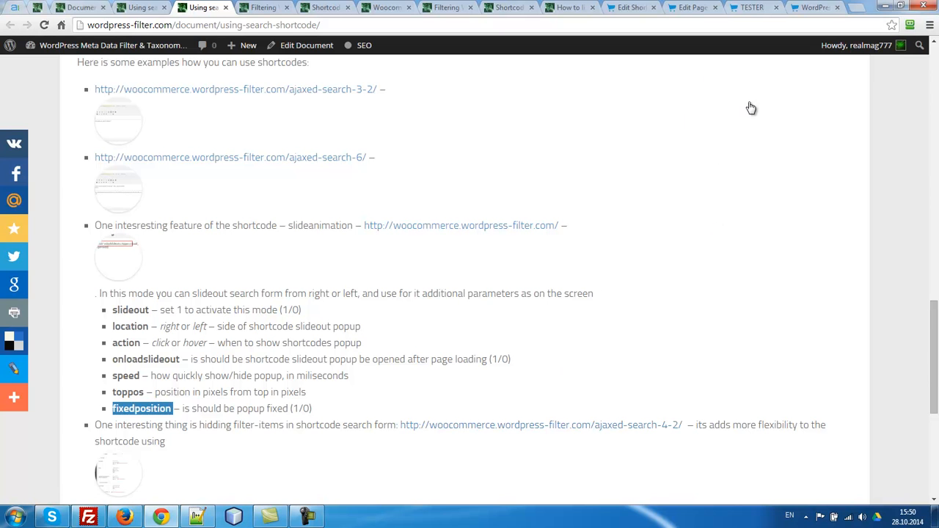
left_click(690, 7)
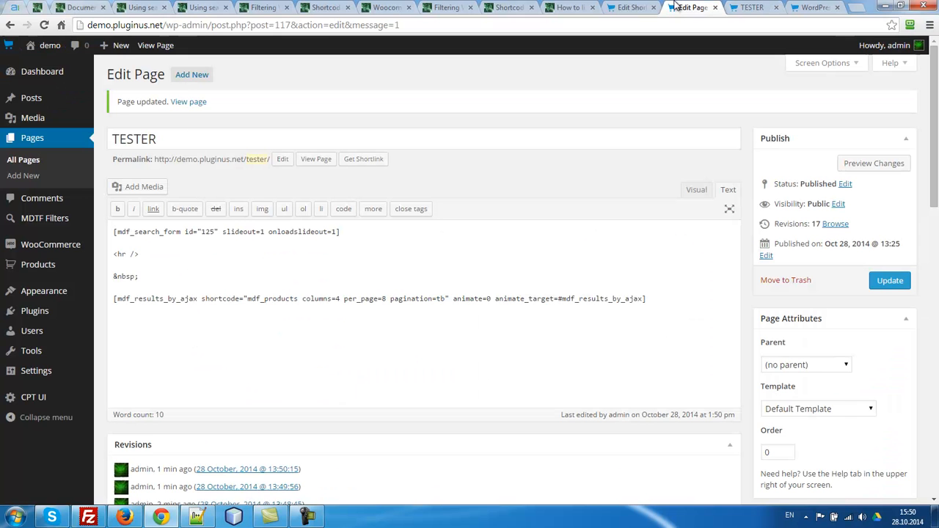
mouse_move(536, 441)
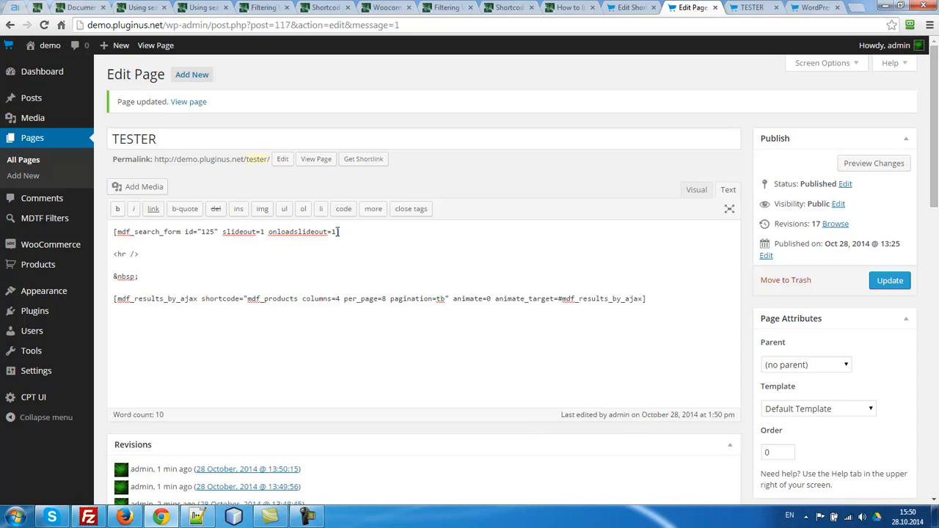
Add fixedposition=1 to the TESTER page's mdf_search_form shortcode
type("fixedposition")
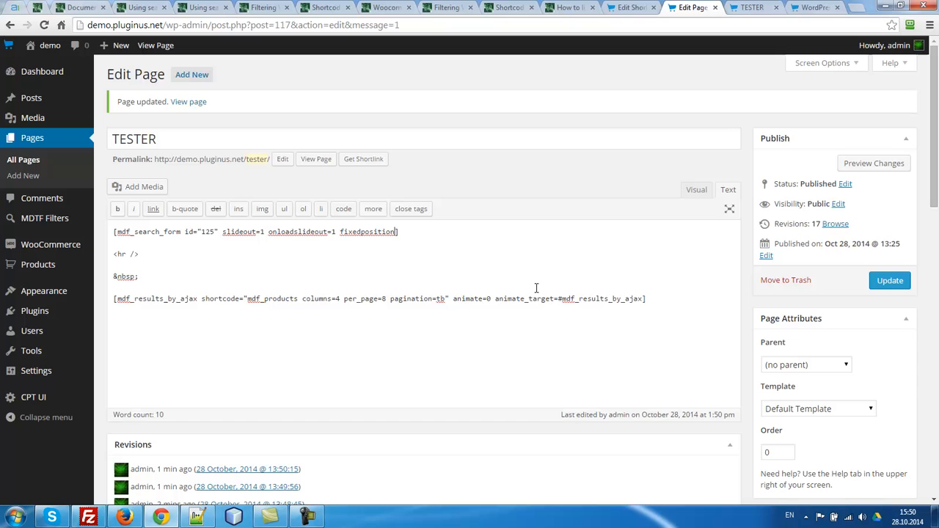
type("1")
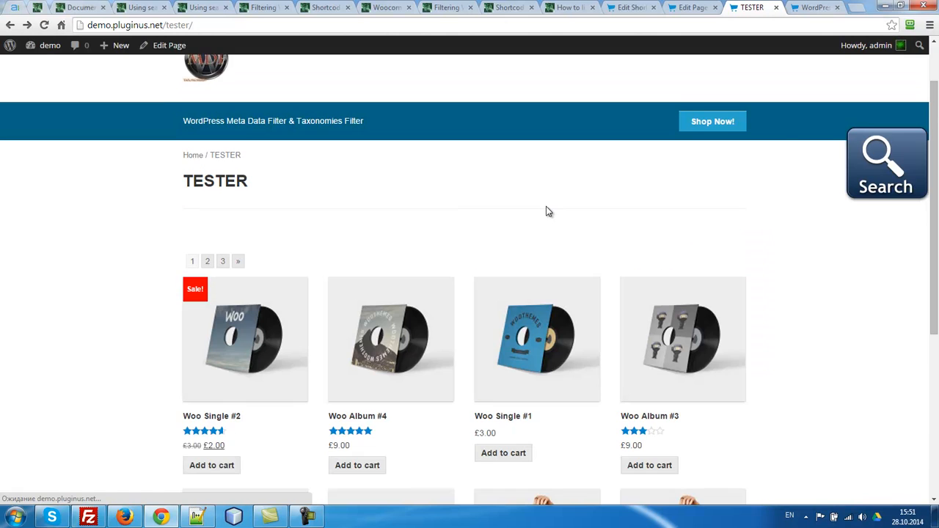
Scroll the live TESTER page down and up to confirm the search panel stays fixed
scroll("down", 3)
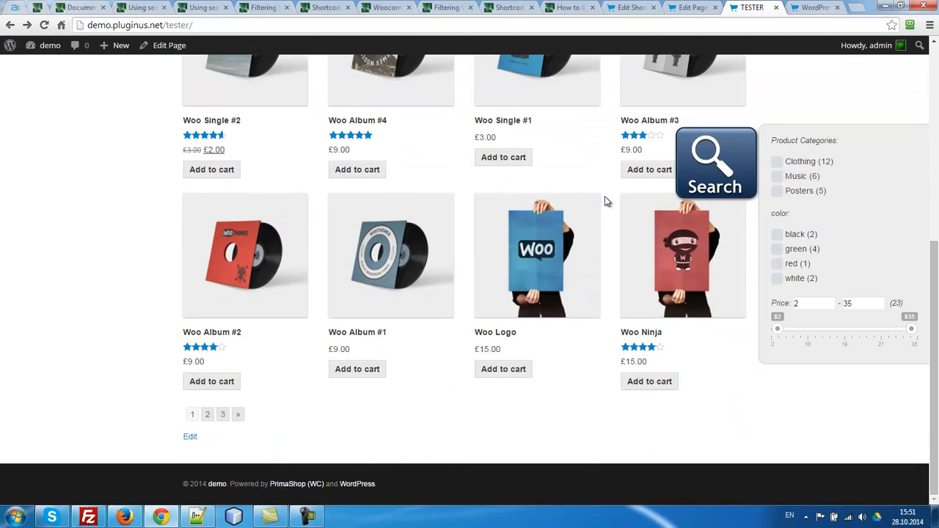
scroll("up", 3)
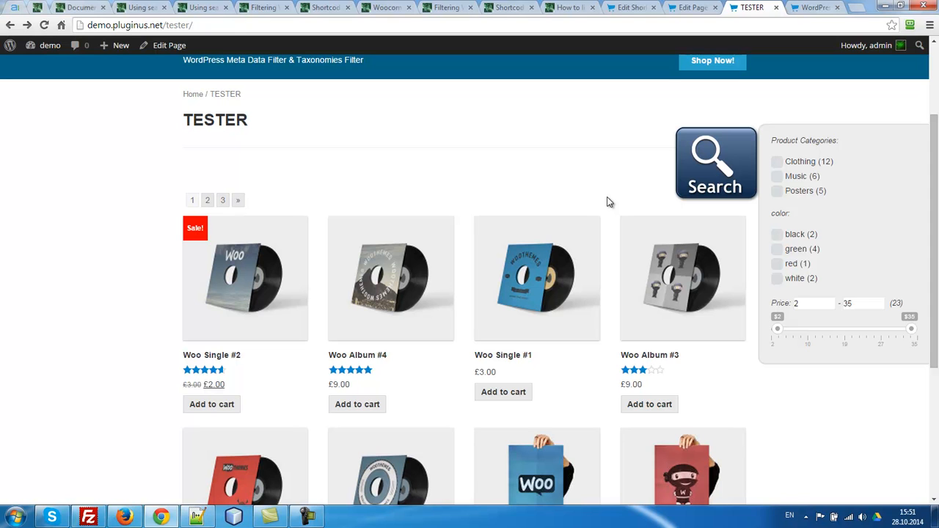
scroll("down", 3)
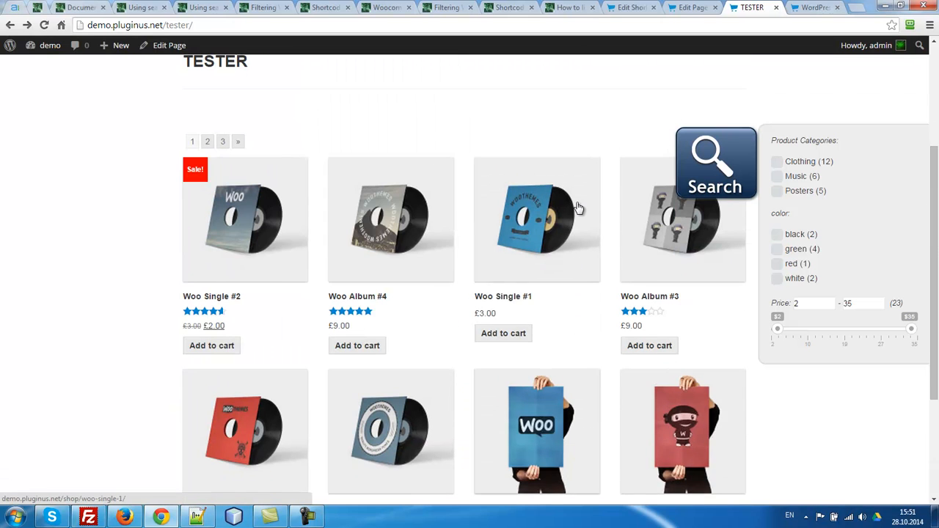
mouse_move(586, 219)
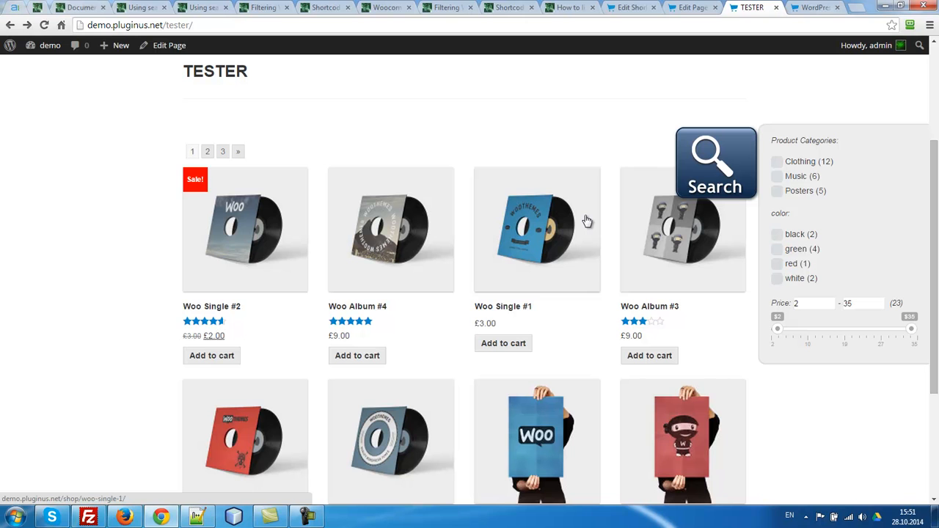
left_click(689, 7)
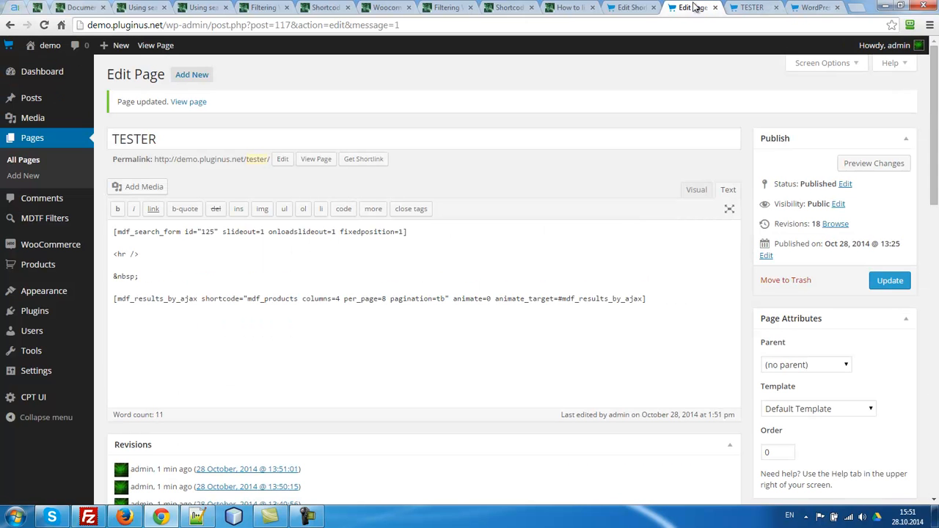
double_click(367, 231)
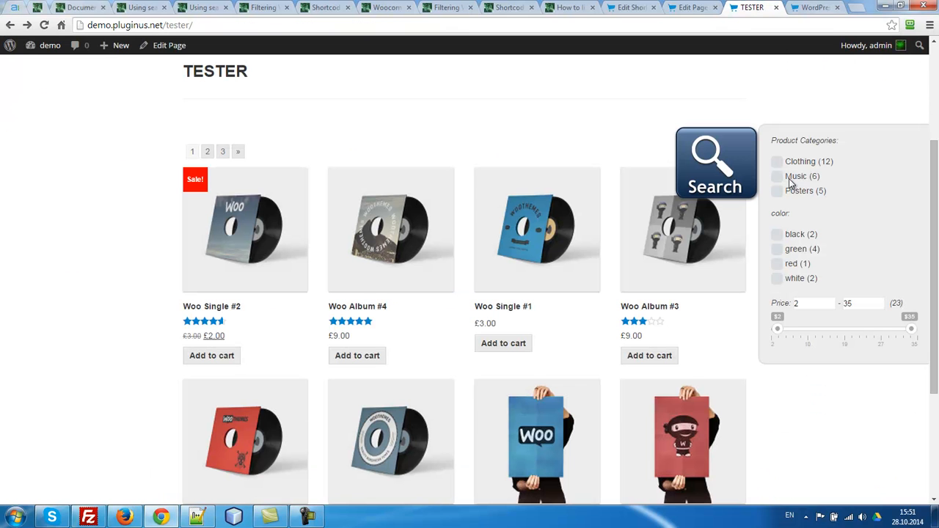
mouse_move(480, 144)
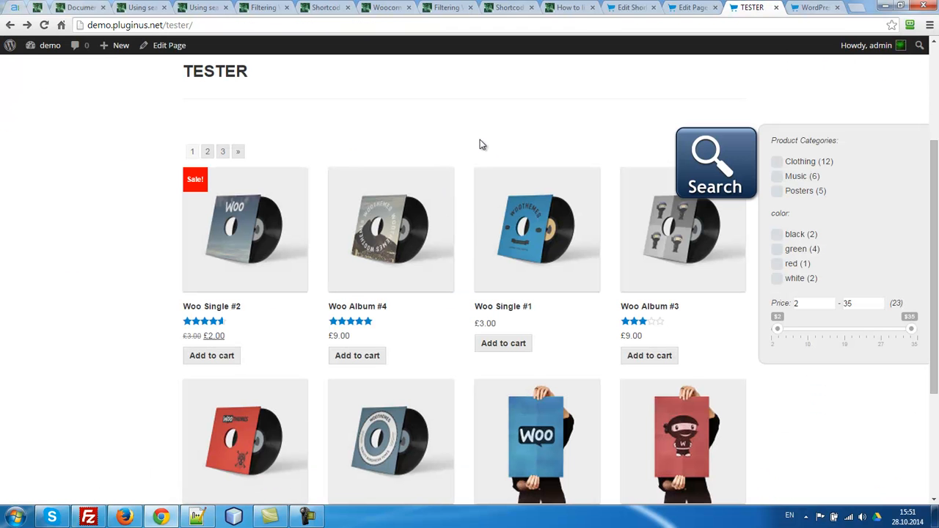